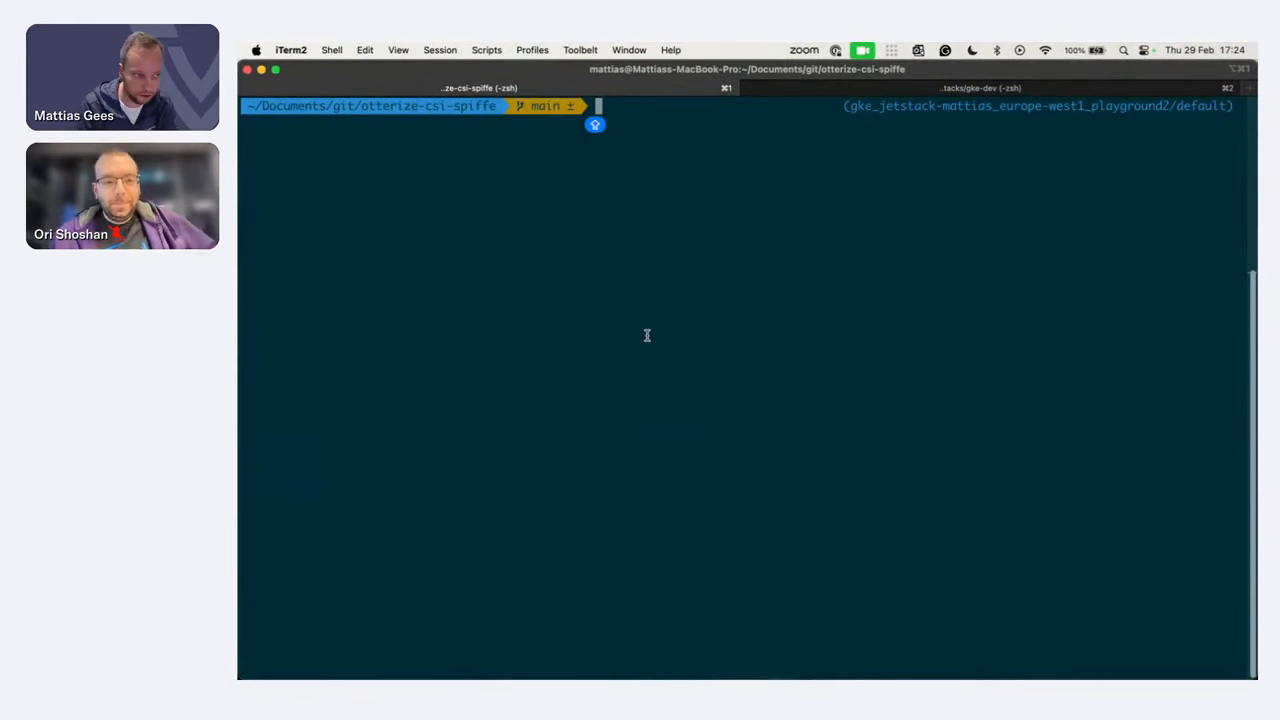
- List the GKE nodes with kubectl get nodes and return to a fresh prompt for the Helm command
type("KUBEC")
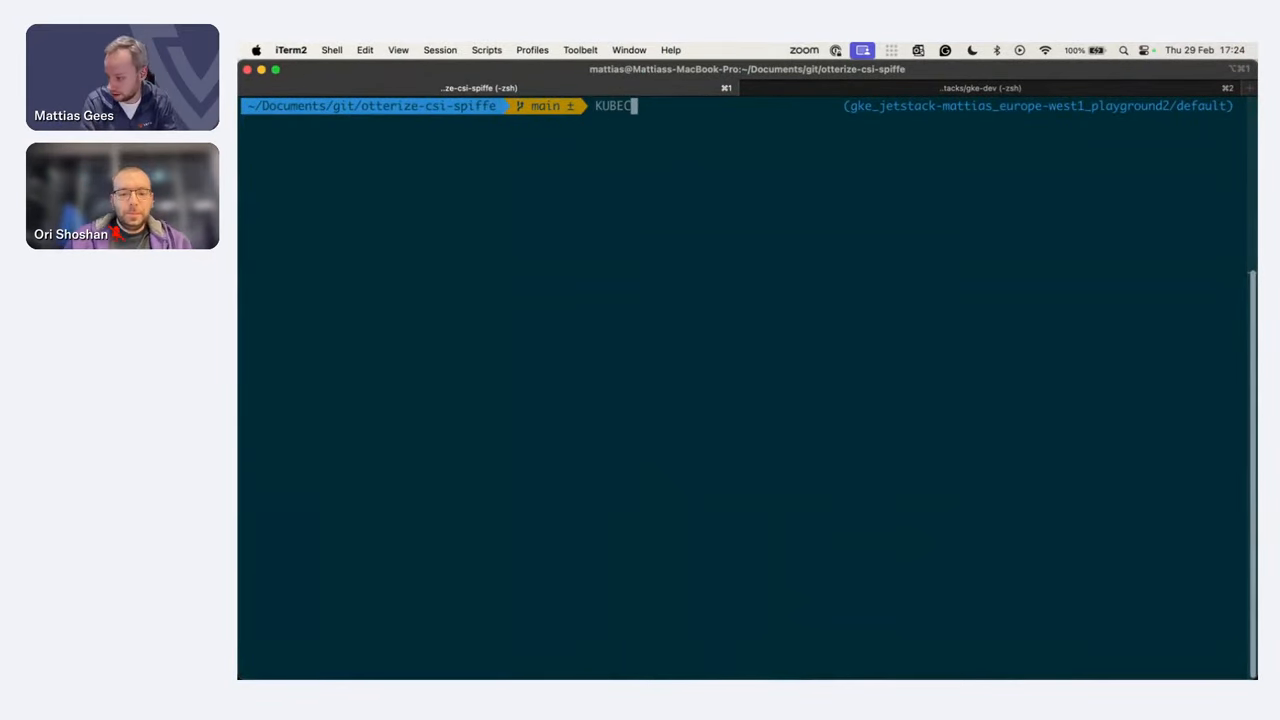
type("kubectl get")
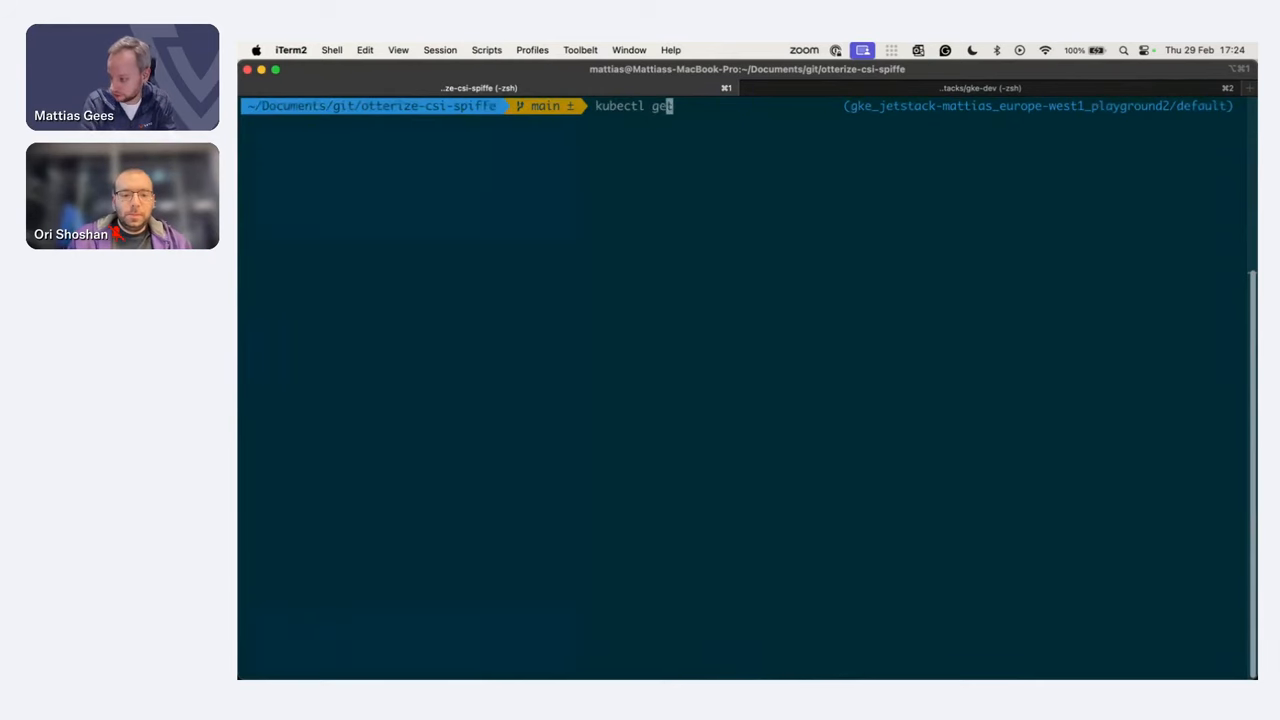
key("Return")
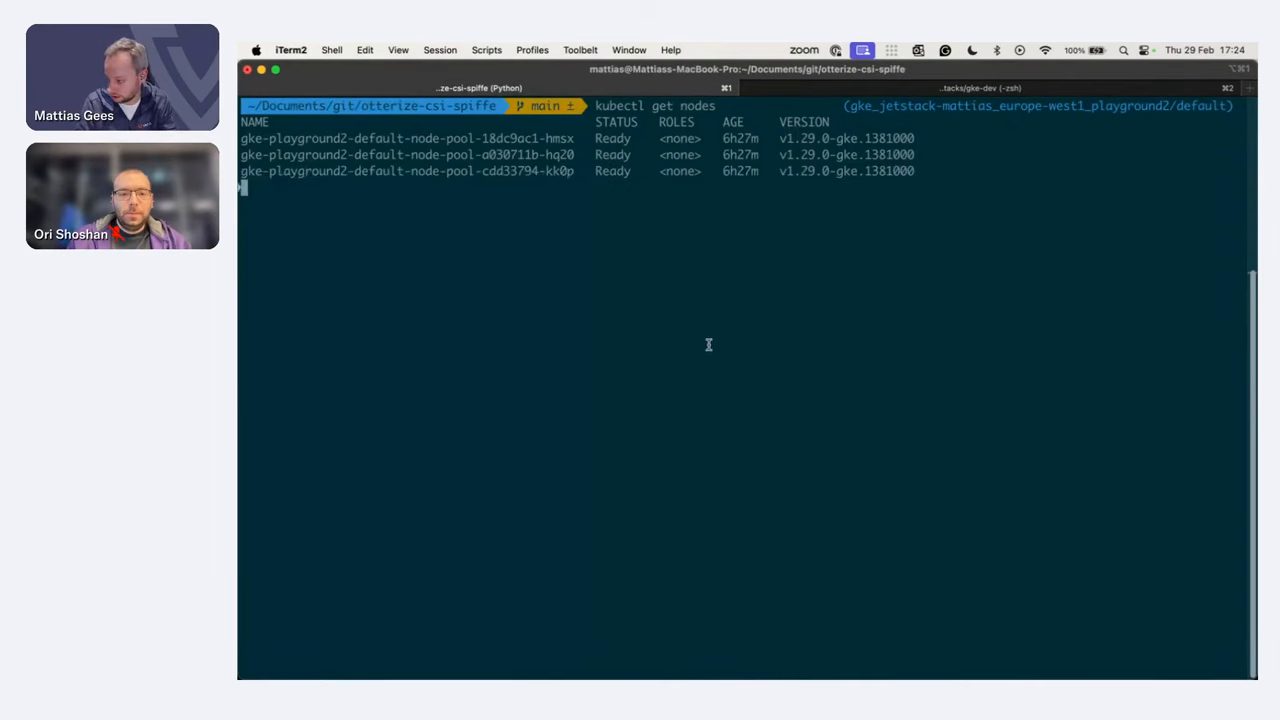
key("Return")
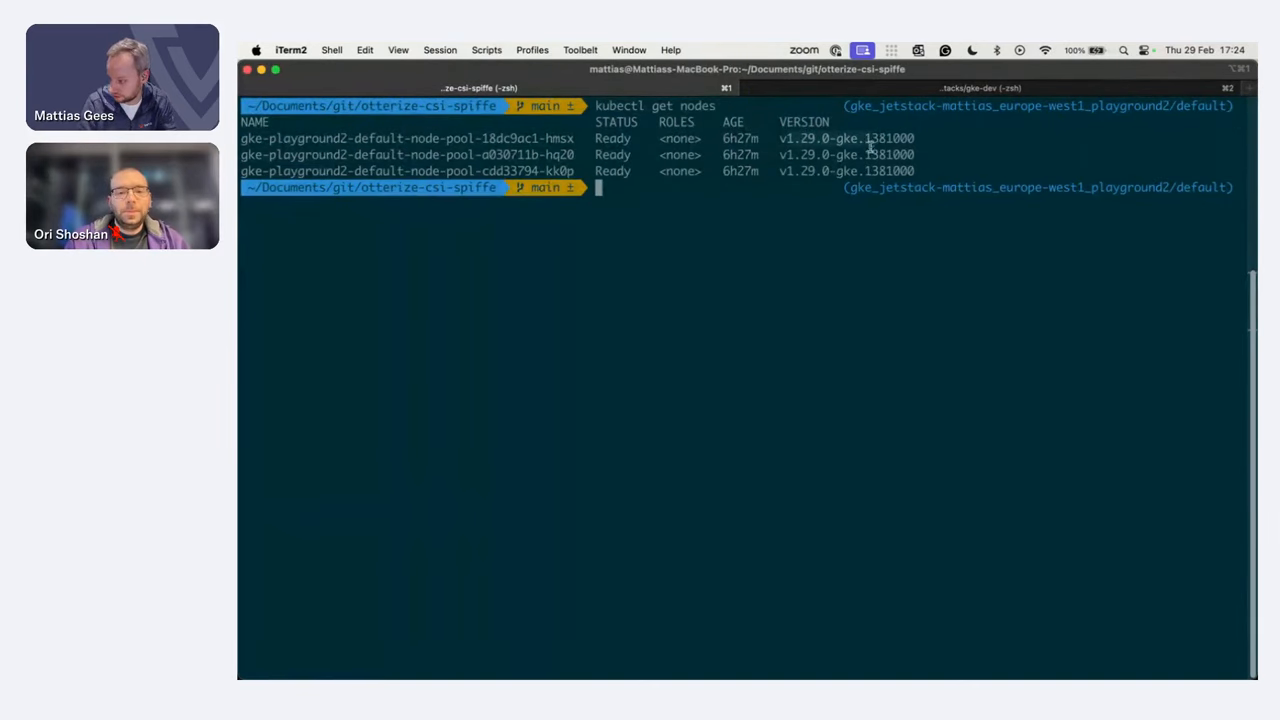
mouse_move(690, 476)
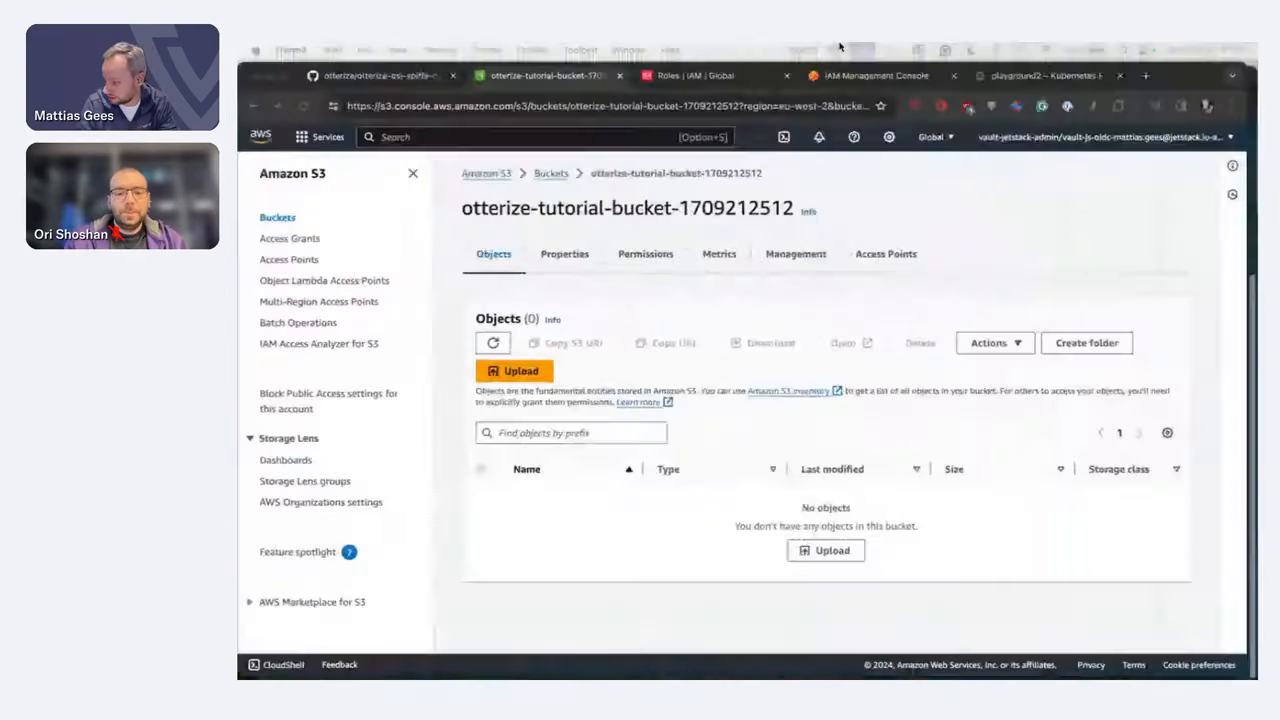
left_click(1044, 72)
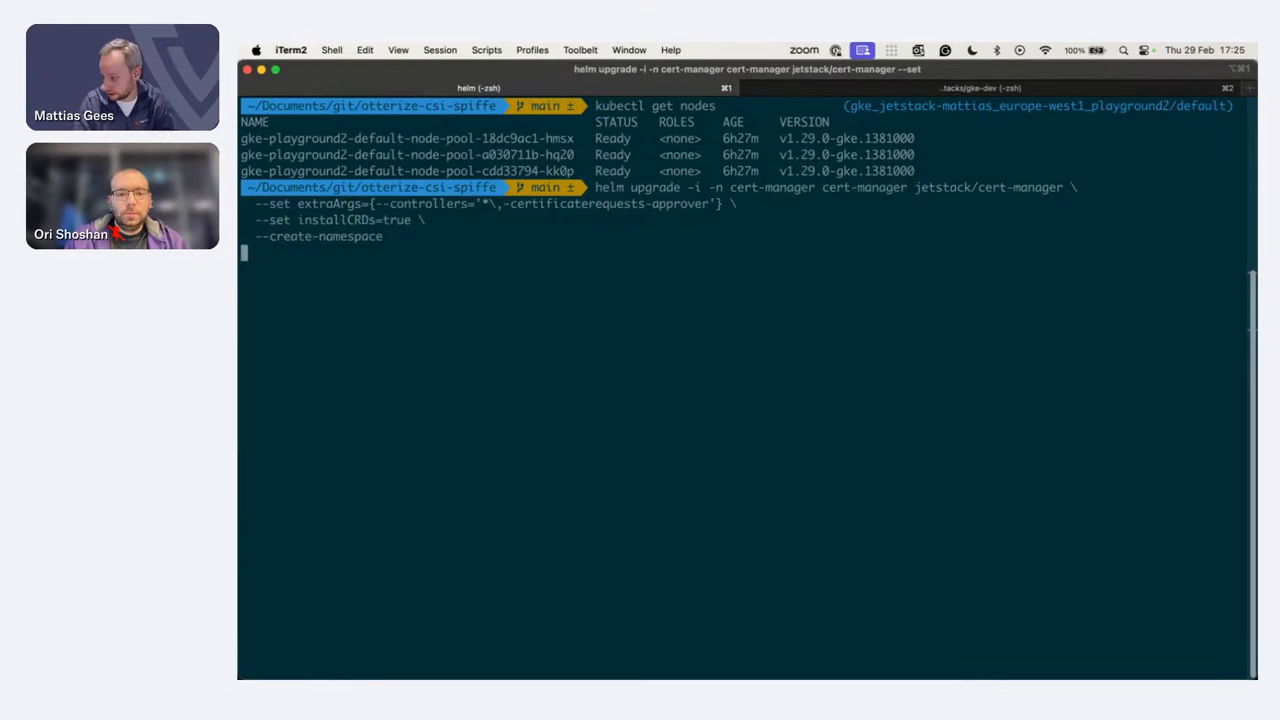
- Run the Helm install of jetstack/cert-manager until v1.14.3 reports deployed, then start a vim command
key("Return")
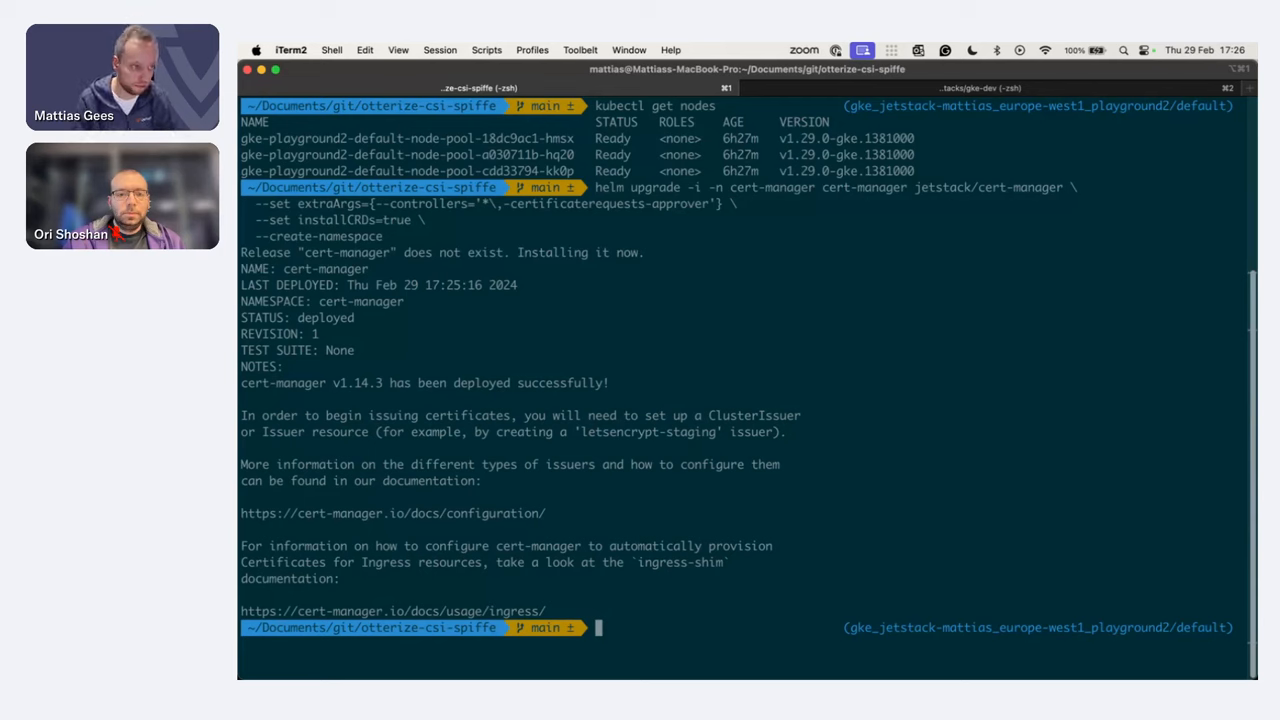
mouse_move(744, 528)
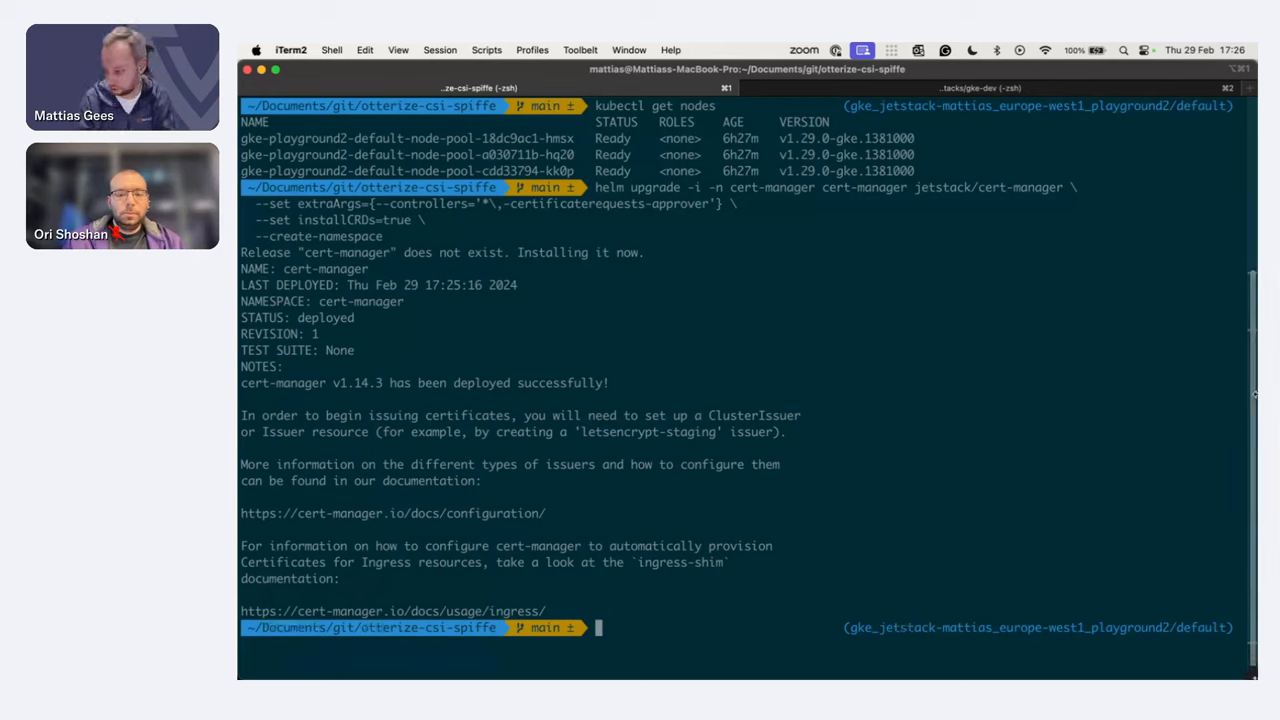
type("vim us")
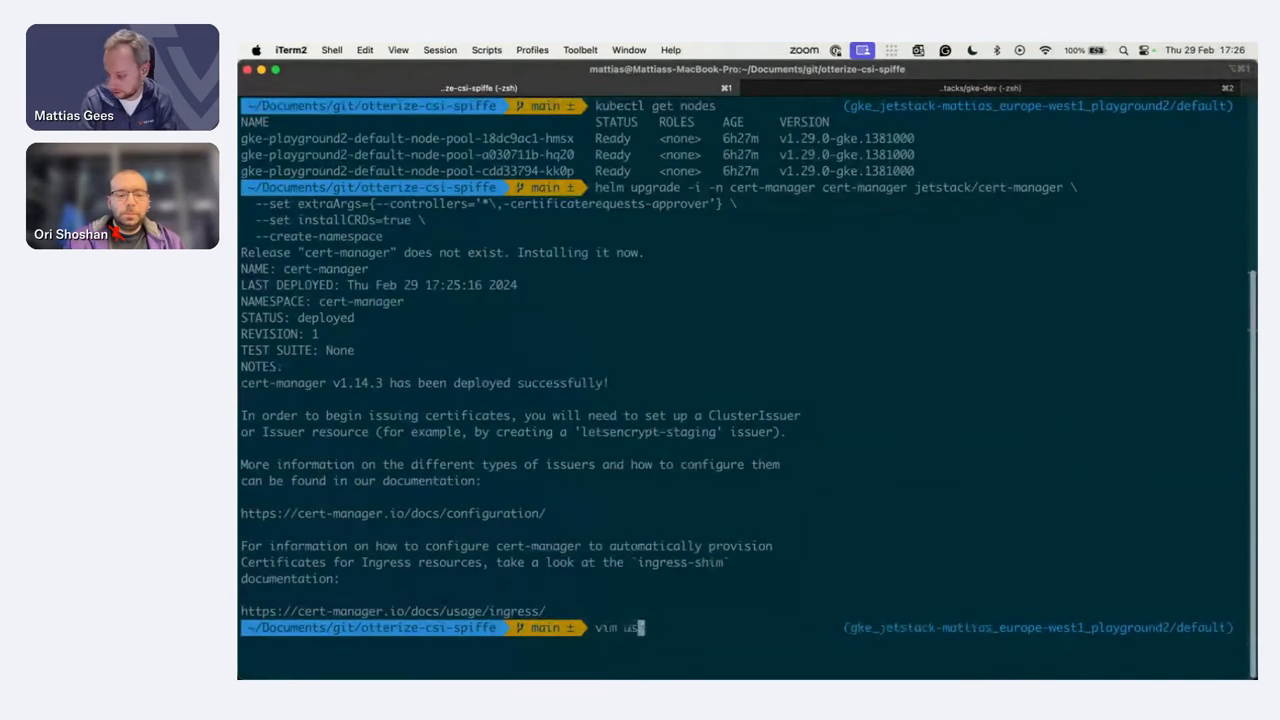
key("Return")
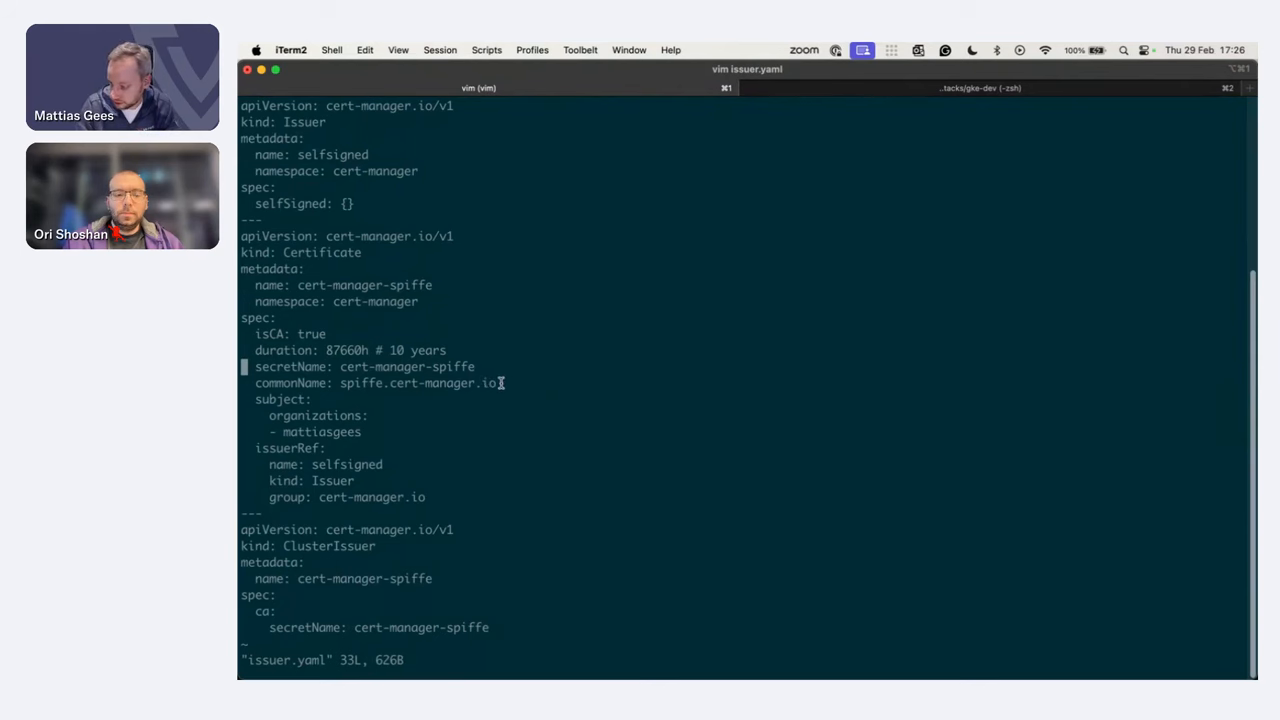
mouse_move(576, 528)
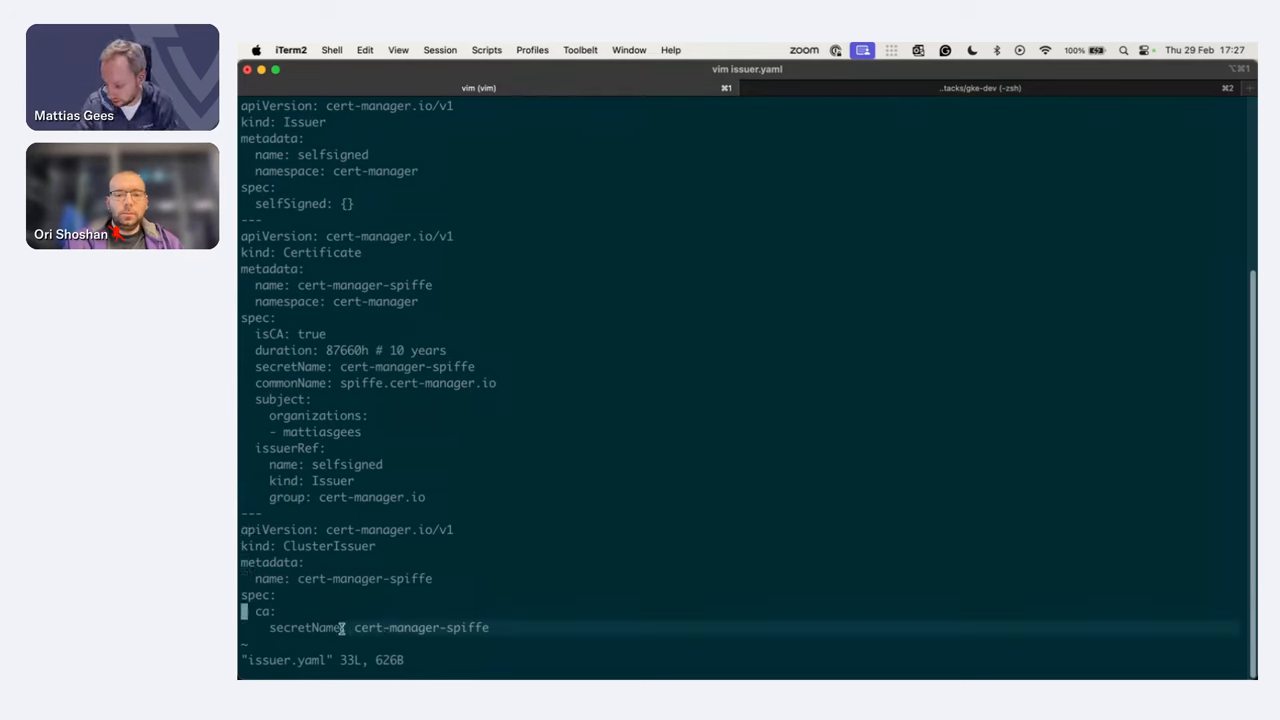
mouse_move(390, 300)
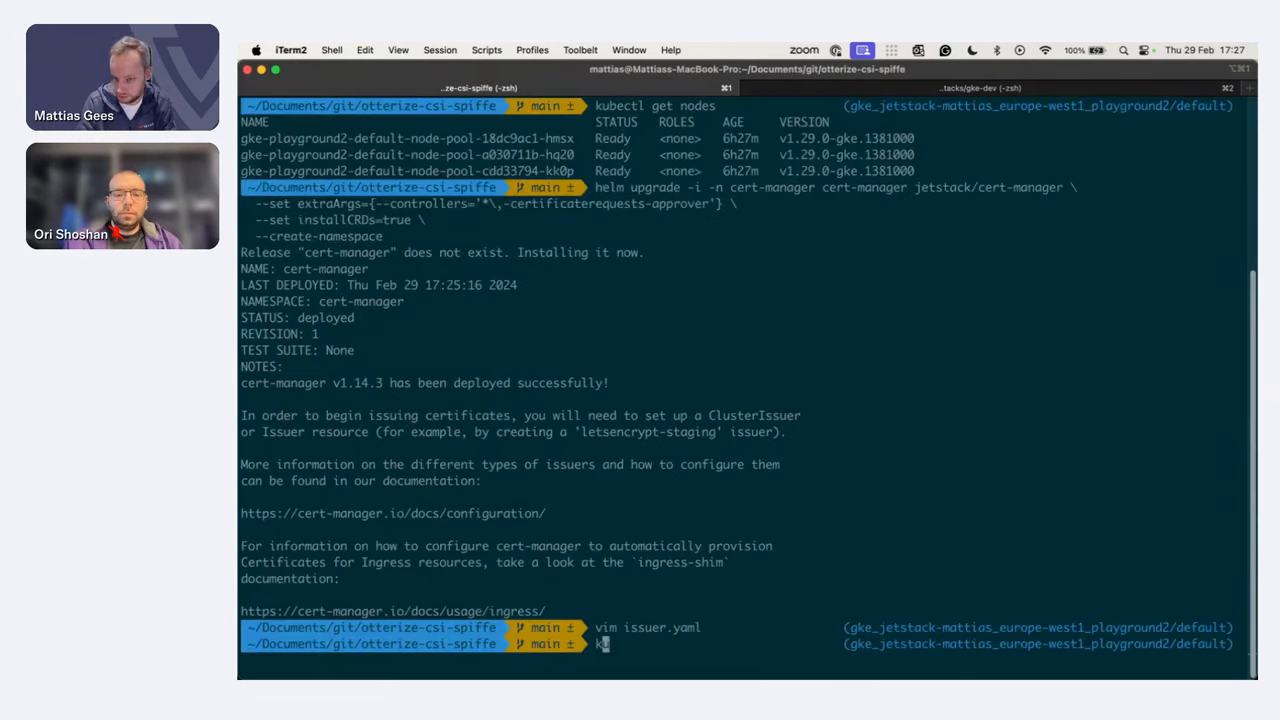
- Apply issuer.yaml, approve its CertificateRequest with cmctl, and list certificates across all namespaces
type("kubectl apply -f issuer.yaml")
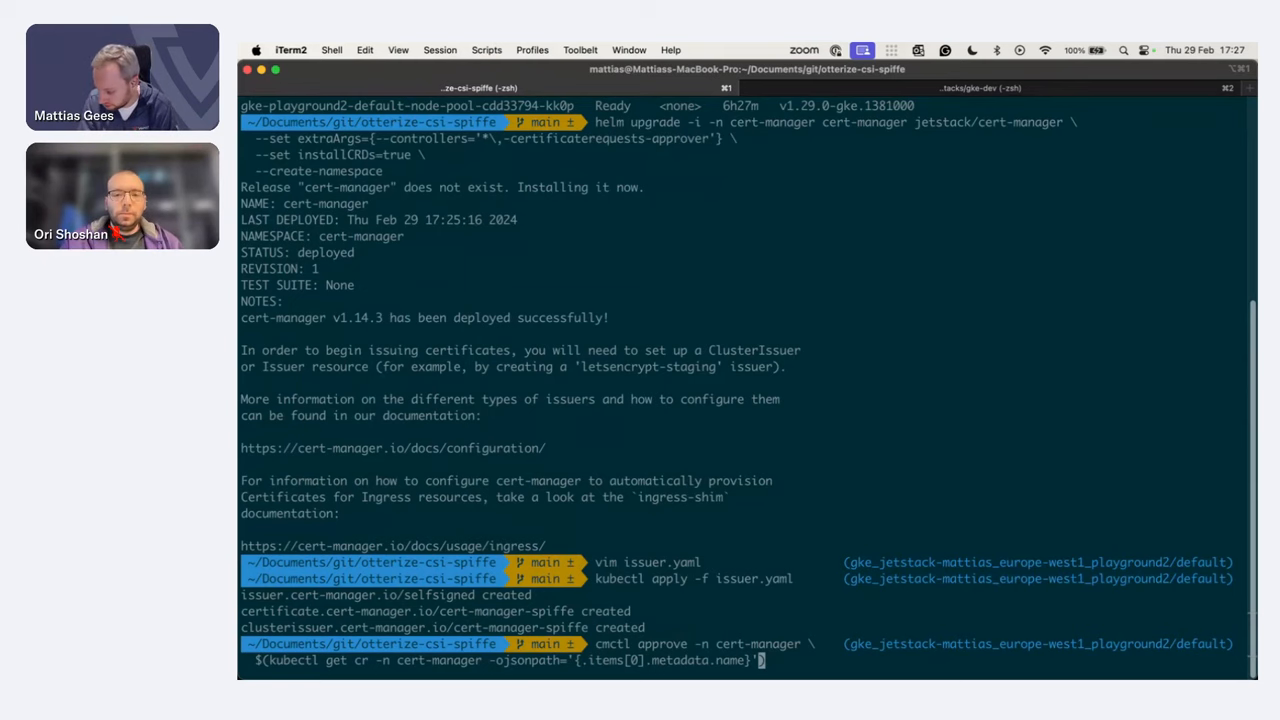
key("Return")
type("kubectl get certificate")
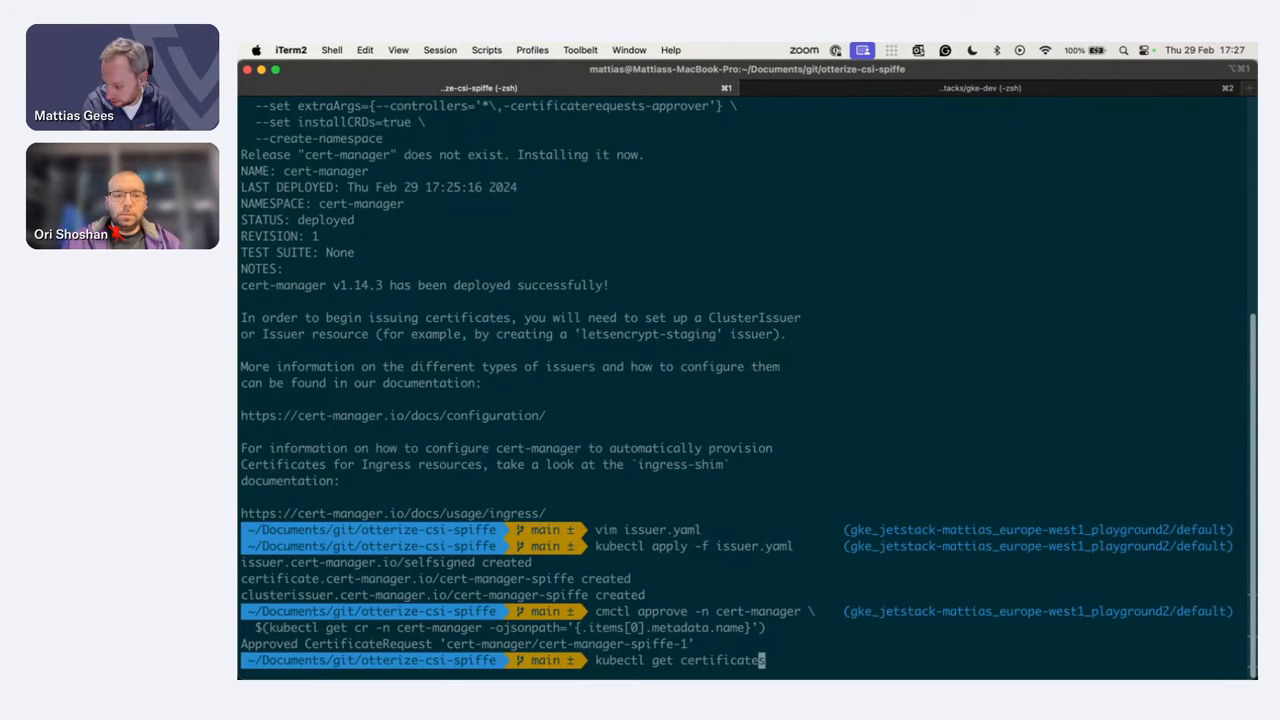
type("--all-namespaces")
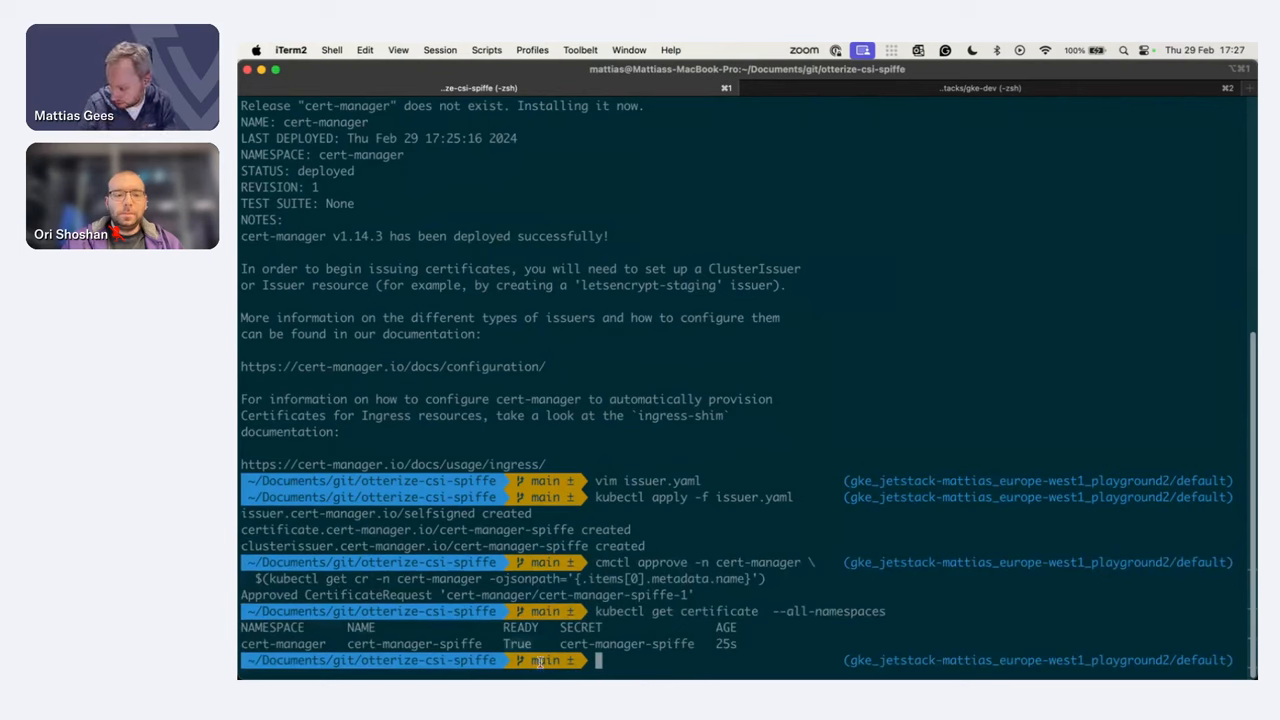
mouse_move(646, 388)
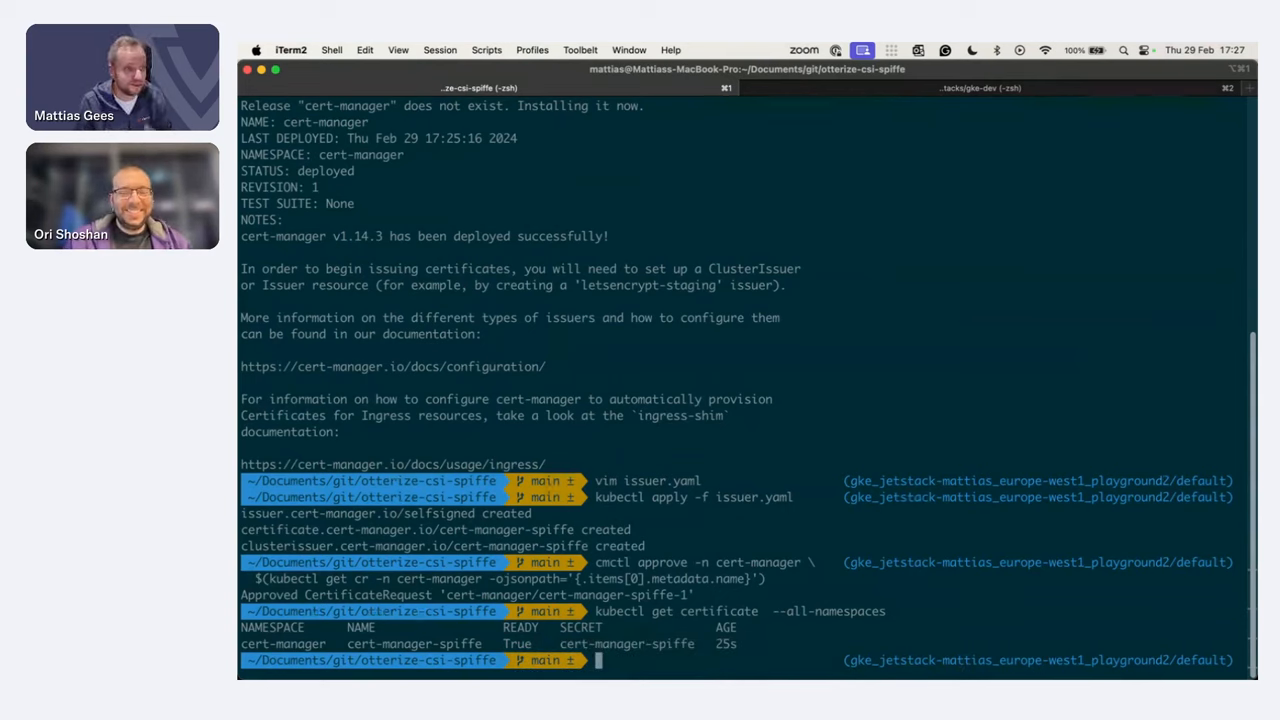
mouse_move(876, 172)
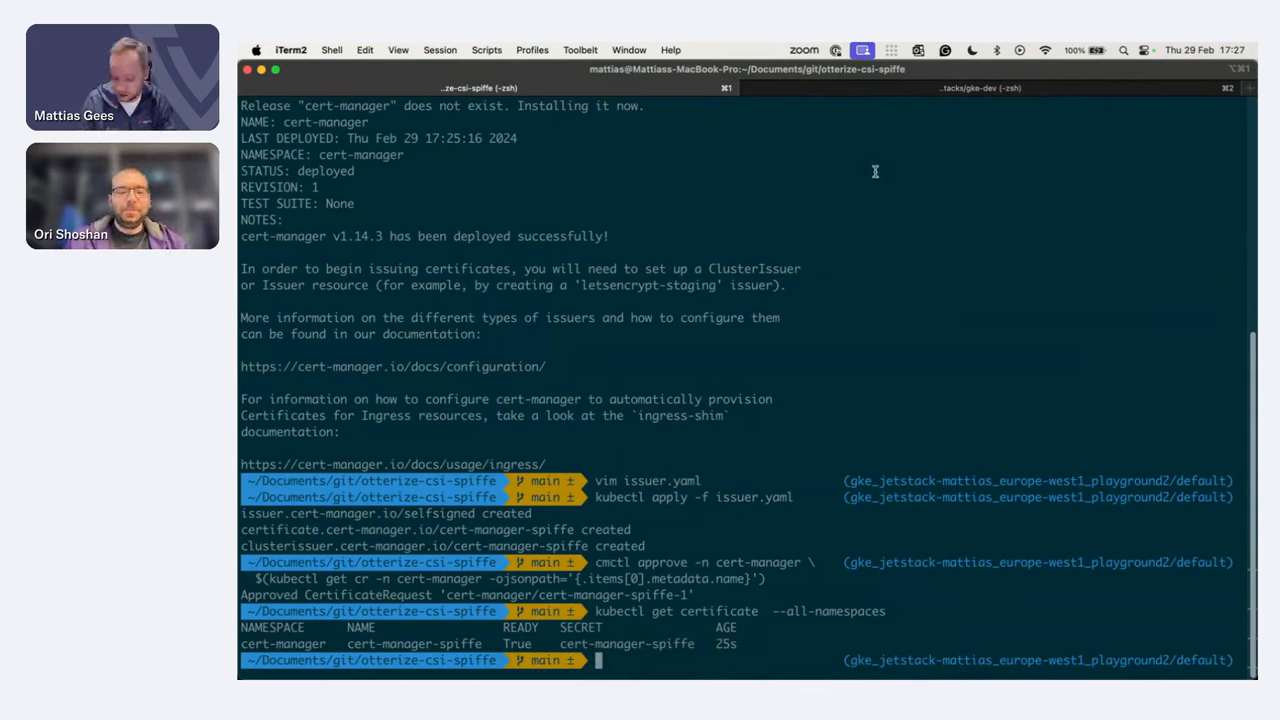
type("vim")
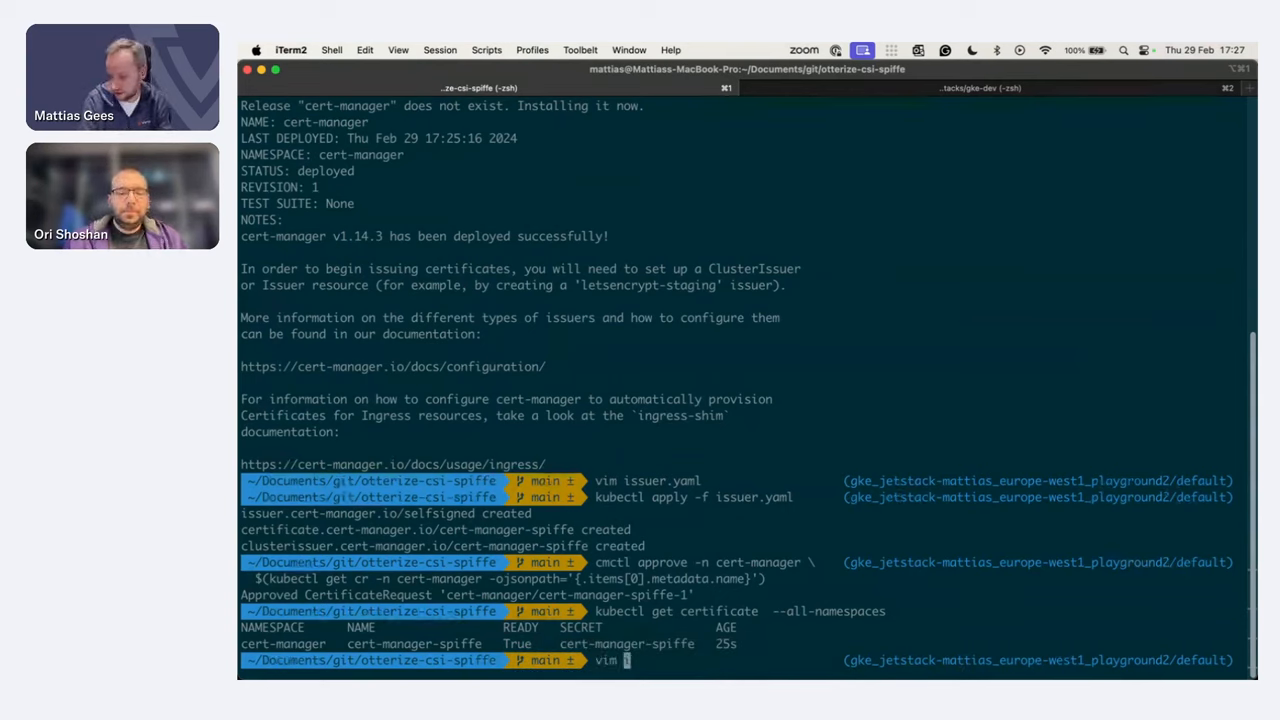
- Review values.yaml for the CSI driver in vim and quit back to the shell
key("Return")
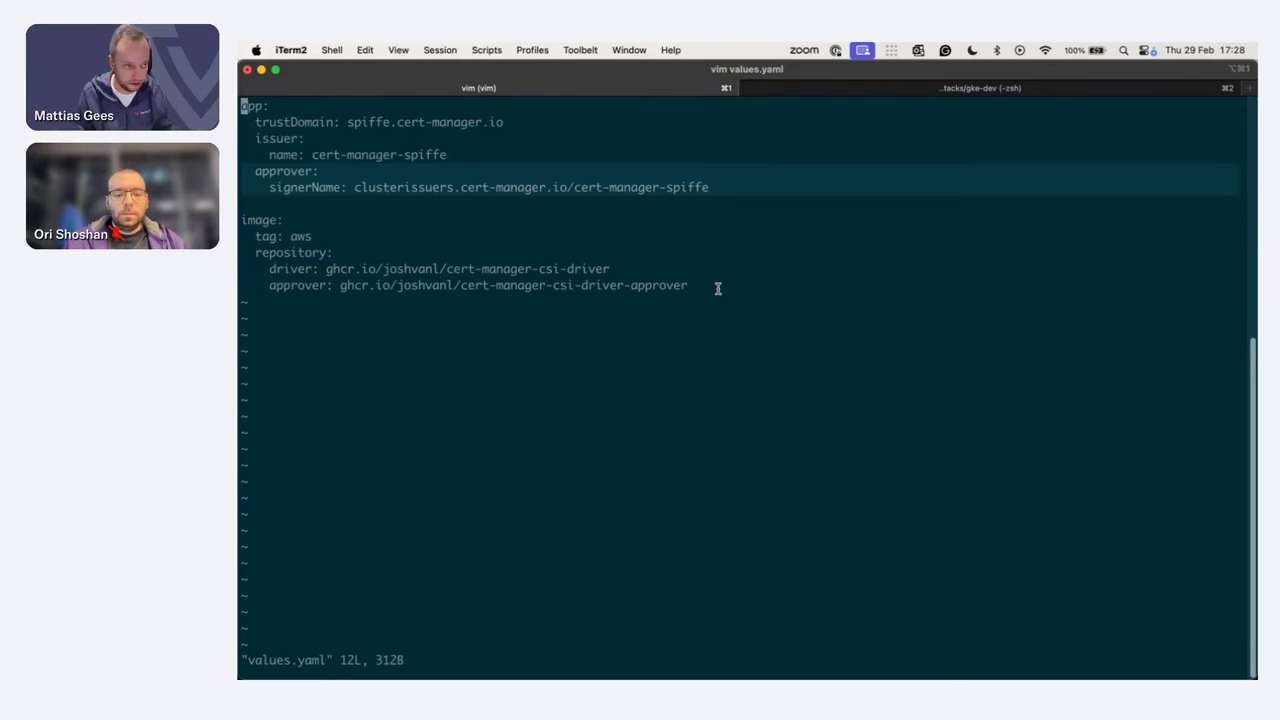
mouse_move(808, 344)
type(":q")
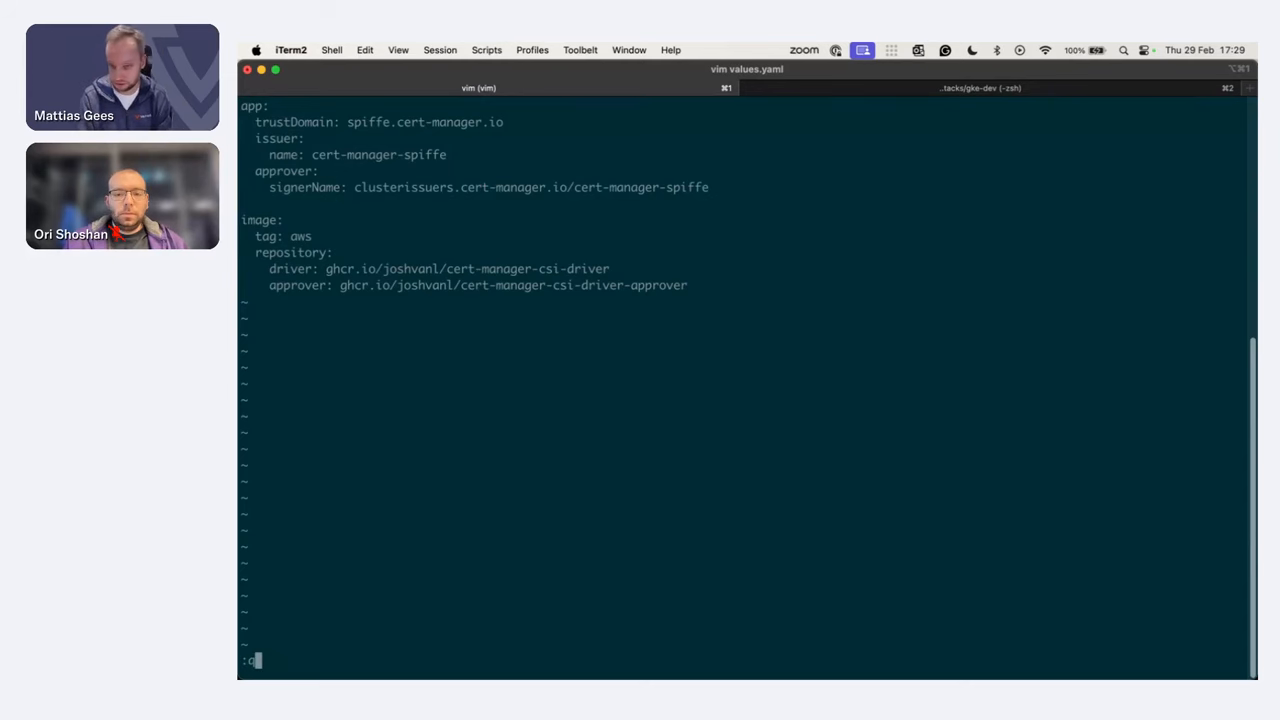
key("Return")
type("helm upgrade -i -n cert-manager cert-manager-csi-driver-spiffe jetstack/cert-manager-csi-driver-spiffe -f values.yaml")
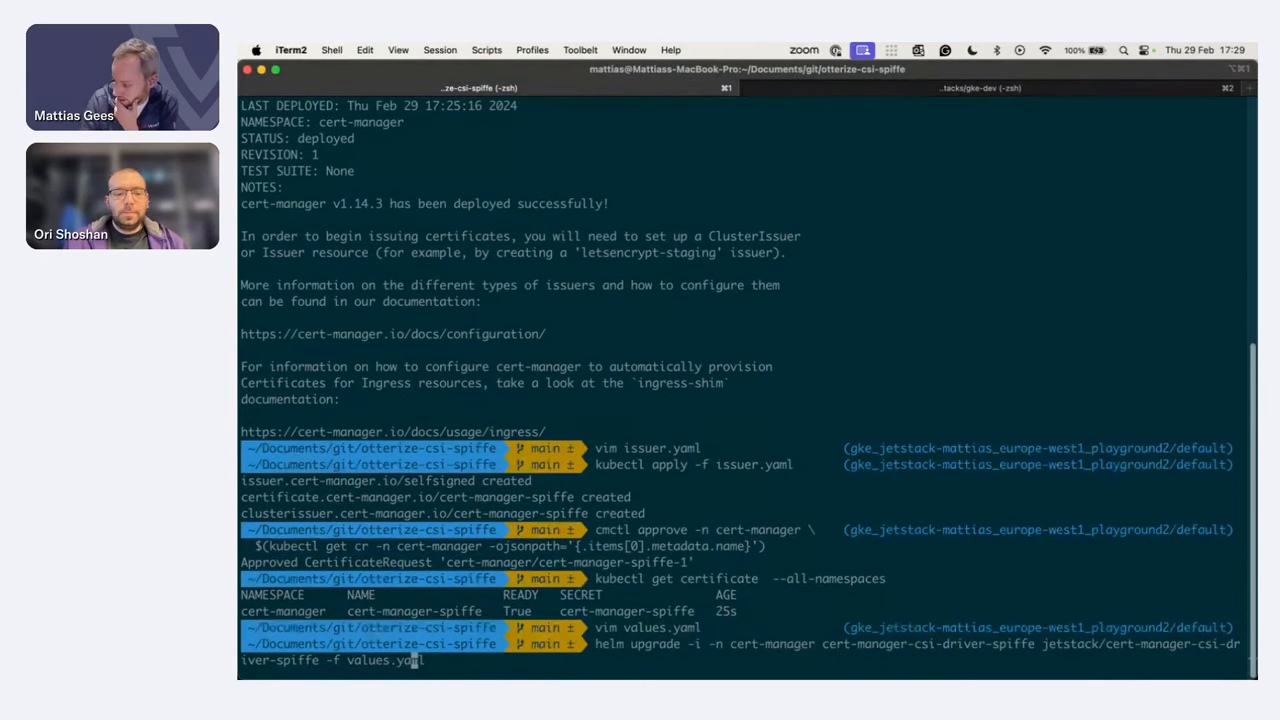
- Run the csi-driver-spiffe Helm install and list the pods in the cert-manager namespace
key("Return")
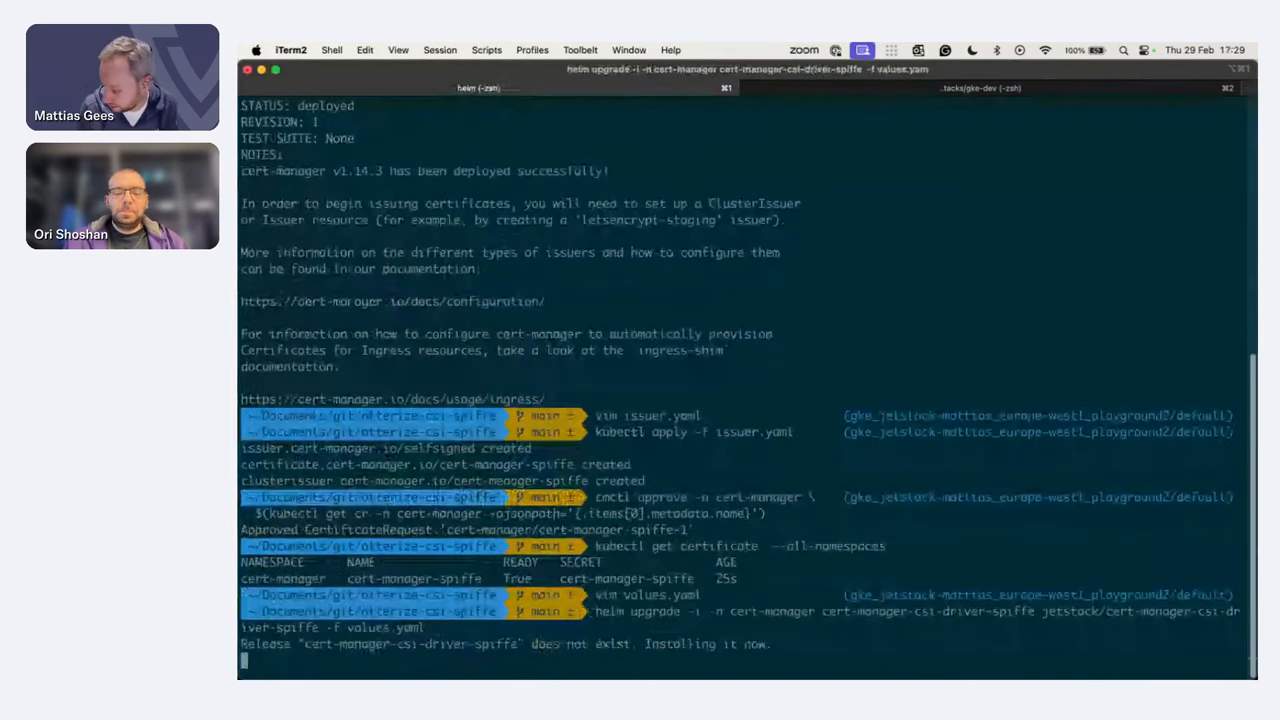
scroll("down", 3)
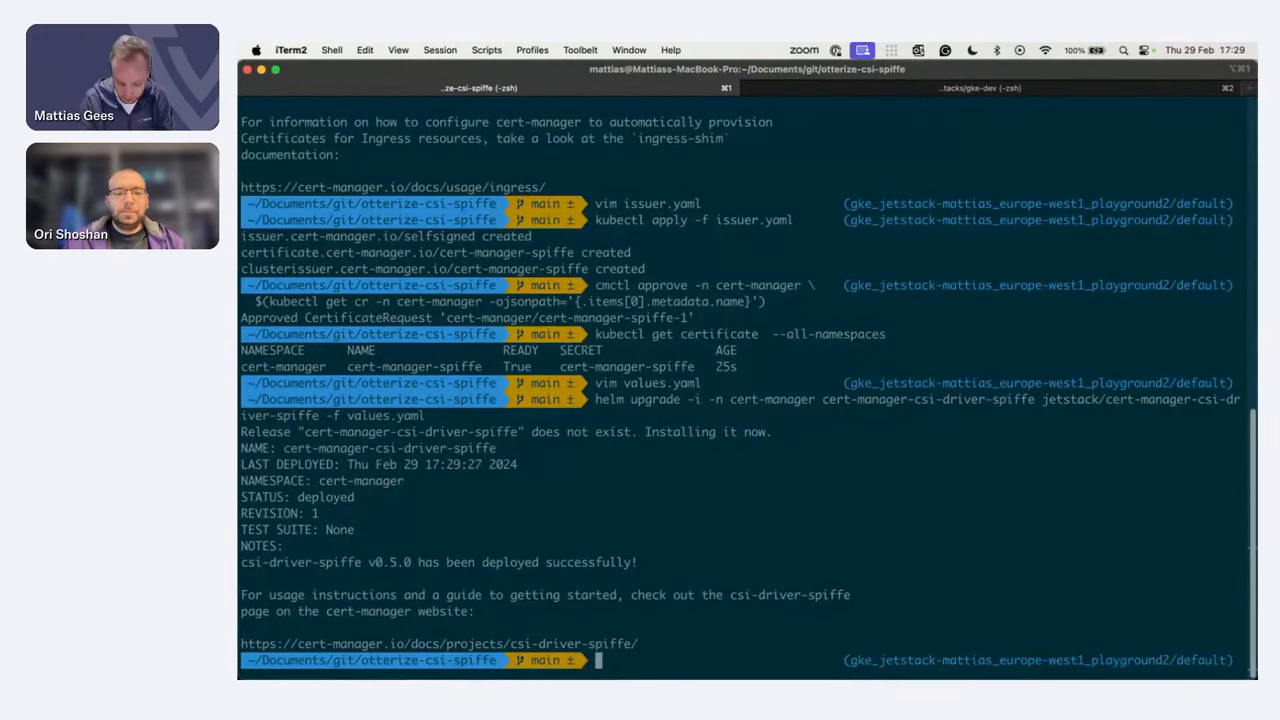
type("kubectl get pods -n cert-manager")
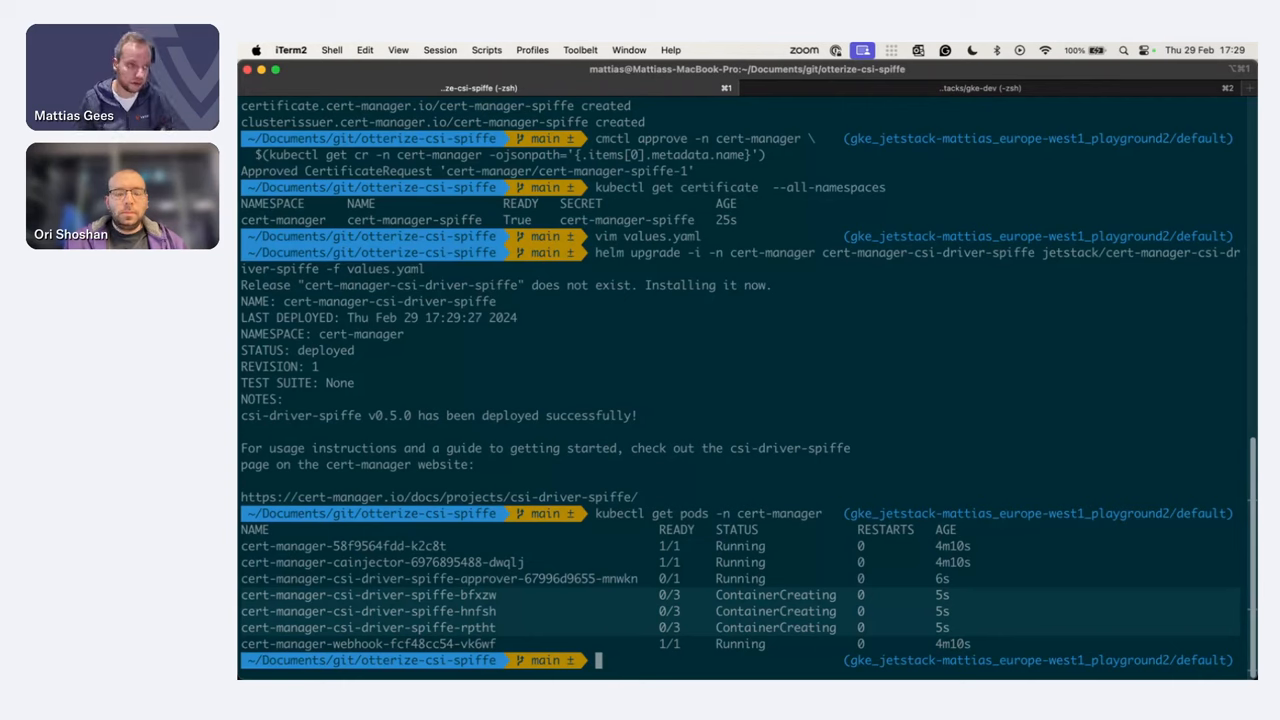
mouse_move(840, 298)
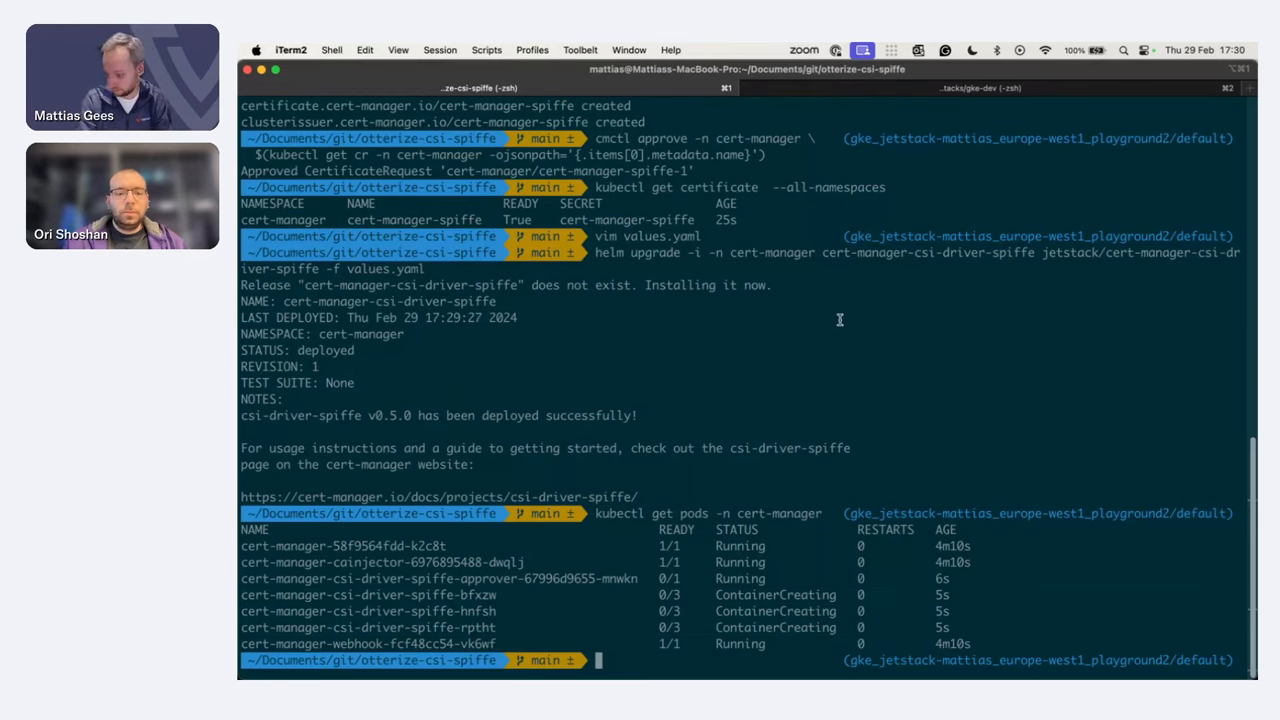
type("cd")
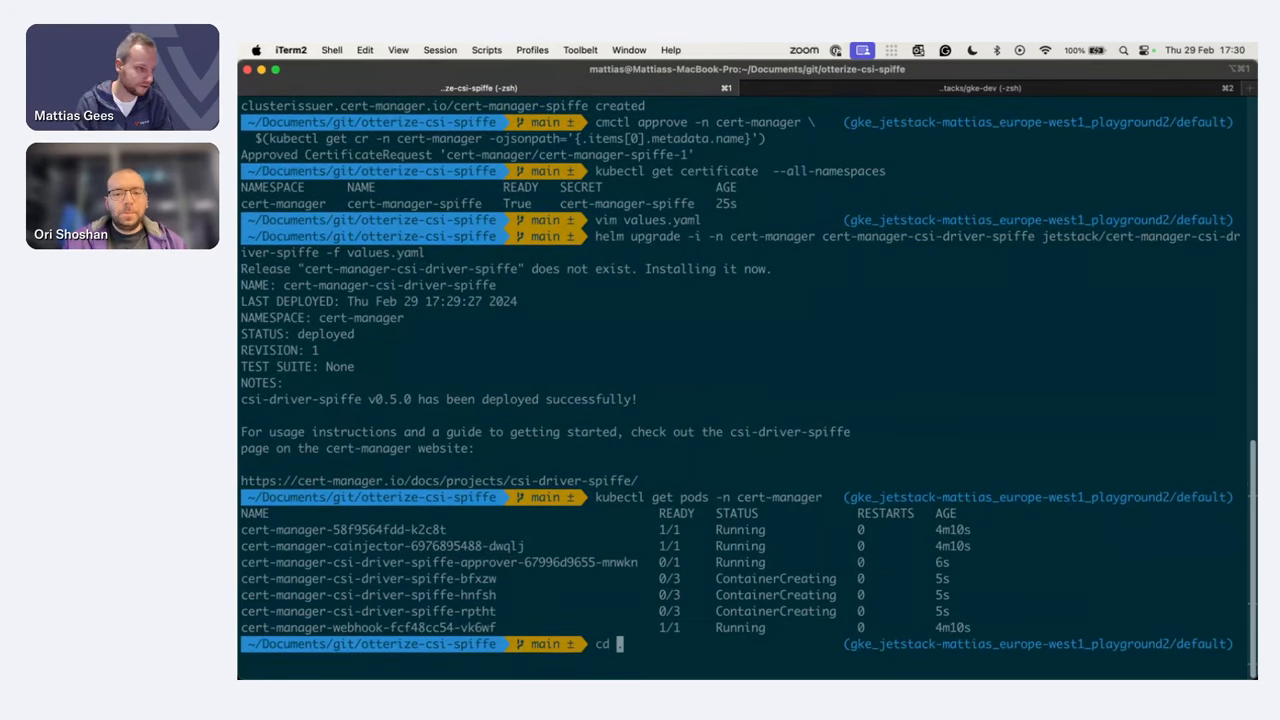
- In otterize-aws/, run terraform apply, review the 7-resource plan and confirm with yes
type("otterize-aws/")
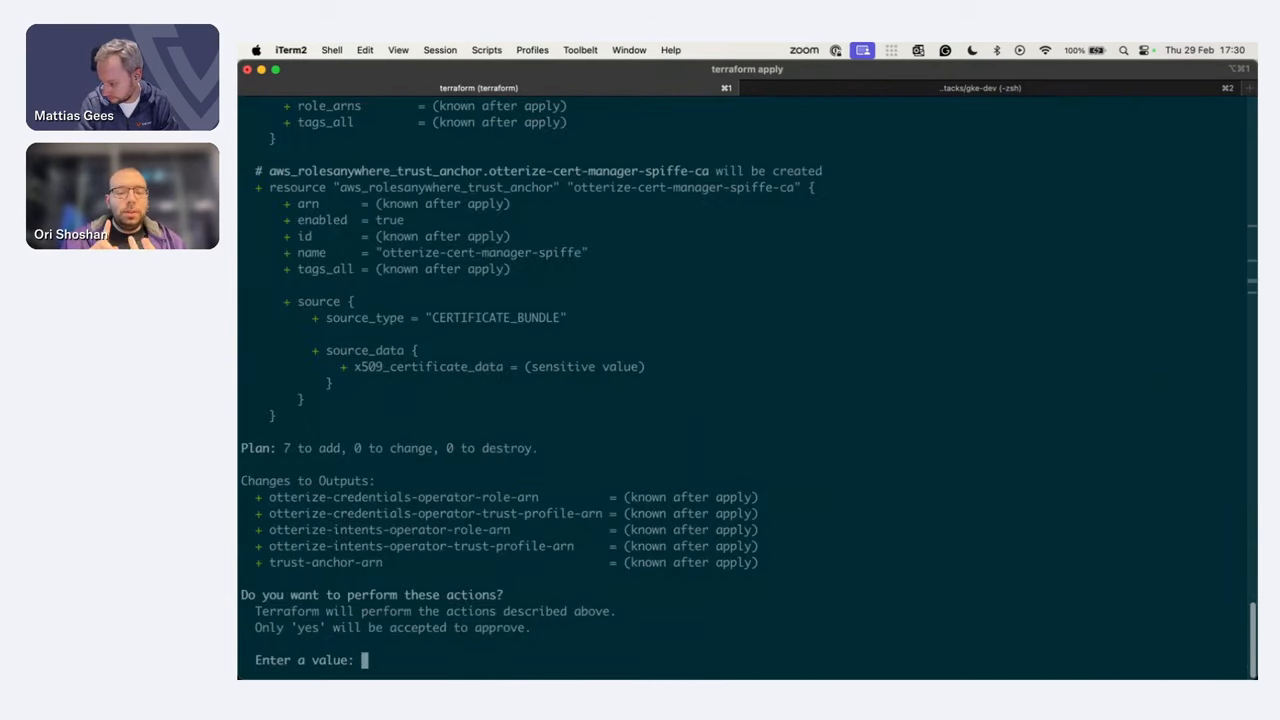
scroll("up", 3)
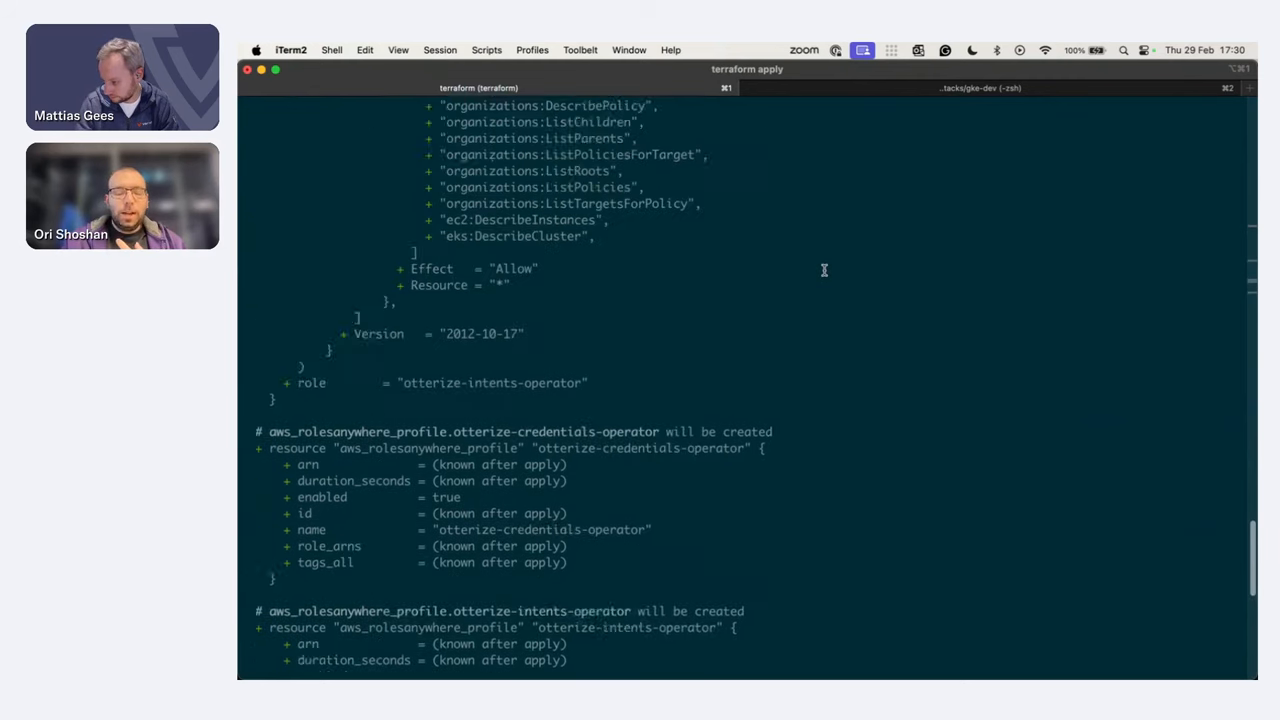
scroll("up", 3)
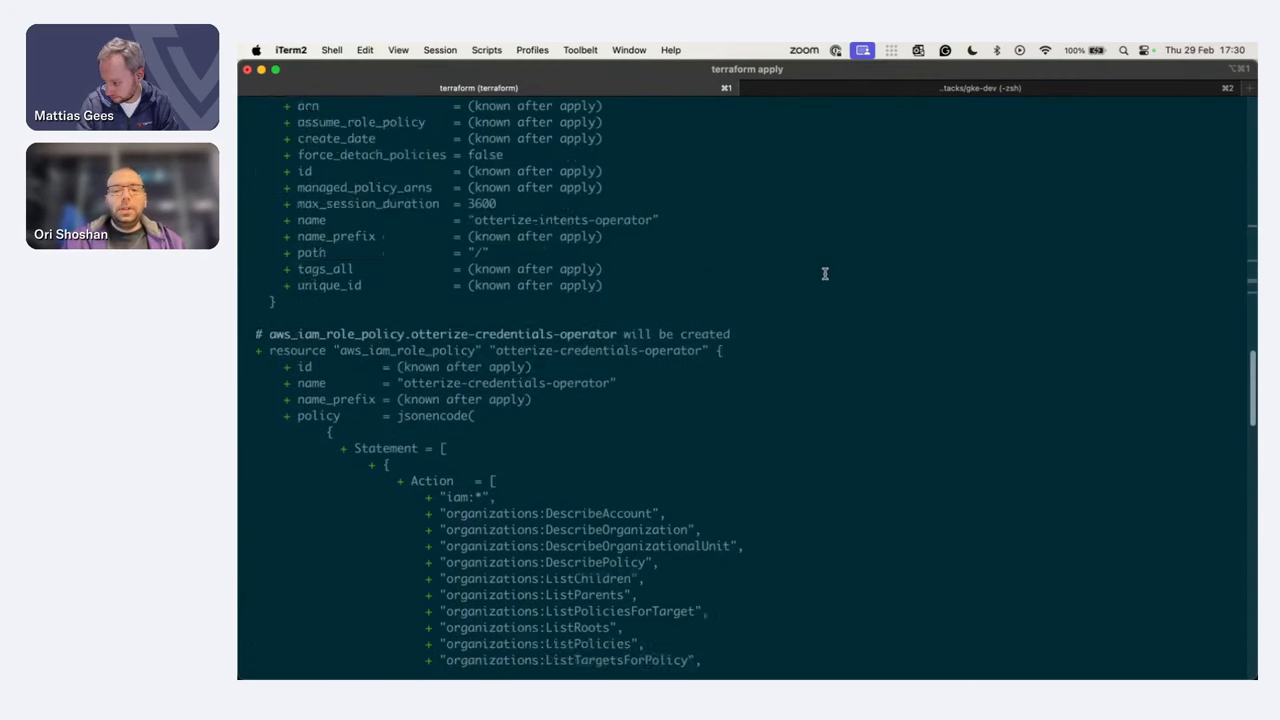
type("yes")
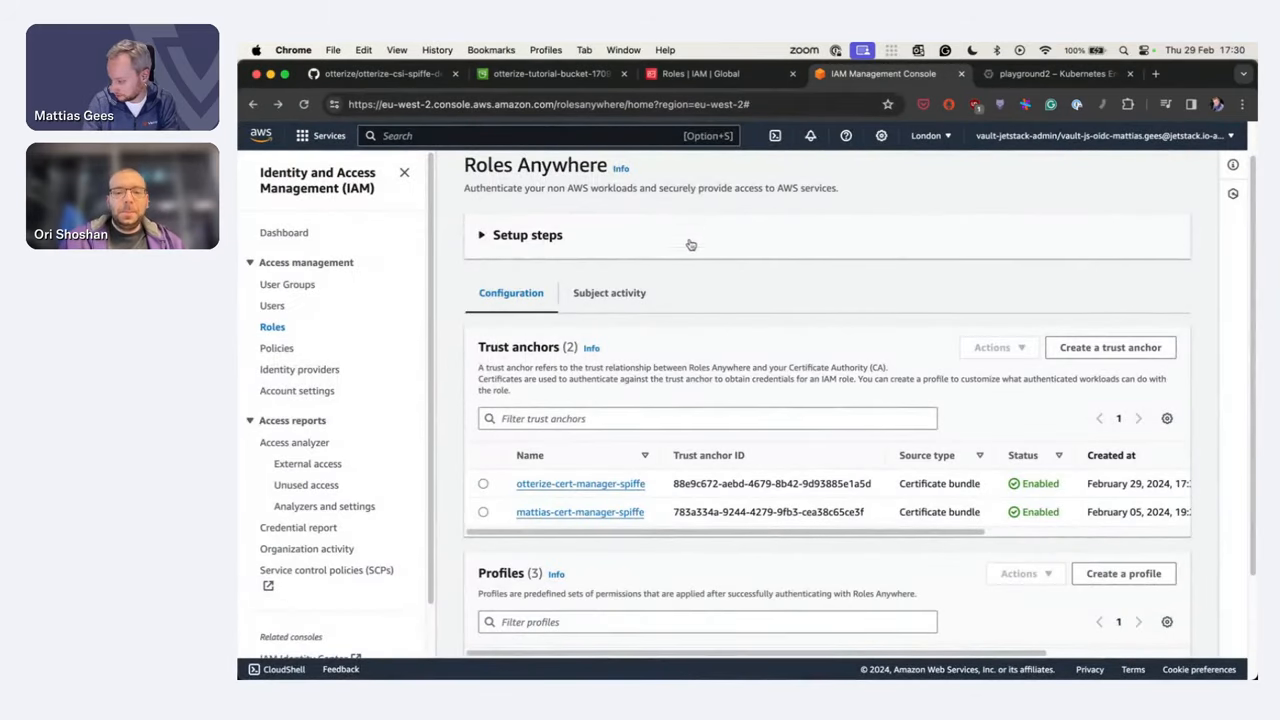
- Scroll to Profiles on the Roles Anywhere page and open the otterize-intents-operator profile
scroll("down", 3)
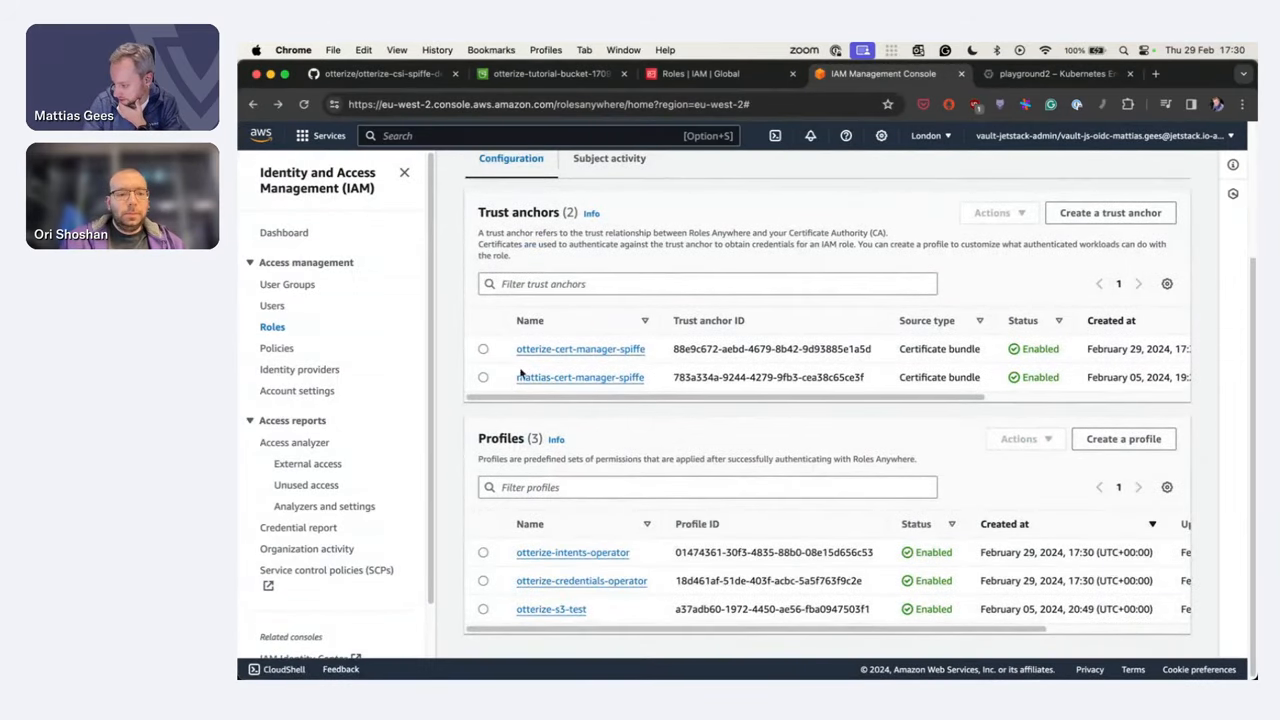
mouse_move(580, 348)
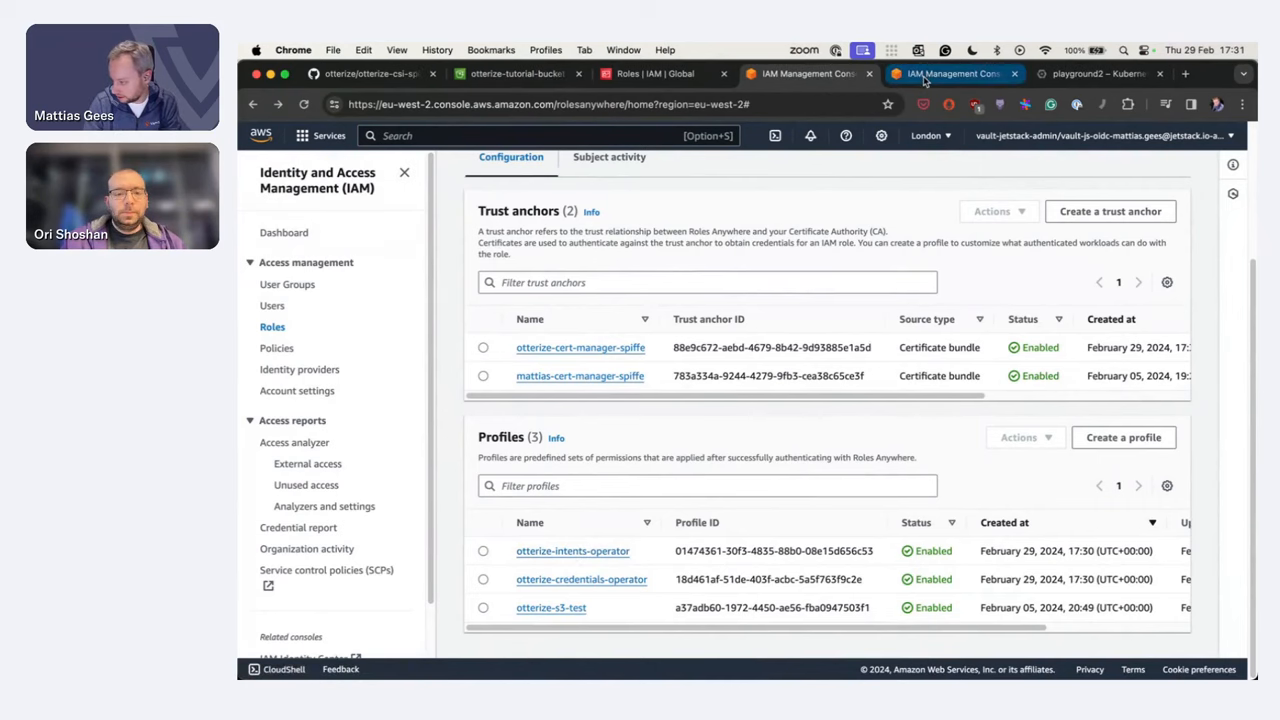
left_click(572, 550)
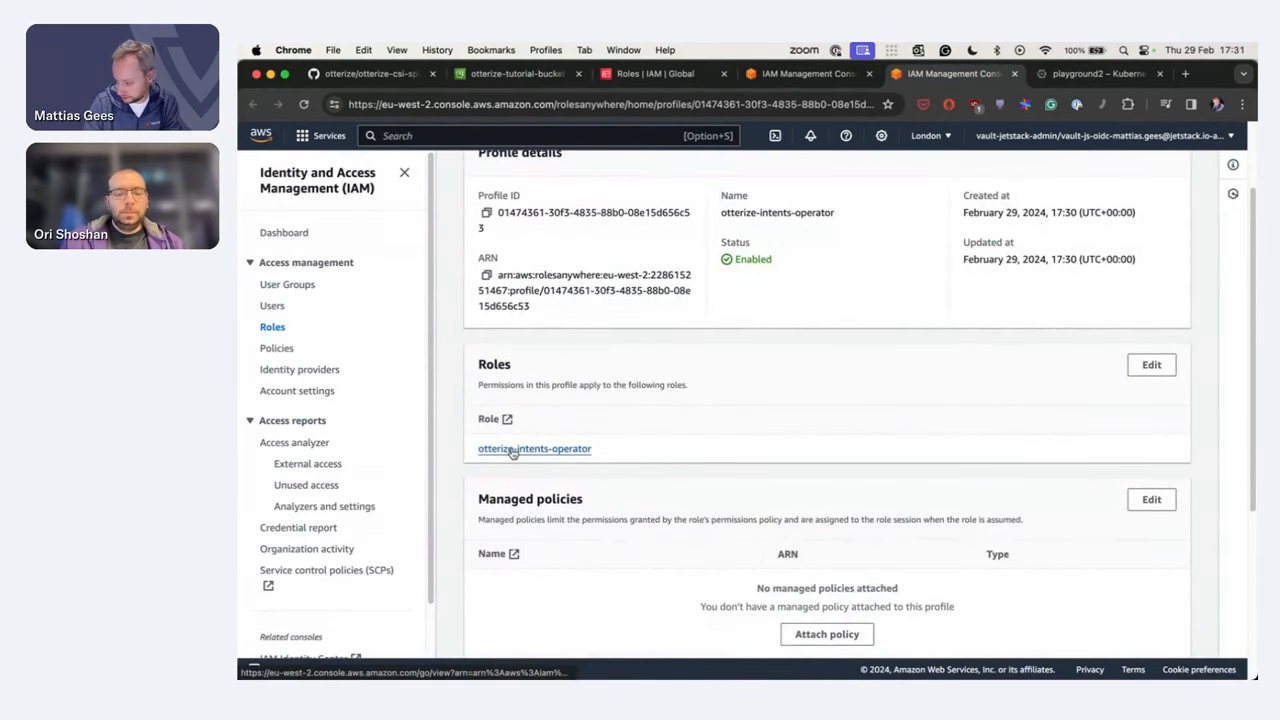
- Open the otterize-intents-operator IAM role and expand its inline policy to view the JSON
left_click(534, 448)
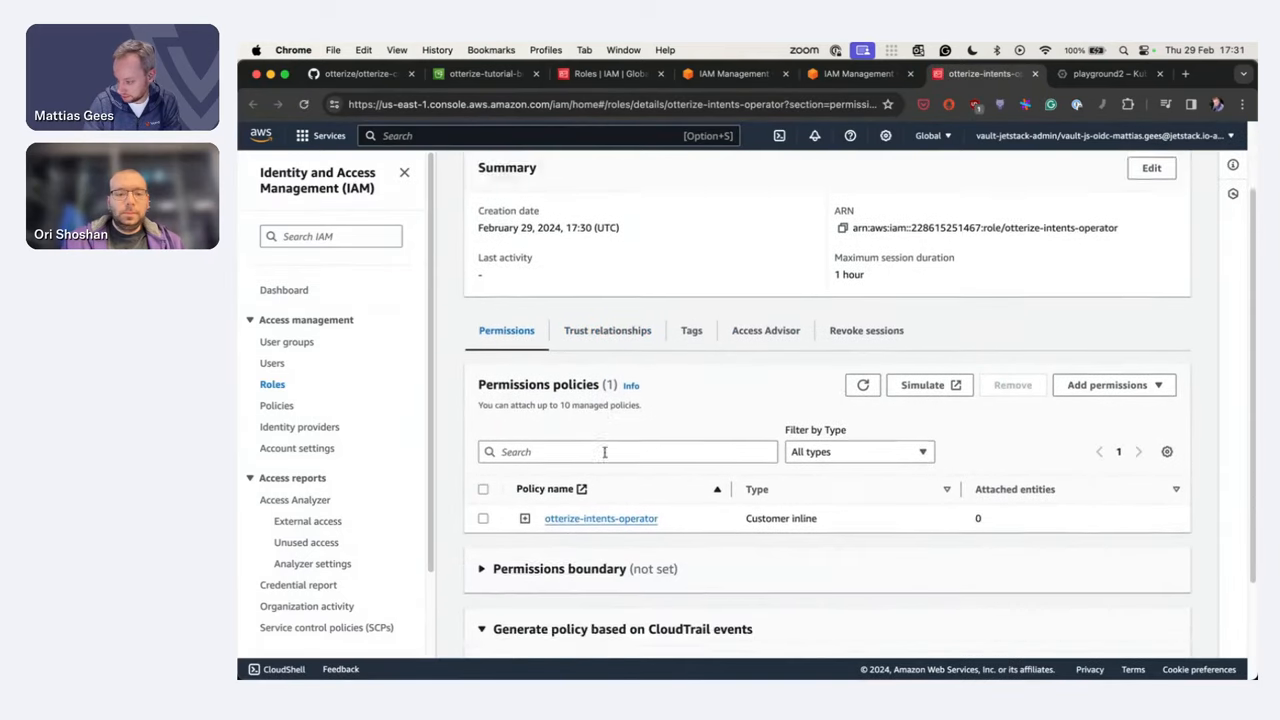
left_click(600, 518)
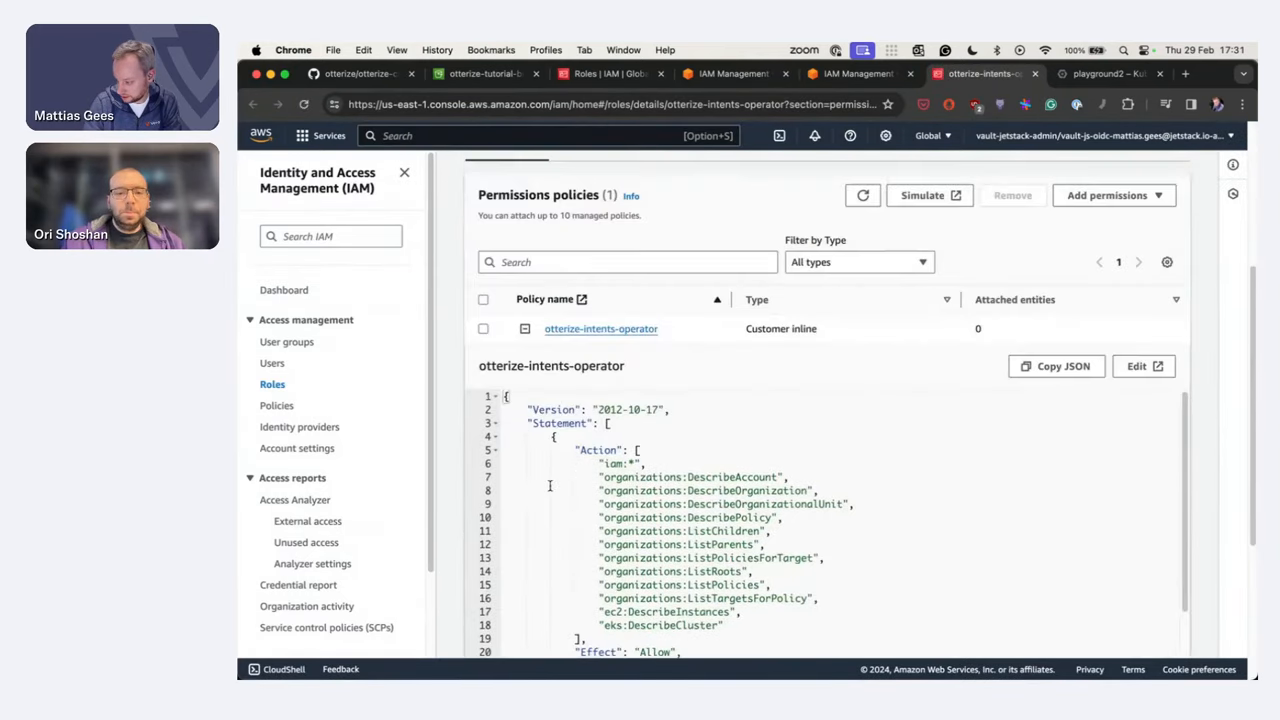
scroll("up", 3)
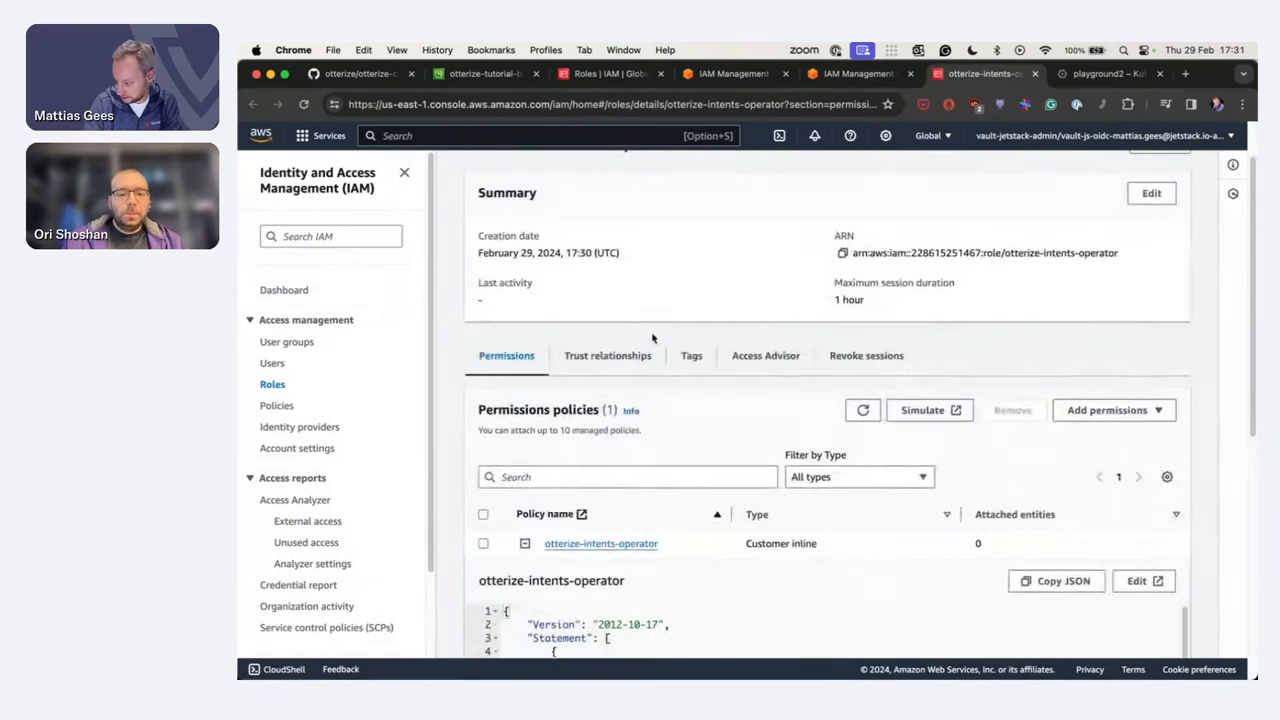
left_click(608, 356)
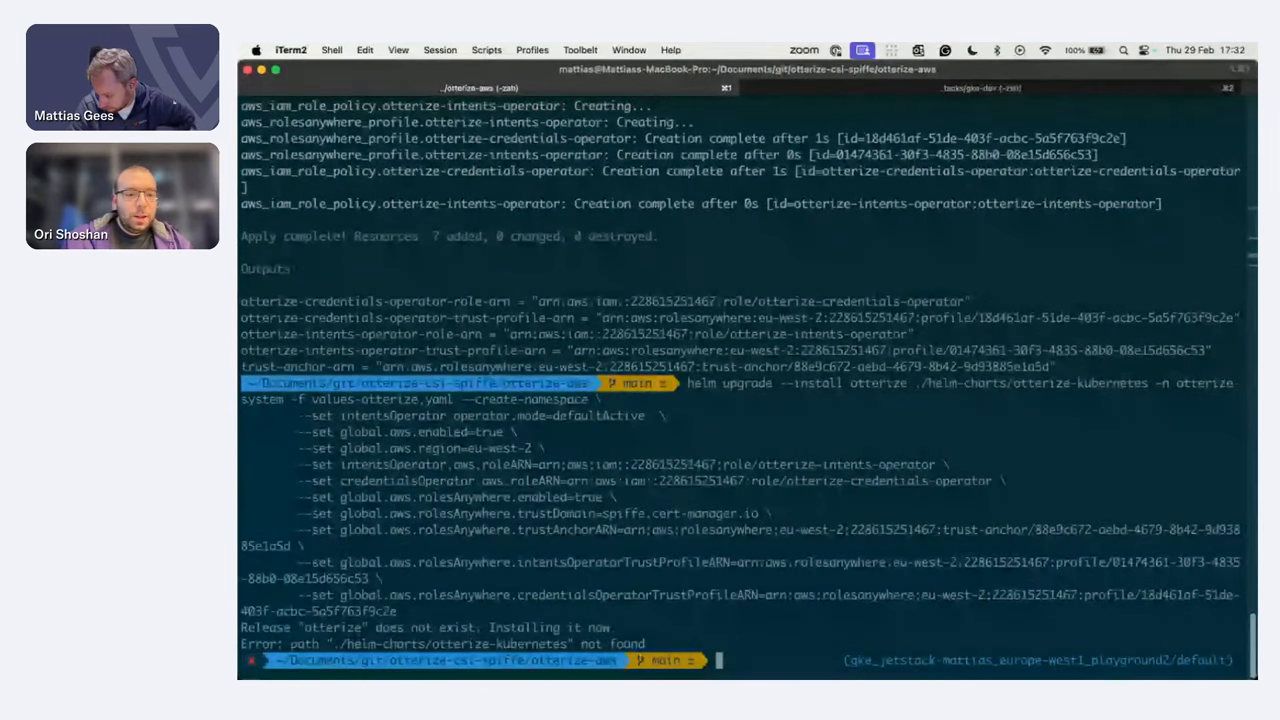
- From the repo root rerun the Otterize Helm install, then list pods in otterize-system
type("cd ..")
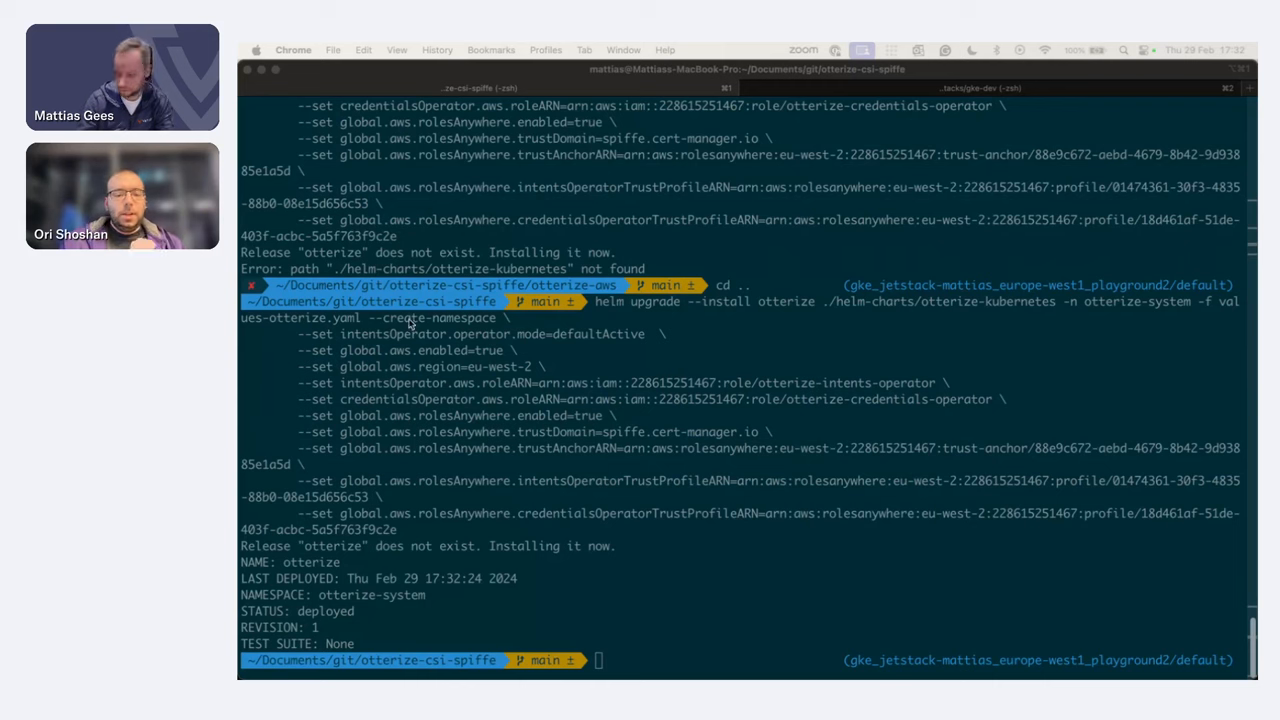
type("kubectl get pods -n otterize-system")
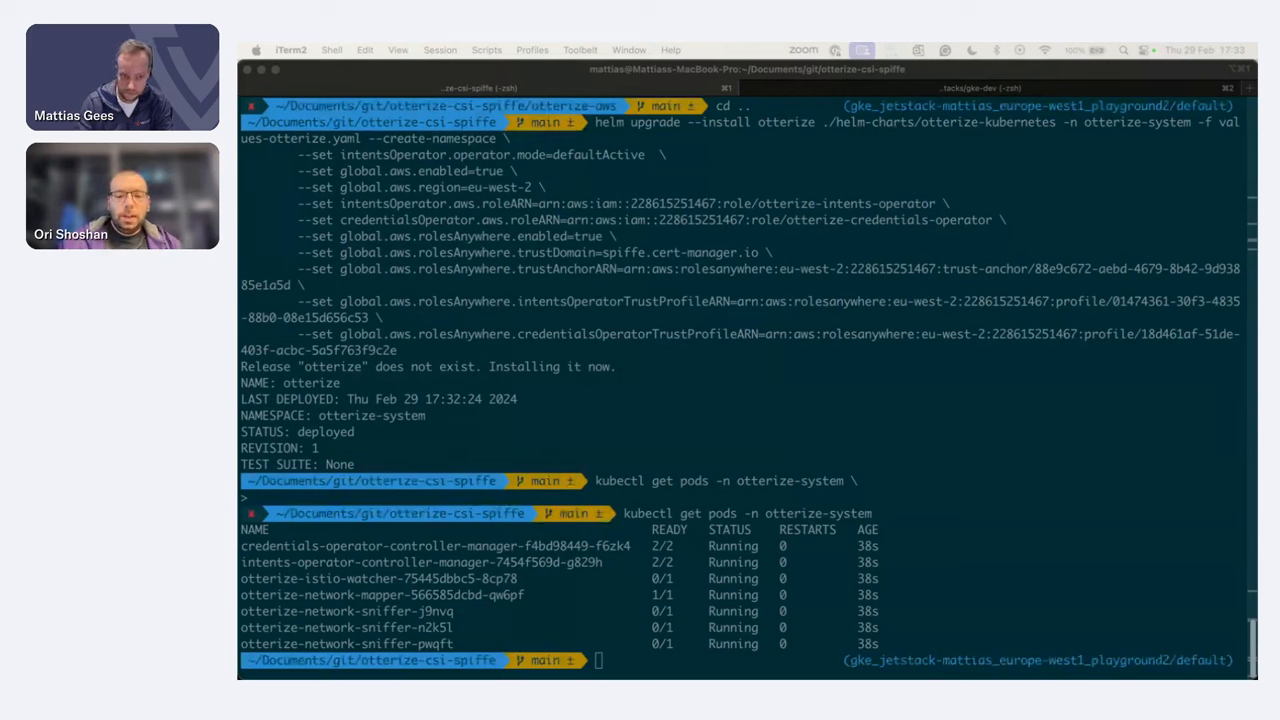
- Run kubectl create namespace otterize-tutorial-iam
type("kubectl create namespace otterize-tutorial-iam")
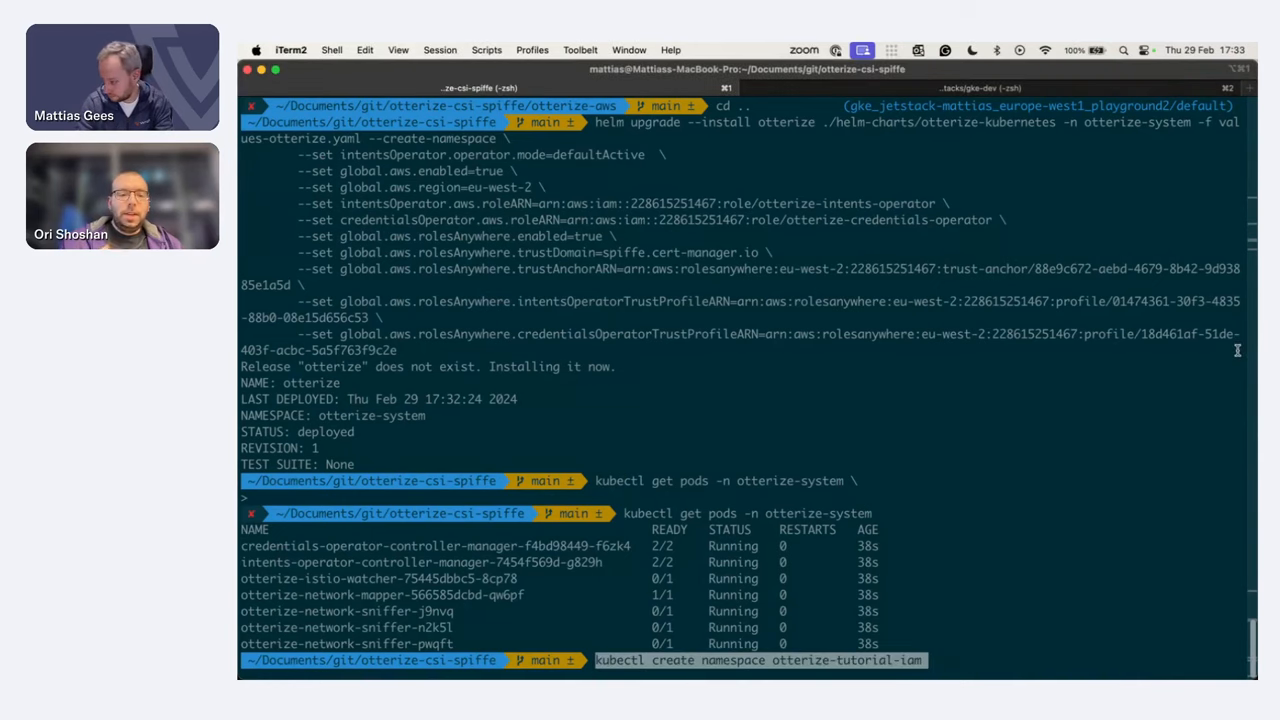
key("Return")
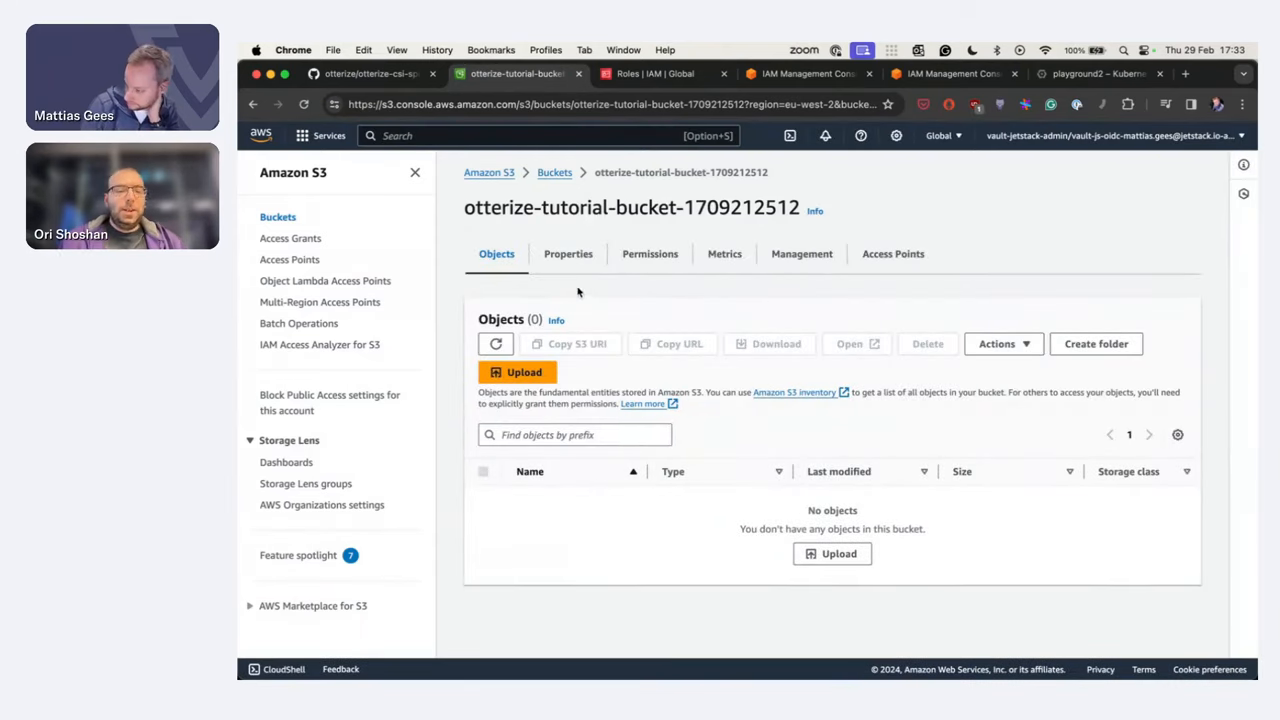
mouse_move(684, 390)
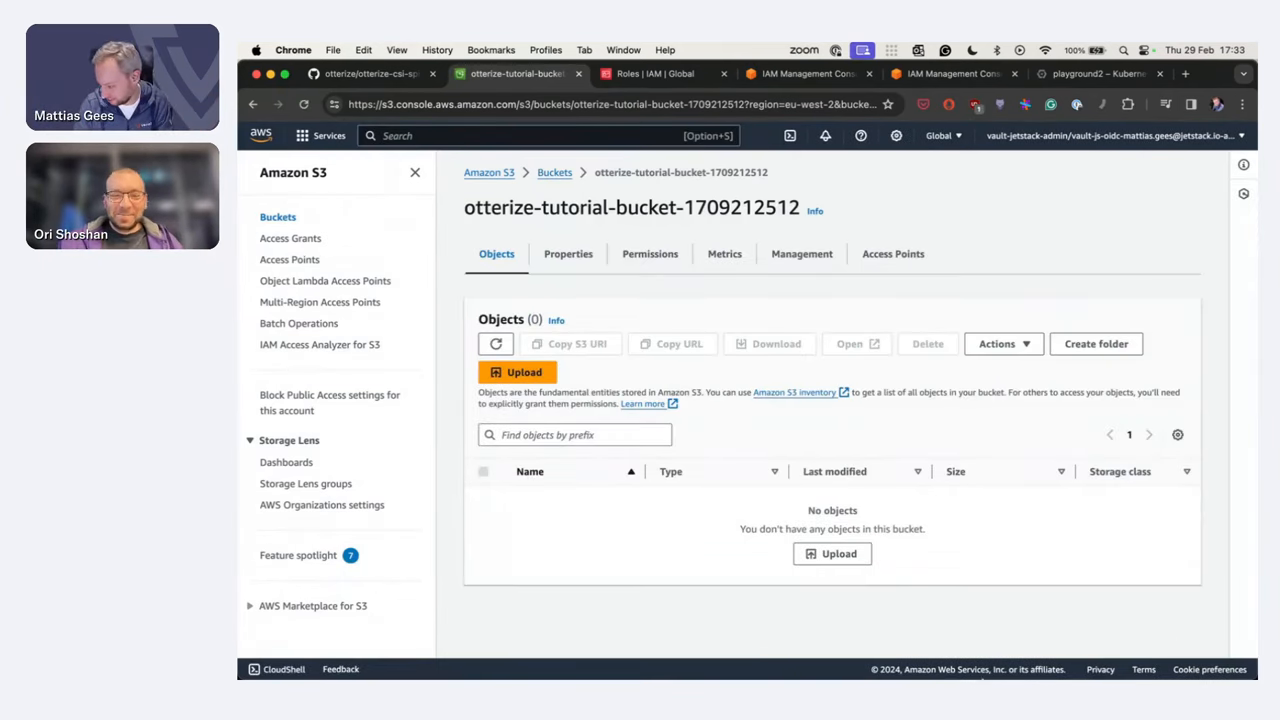
mouse_move(828, 460)
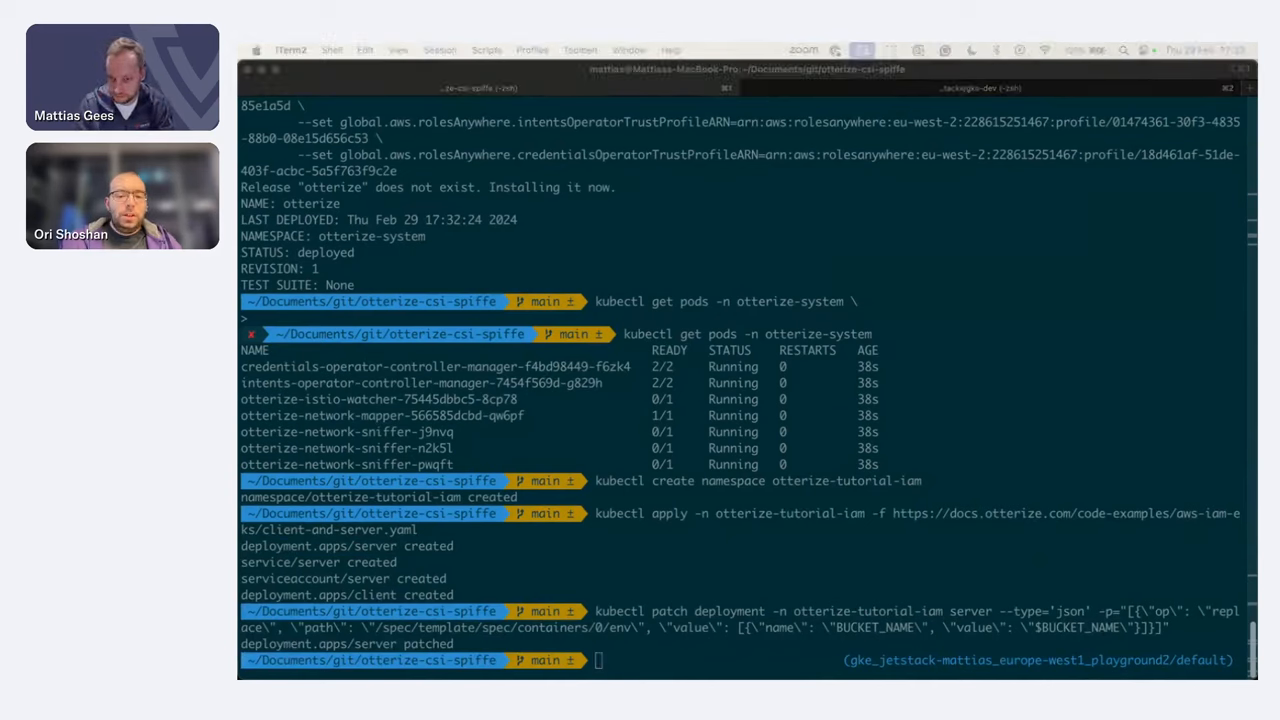
mouse_move(990, 536)
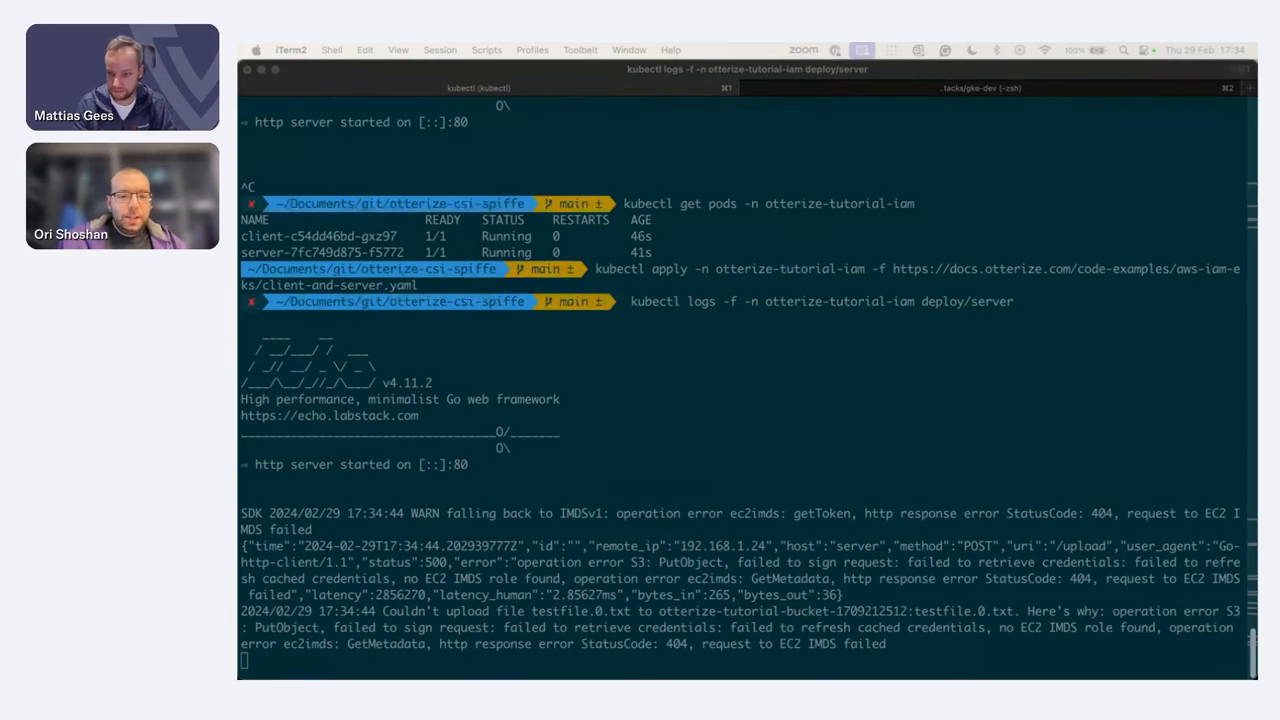
- Scroll through the server logs showing repeated S3 upload credential failures
scroll("down", 3)
type("vim rbac.yaml")
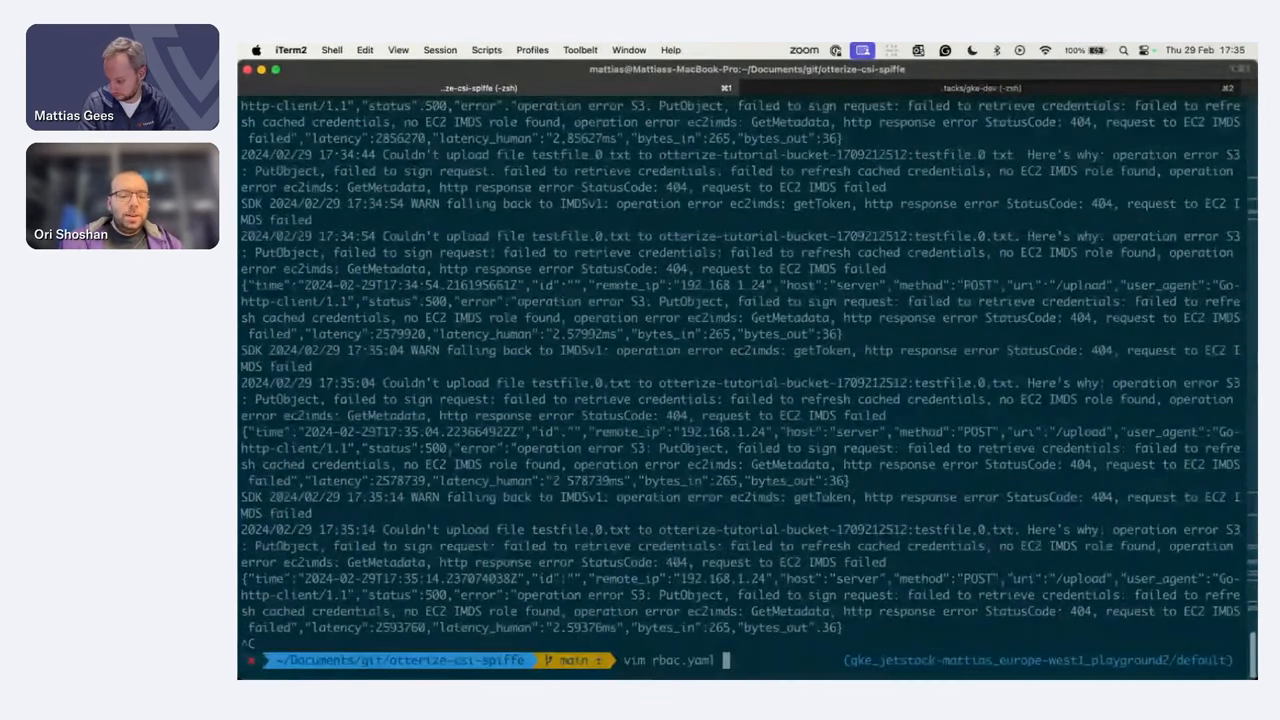
- Review rbac.yaml in vim, then kubectl apply it to create the certificate-request role and binding
key("Return")
type("kubectl apply -f rb")
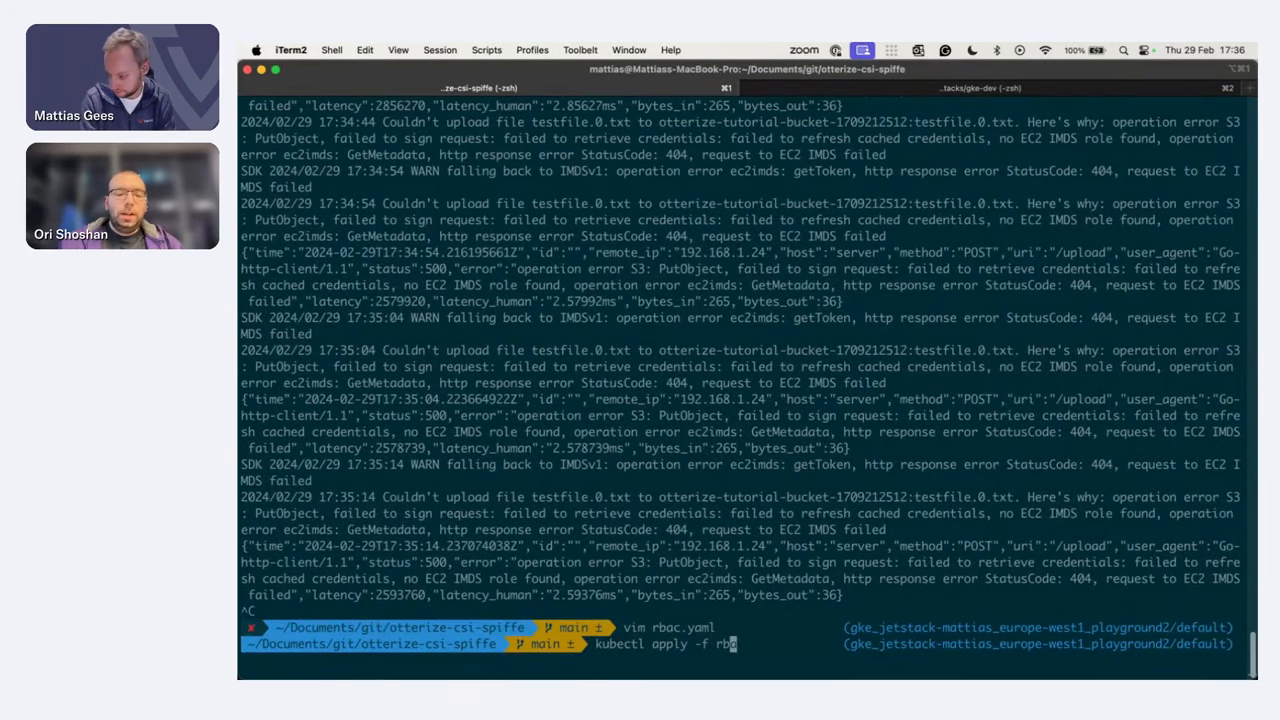
key("Return")
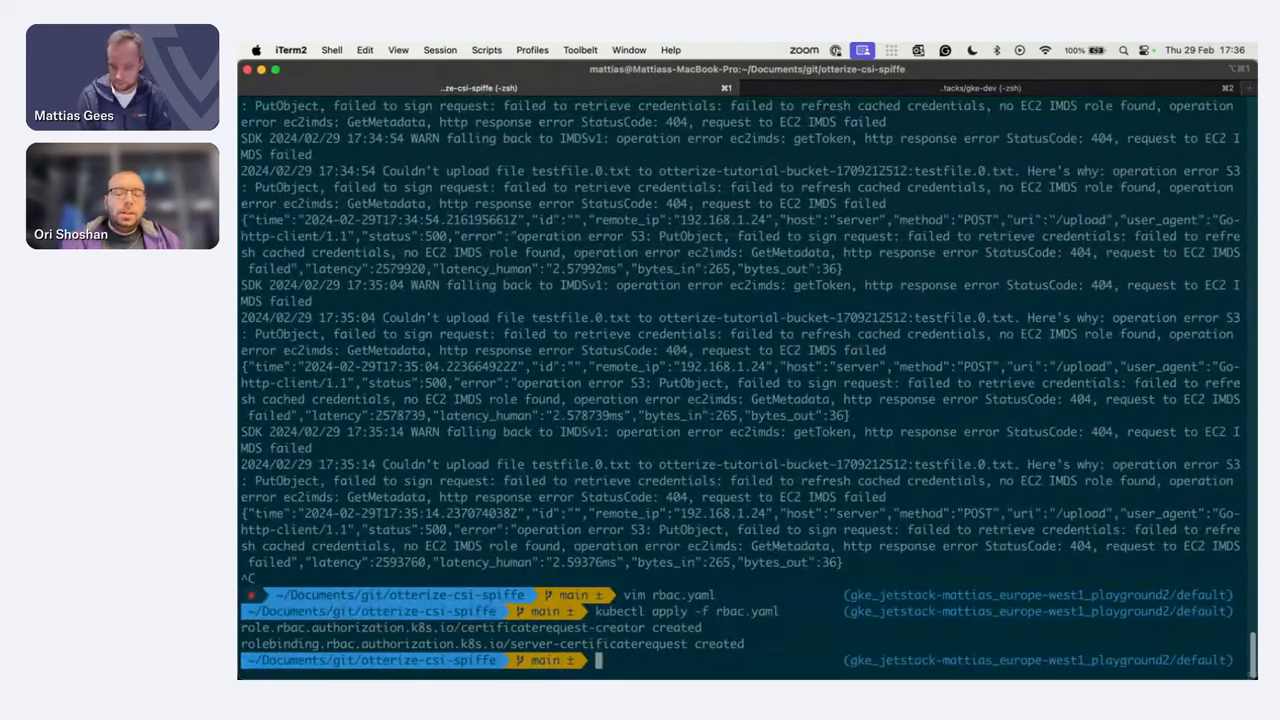
type("vim")
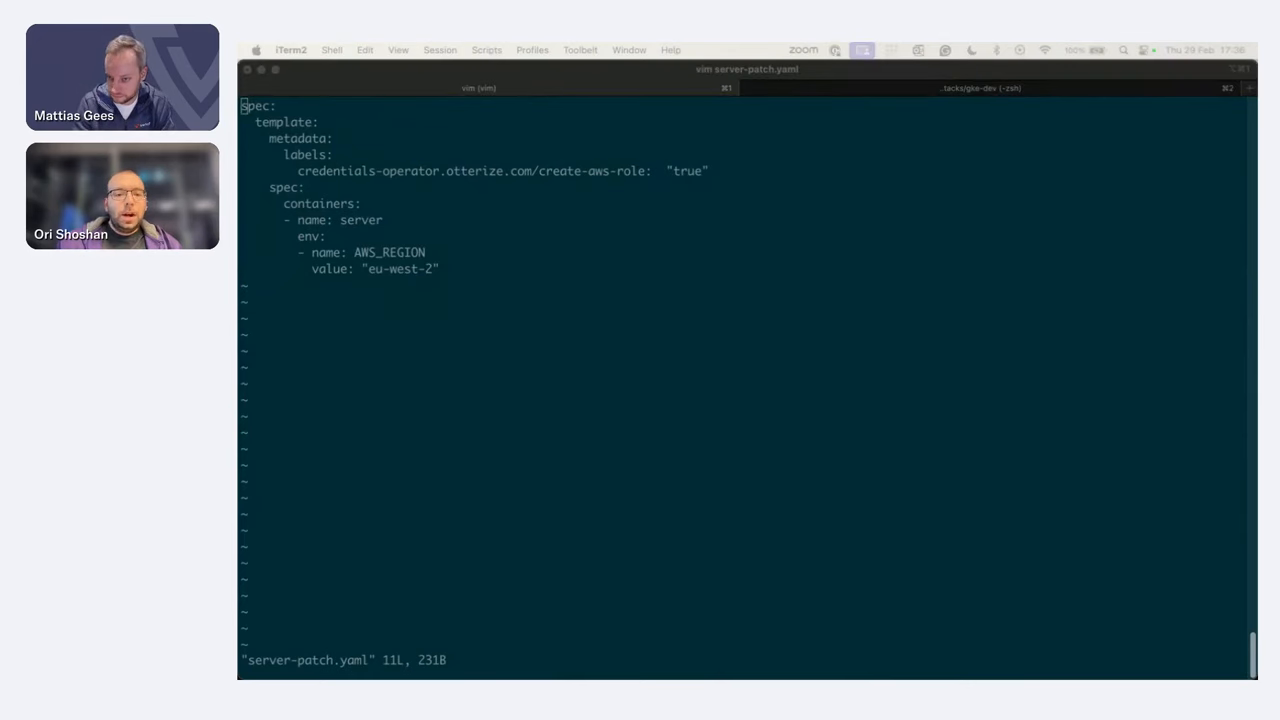
mouse_move(520, 572)
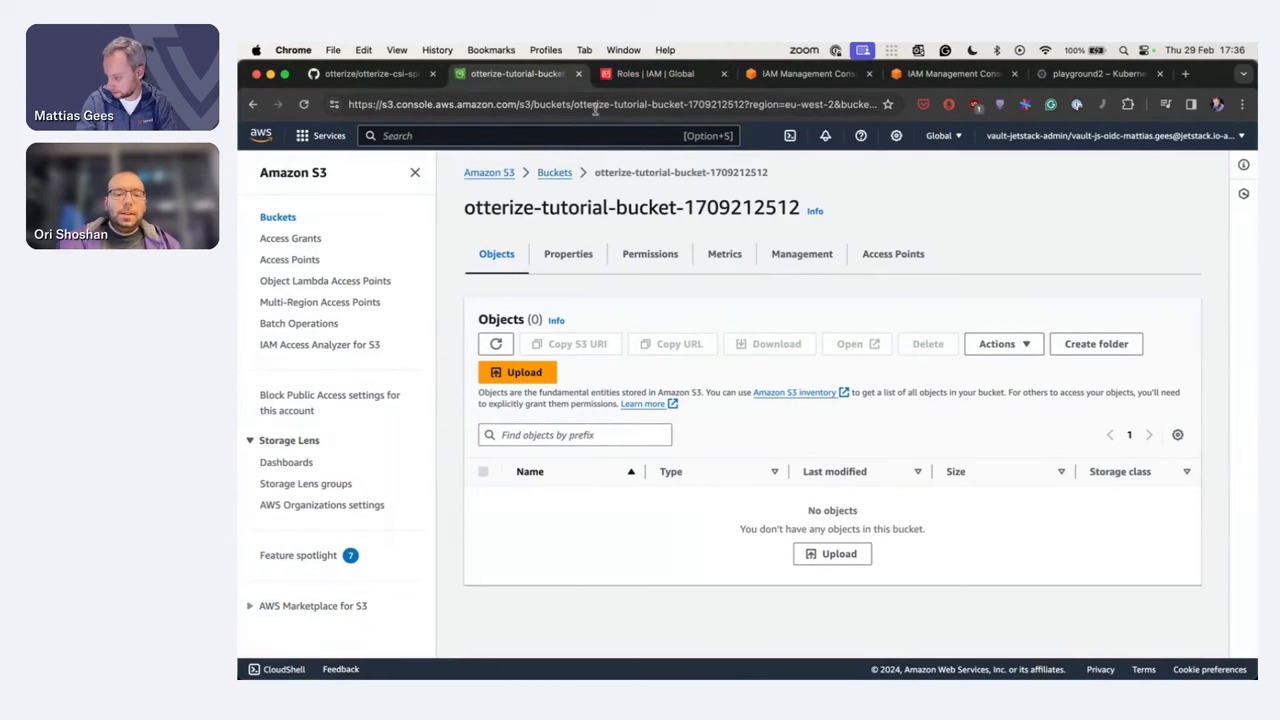
- Switch from the empty S3 bucket's Objects view to the IAM Roles list
left_click(656, 72)
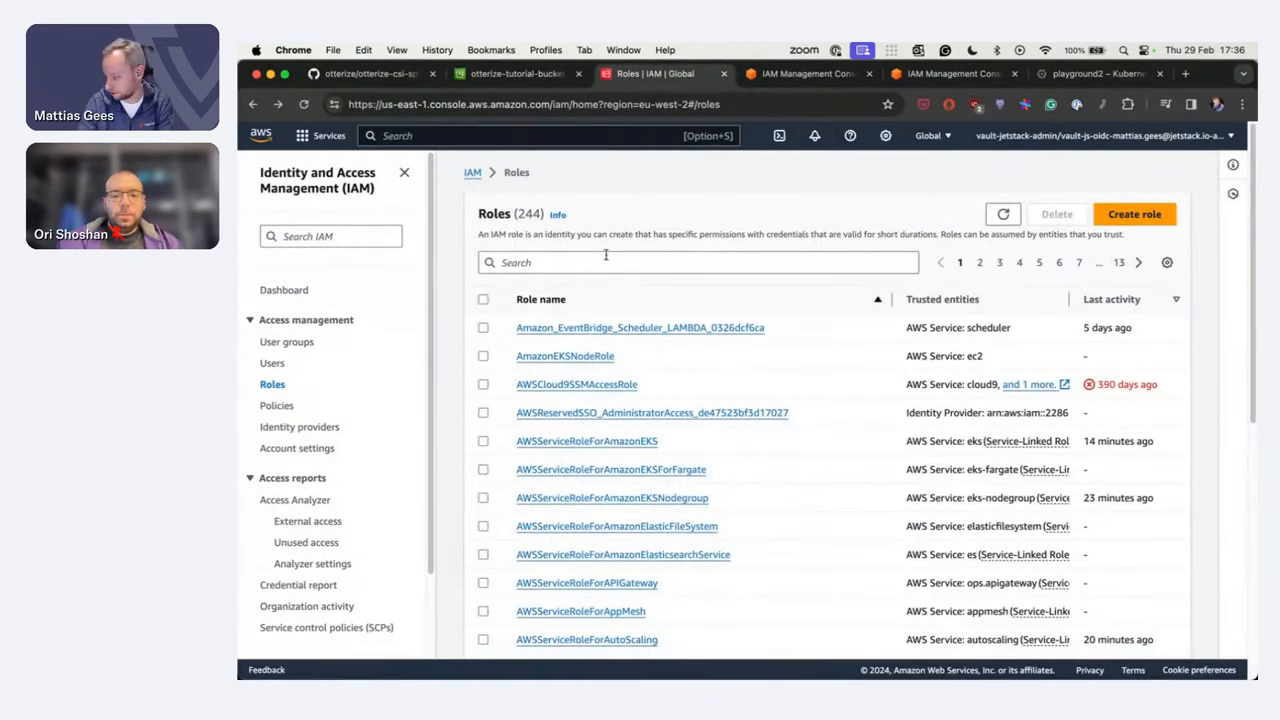
- Filter the IAM roles by 'otr', refreshing the list so the new otterize-tutorial server role appears
type("otr")
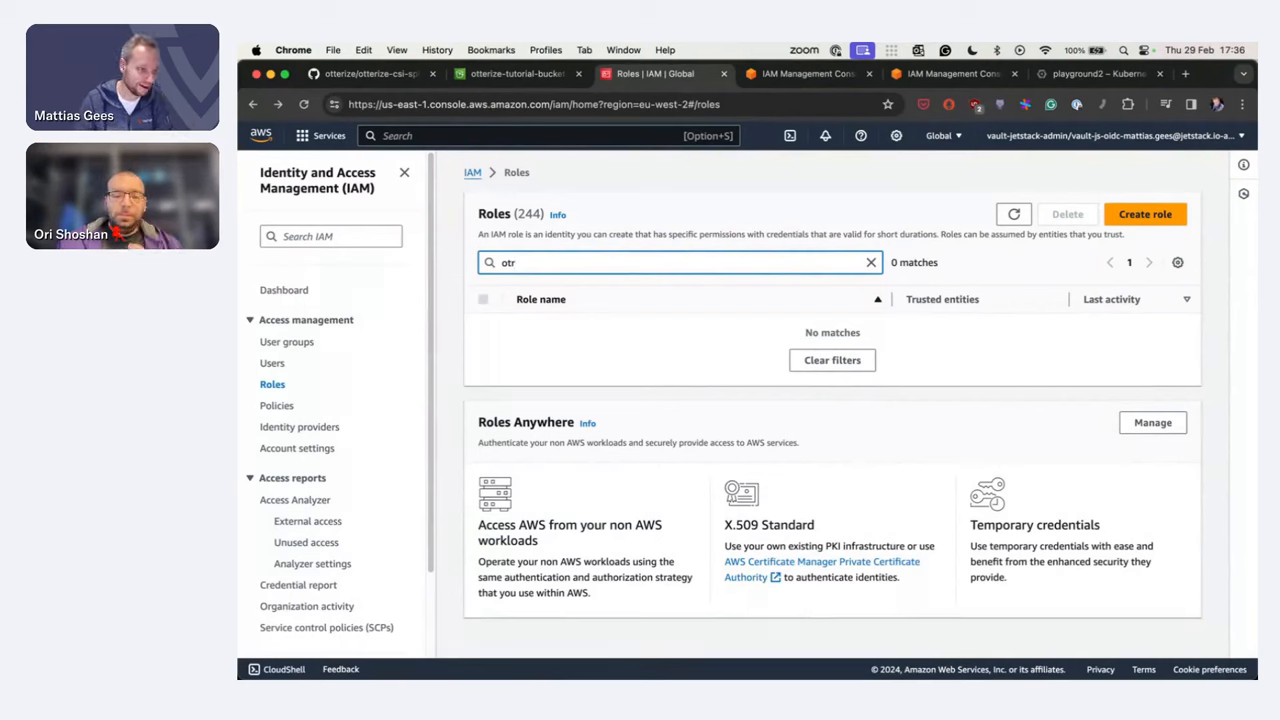
mouse_move(608, 260)
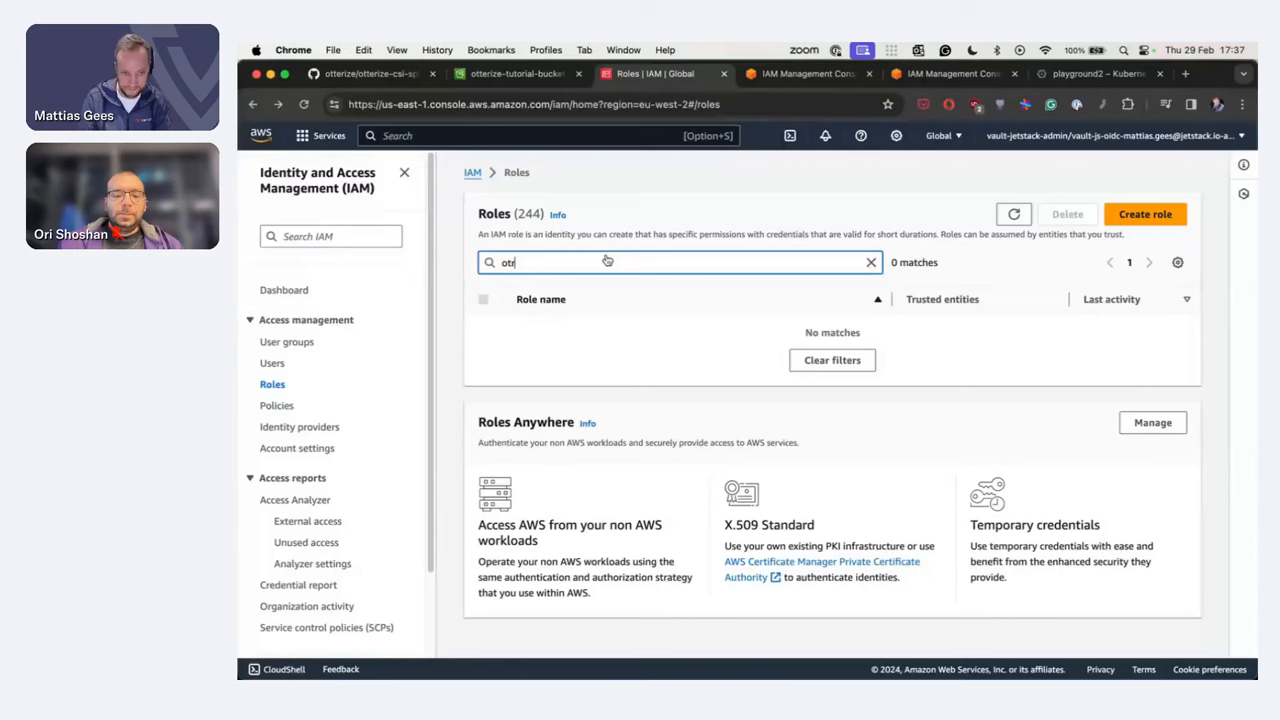
left_click(870, 262)
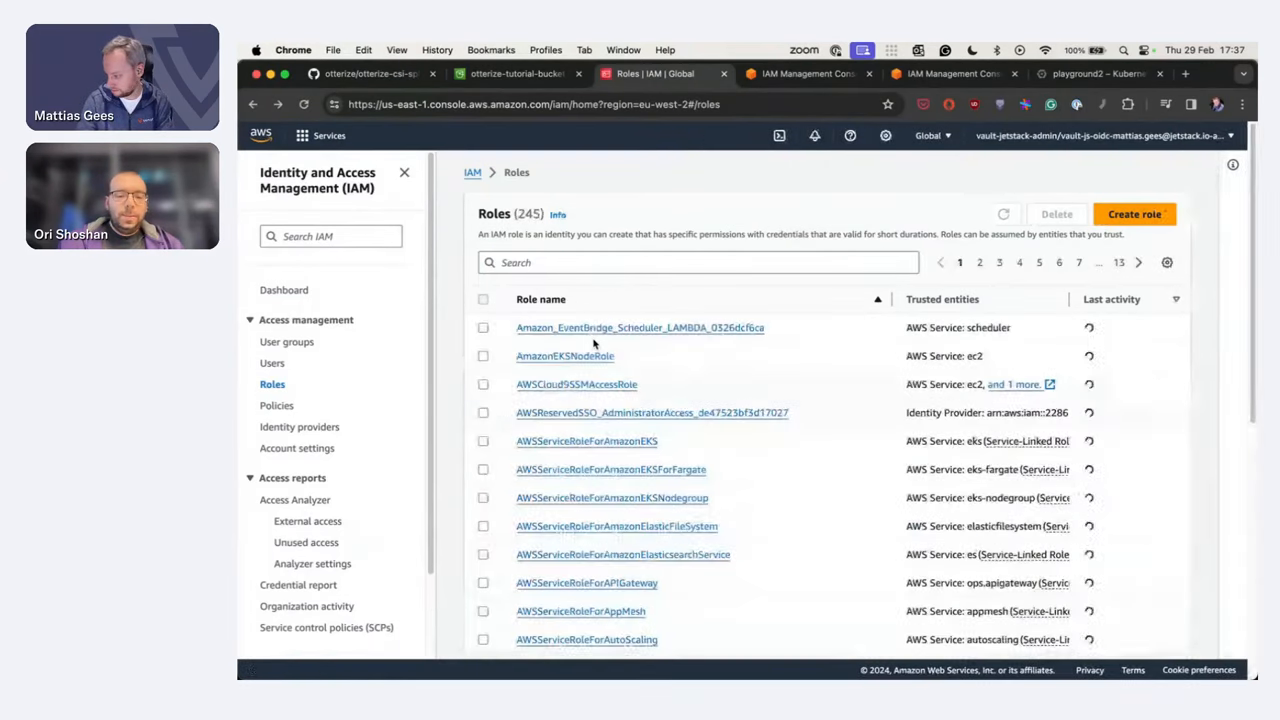
type("otr")
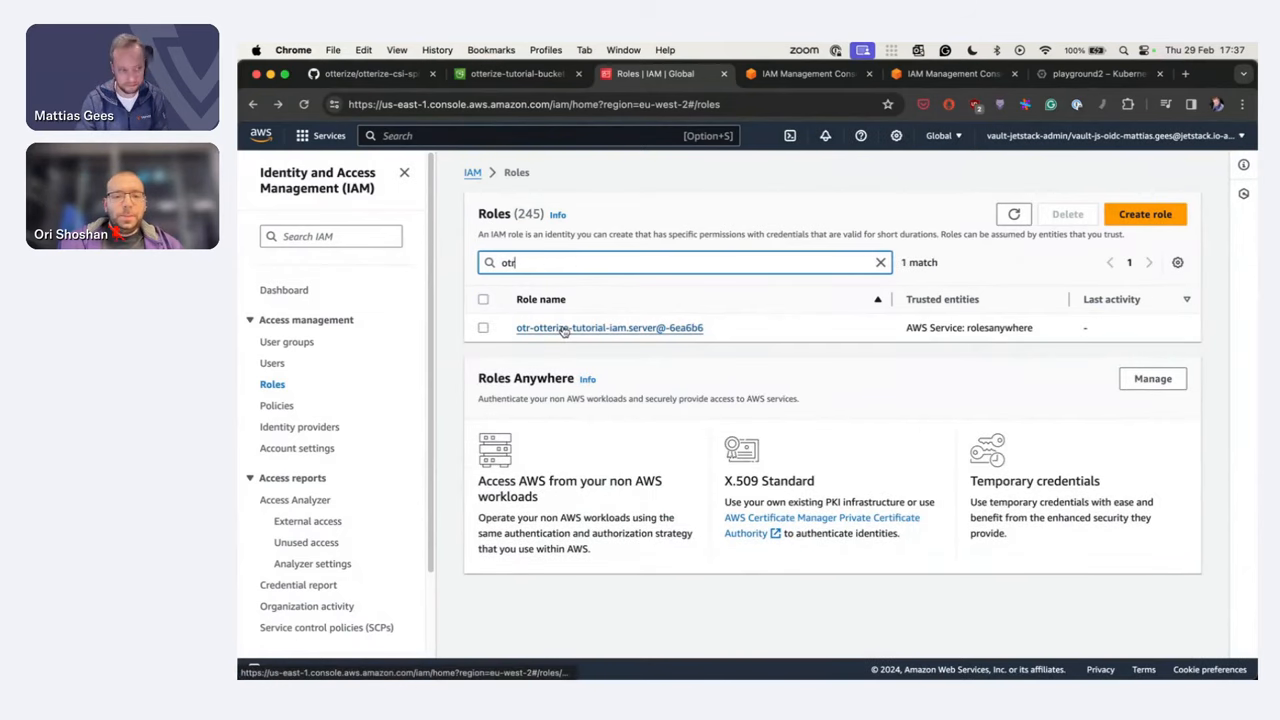
- View the otr-otterize-tutorial-iam server role's details, showing zero permission policies
left_click(608, 328)
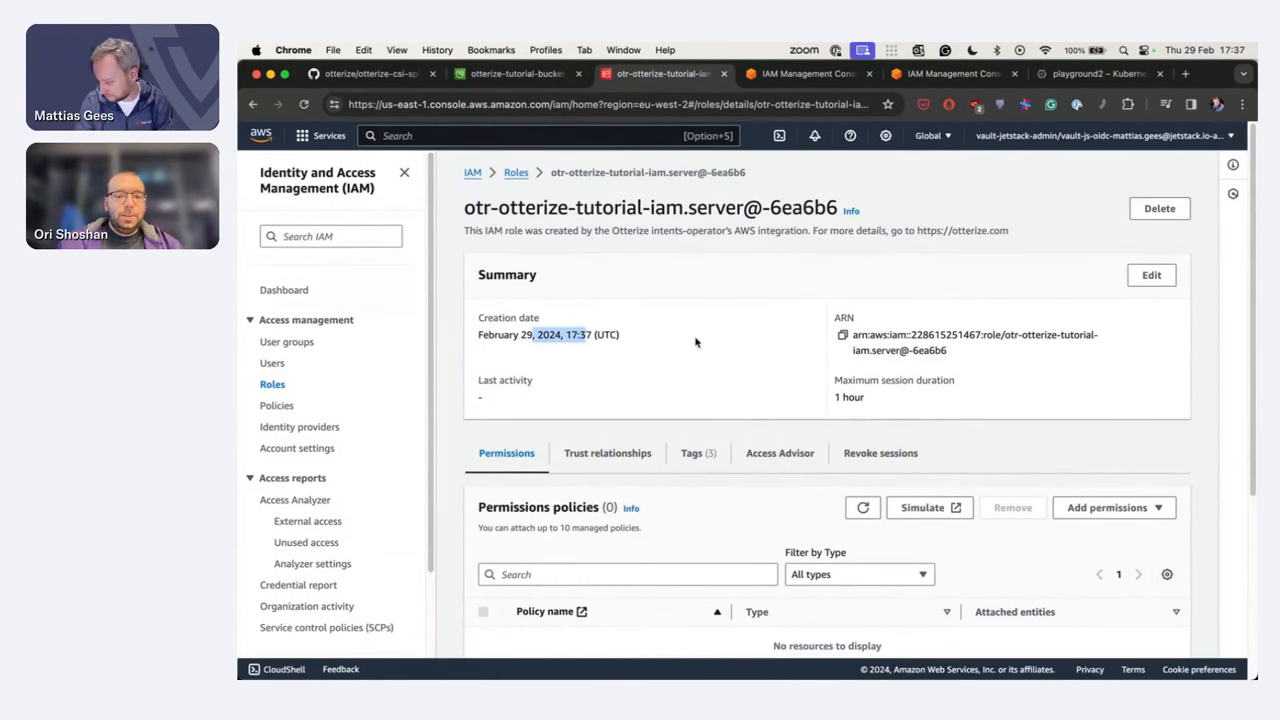
scroll("down", 3)
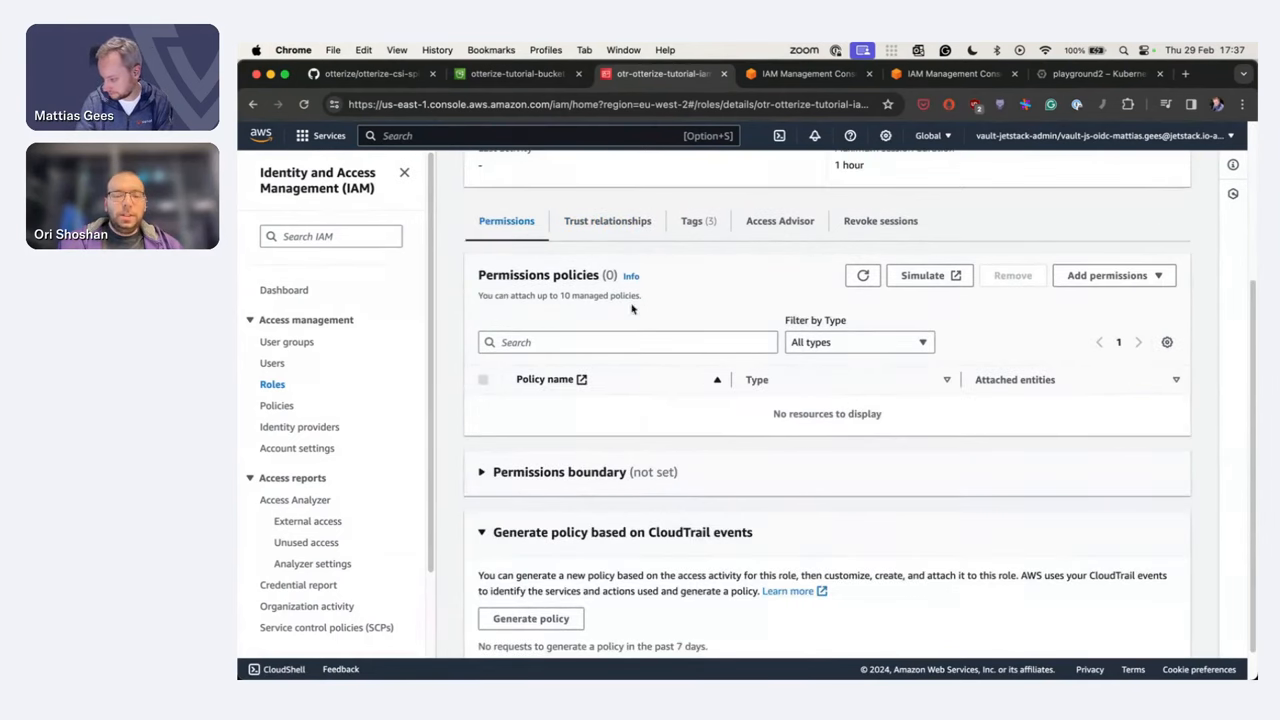
- Show the role's trust relationships allowing rolesanywhere.amazonaws.com to assume it for the server's SPIFFE identity
left_click(608, 220)
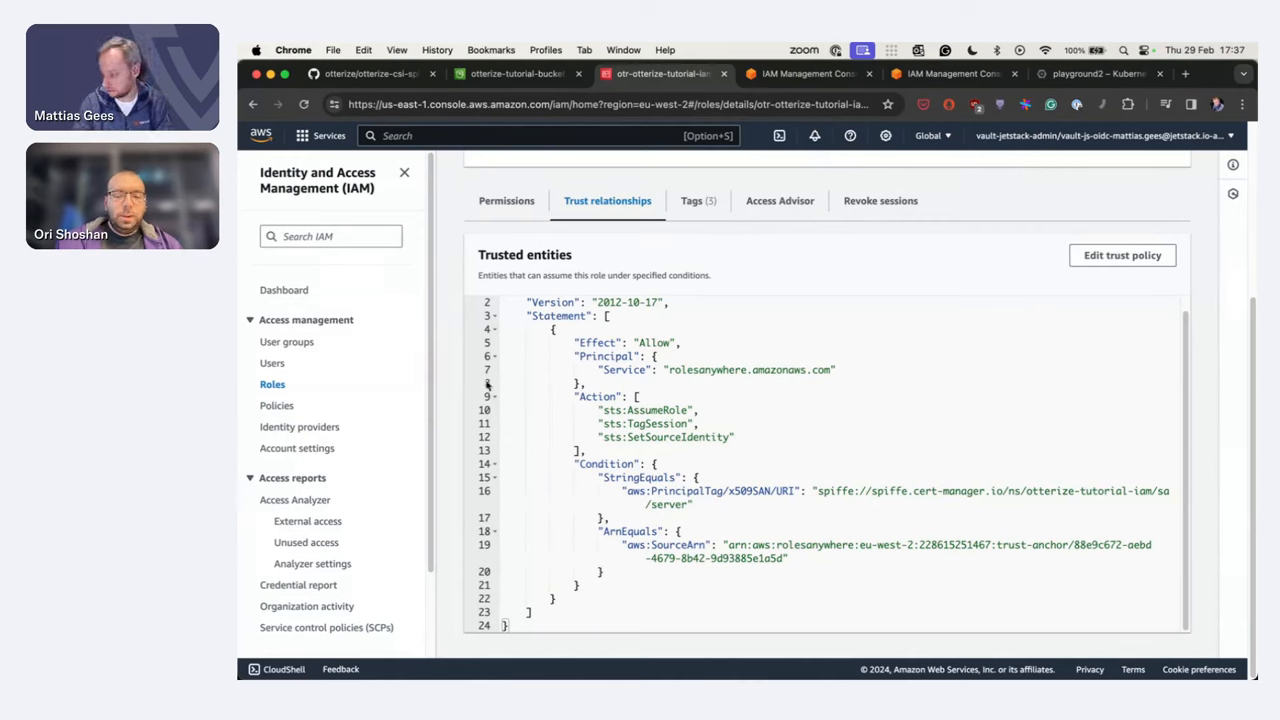
mouse_move(456, 424)
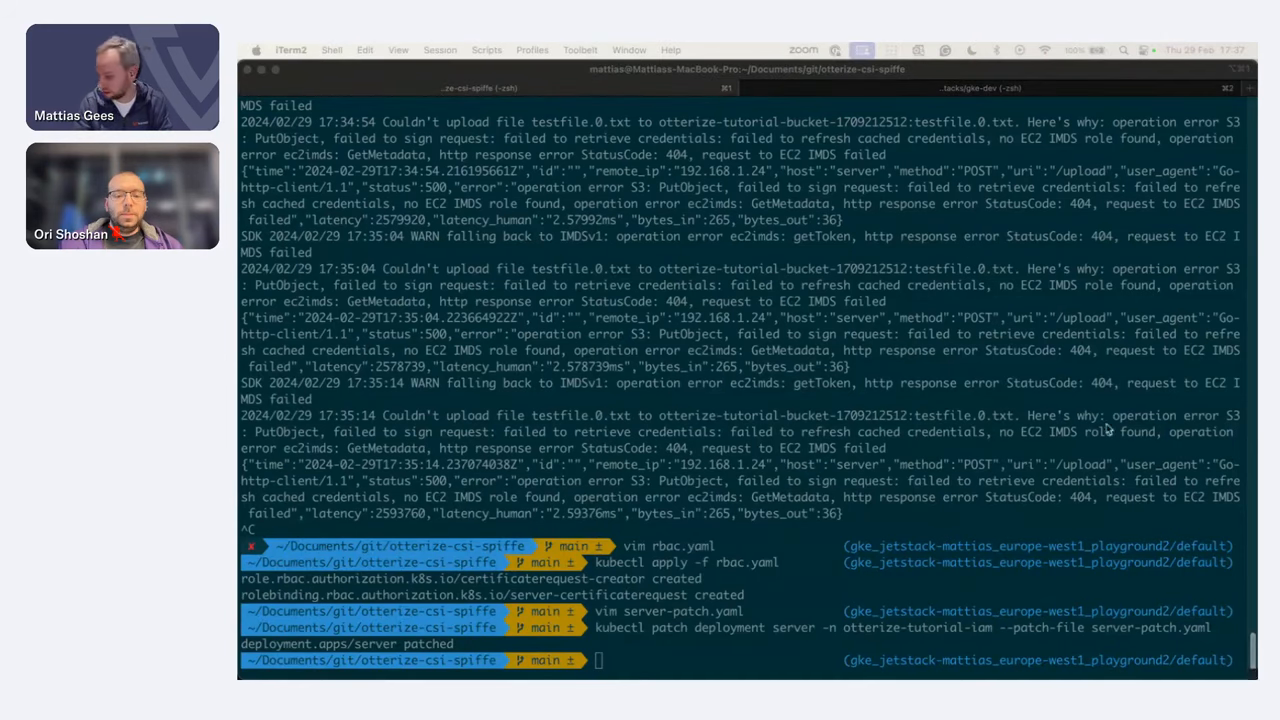
- Review the intent.yaml manifest in vim
type("vim intent.yaml")
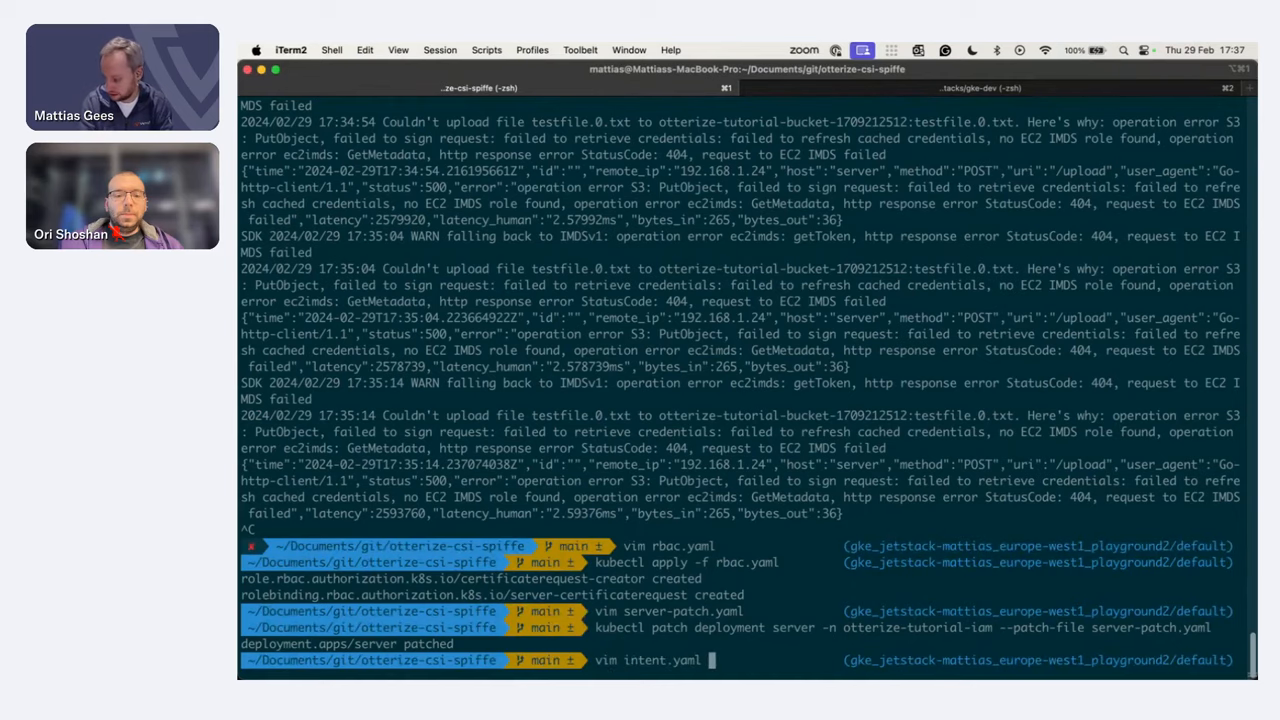
key("Return")
type("kubectl")
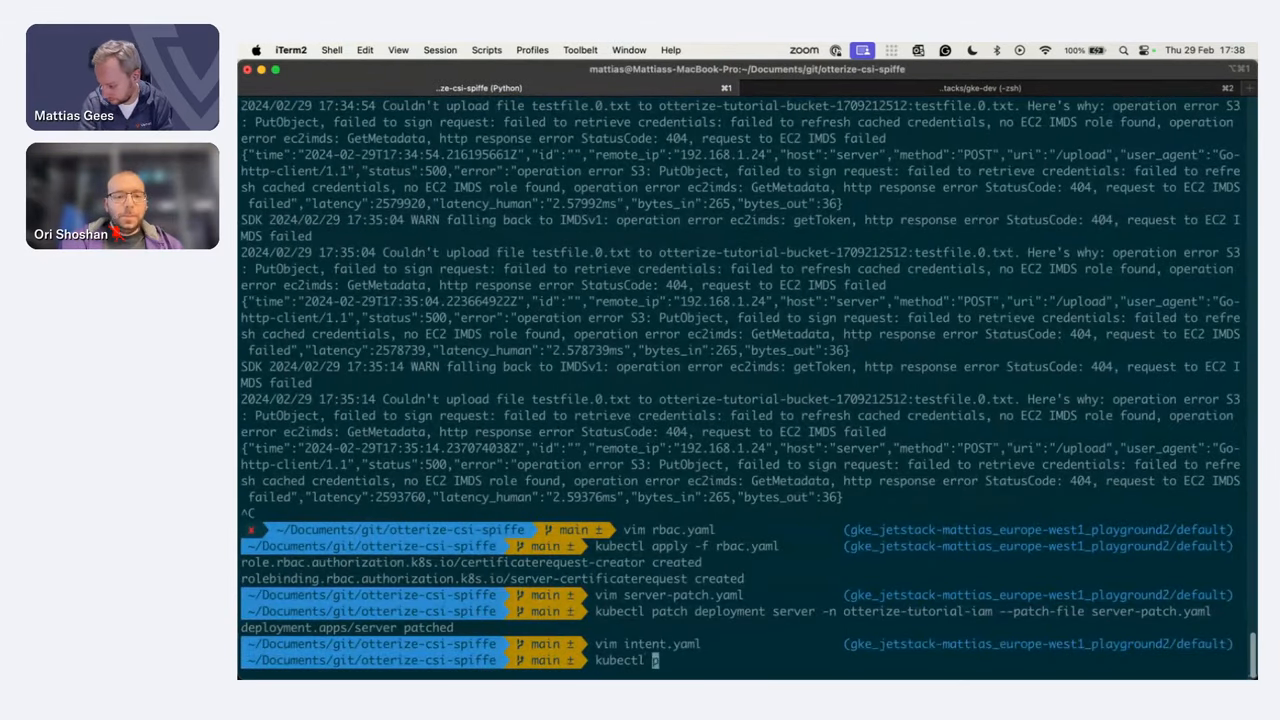
- Compose kubectl describe pod -n otterize-tutorial-iam for server-5776478f55-gvtck, fixing a mistyped namespace flag
type("describe")
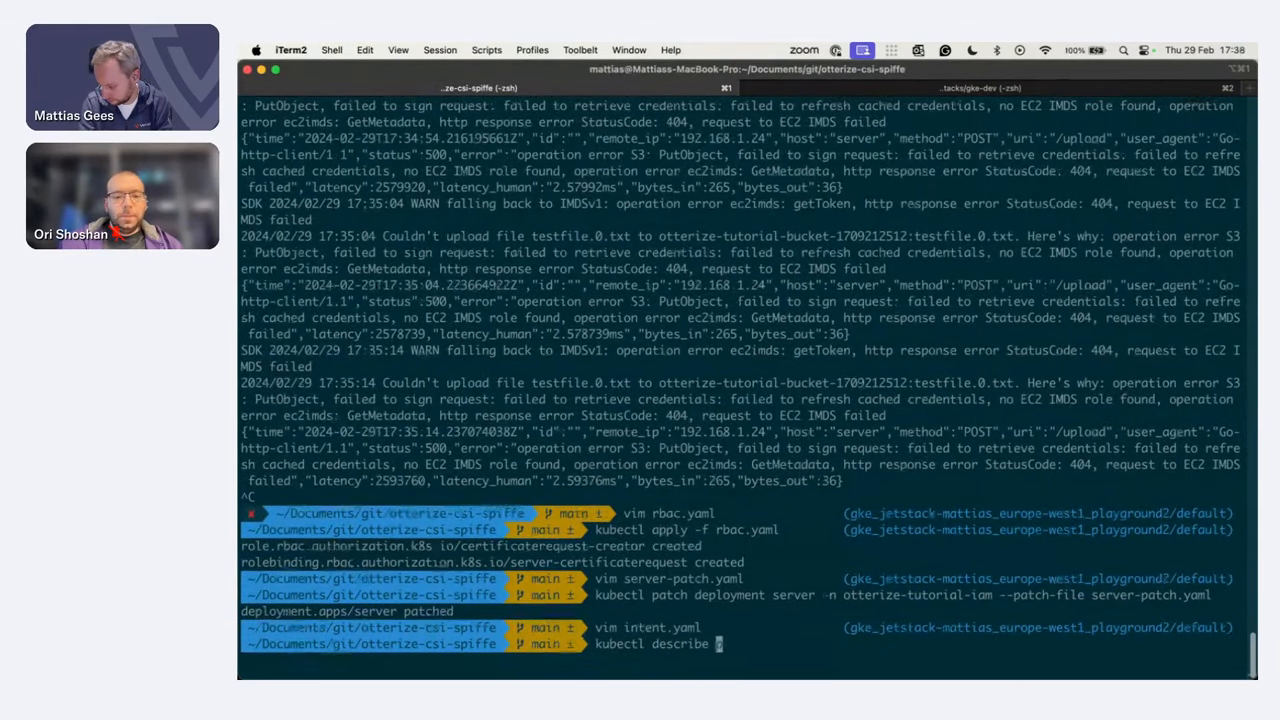
type("pod- n ot")
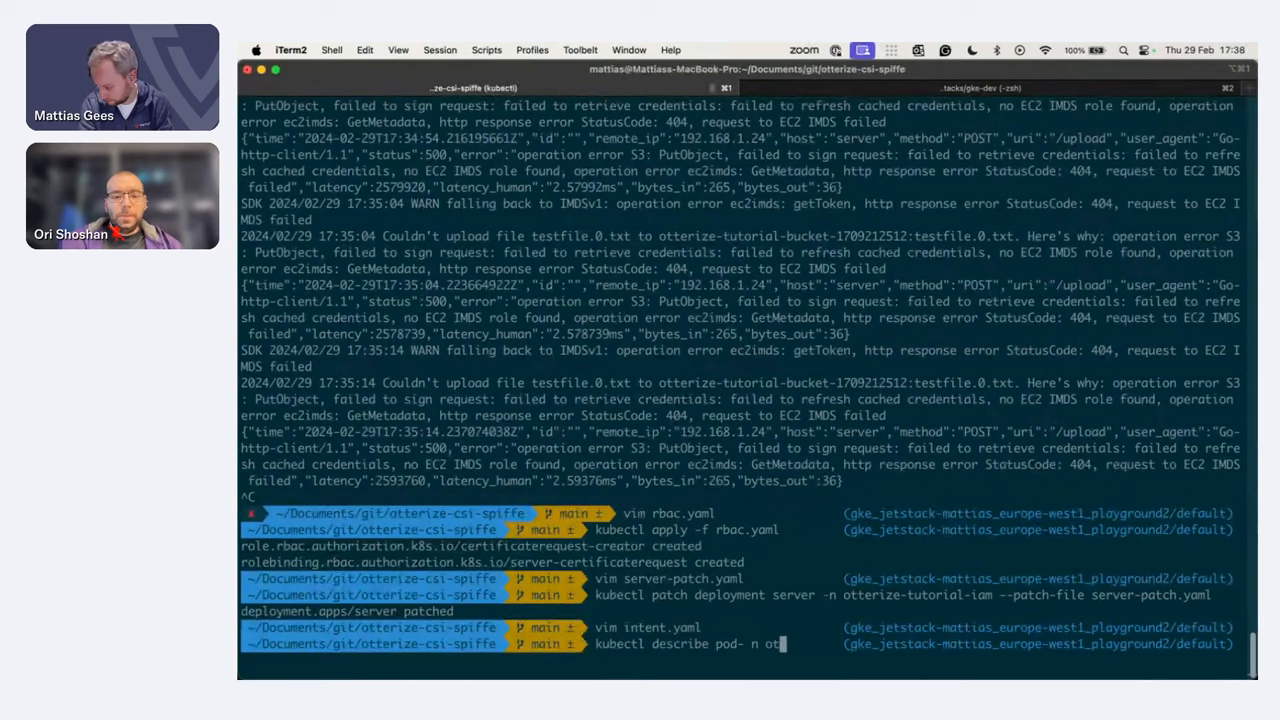
key("Backspace")
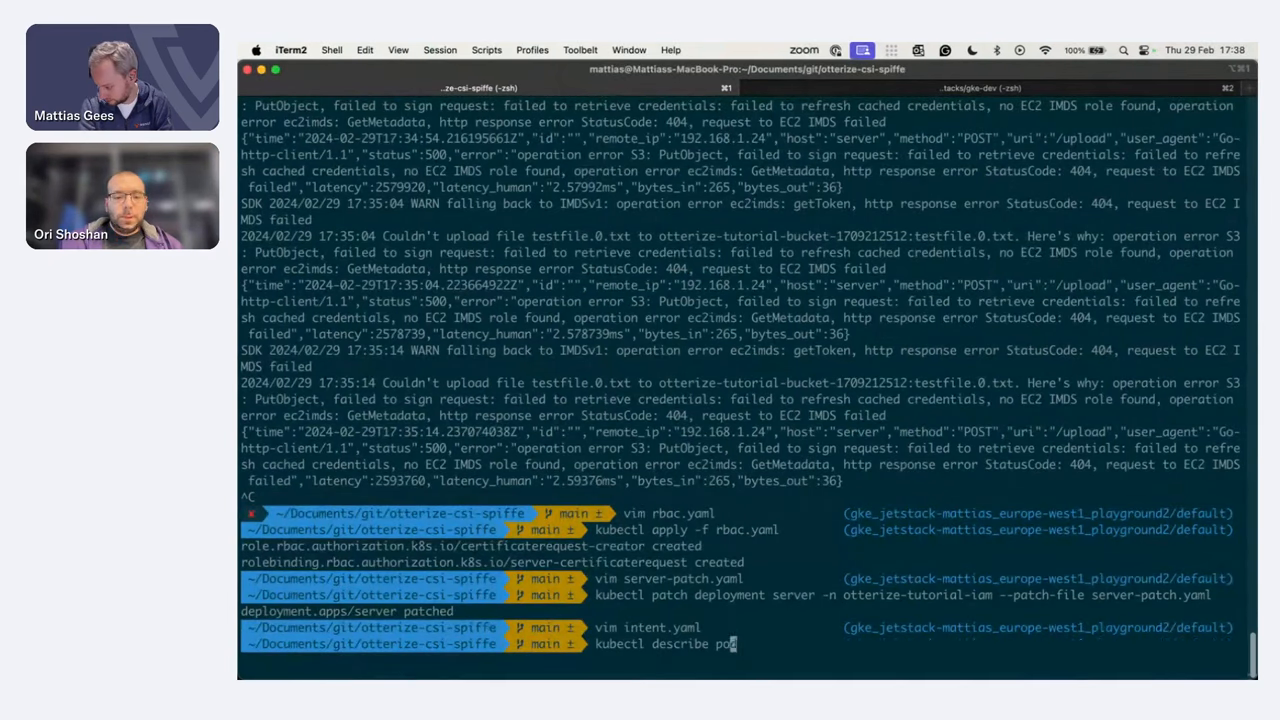
type("-n otterize-tutorial-iam")
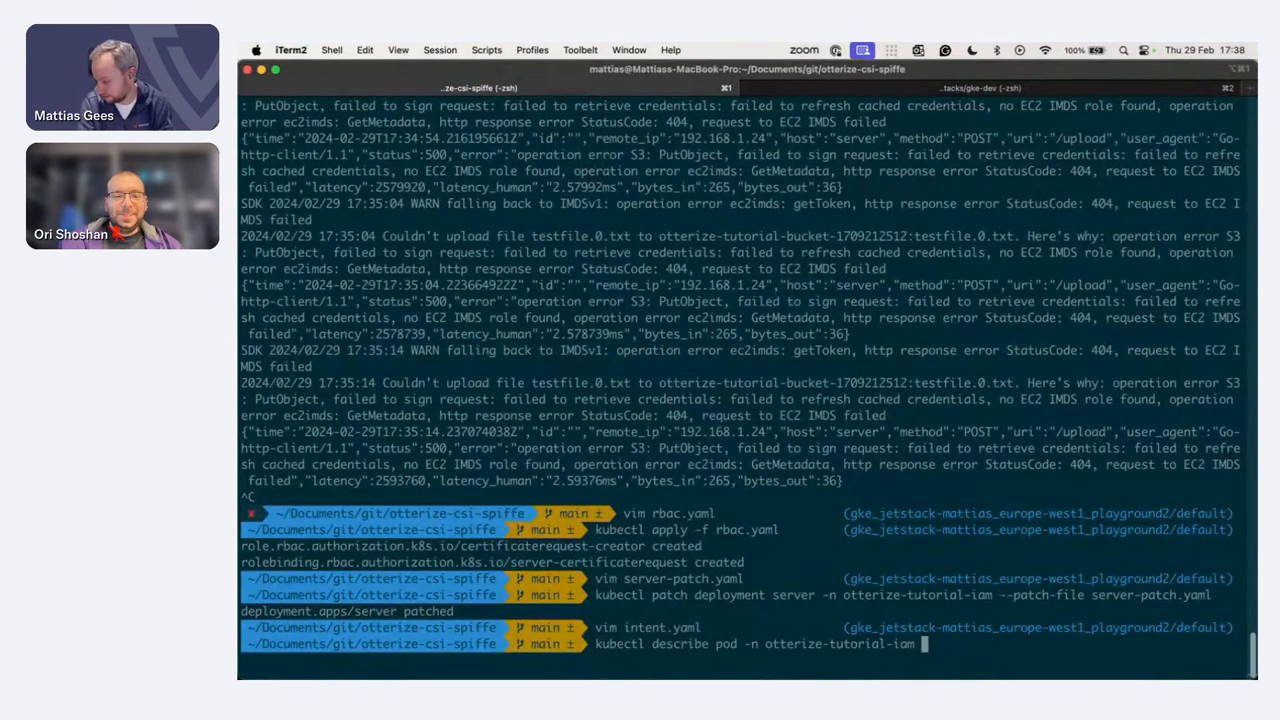
type("server-5776478f55-gvtck")
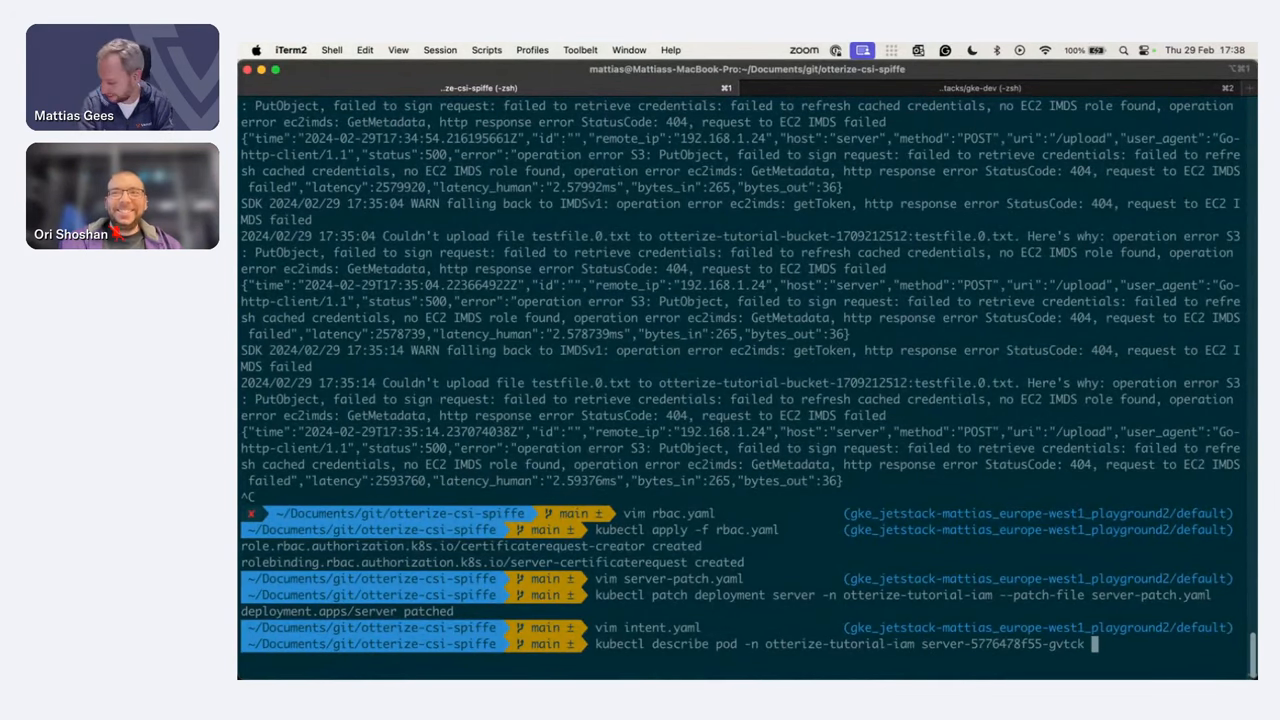
key("Return")
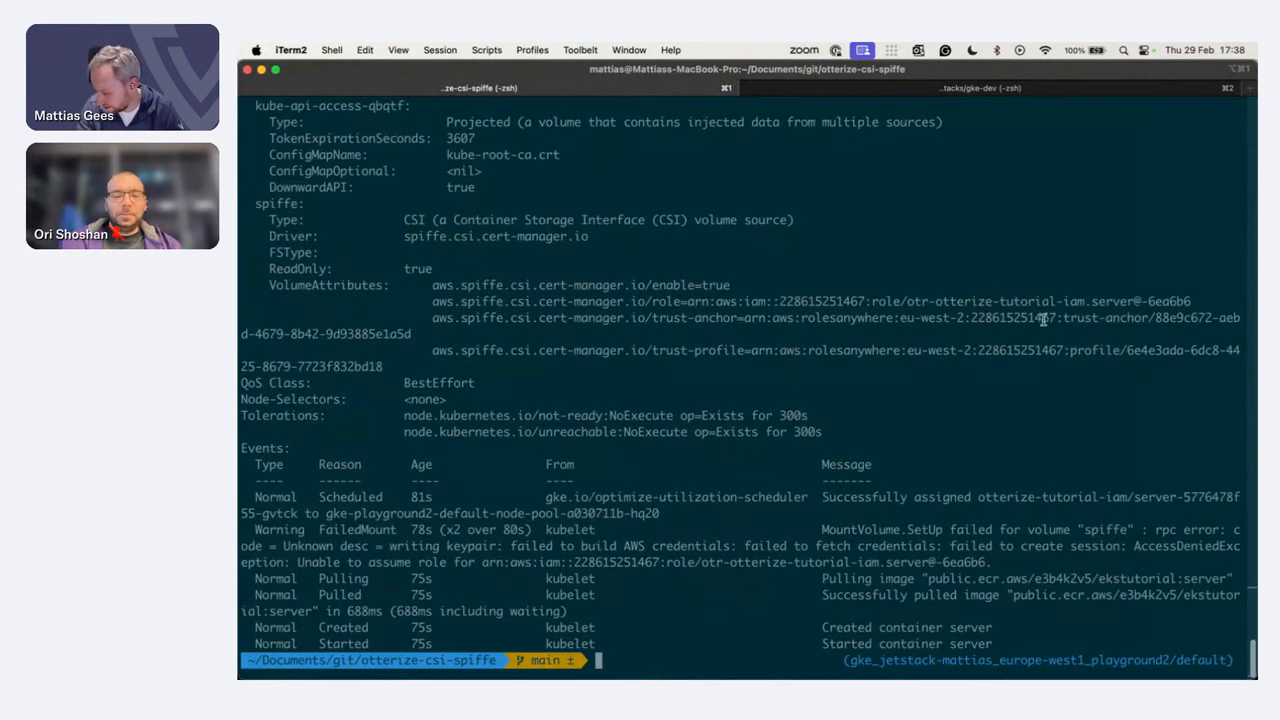
scroll("up", 3)
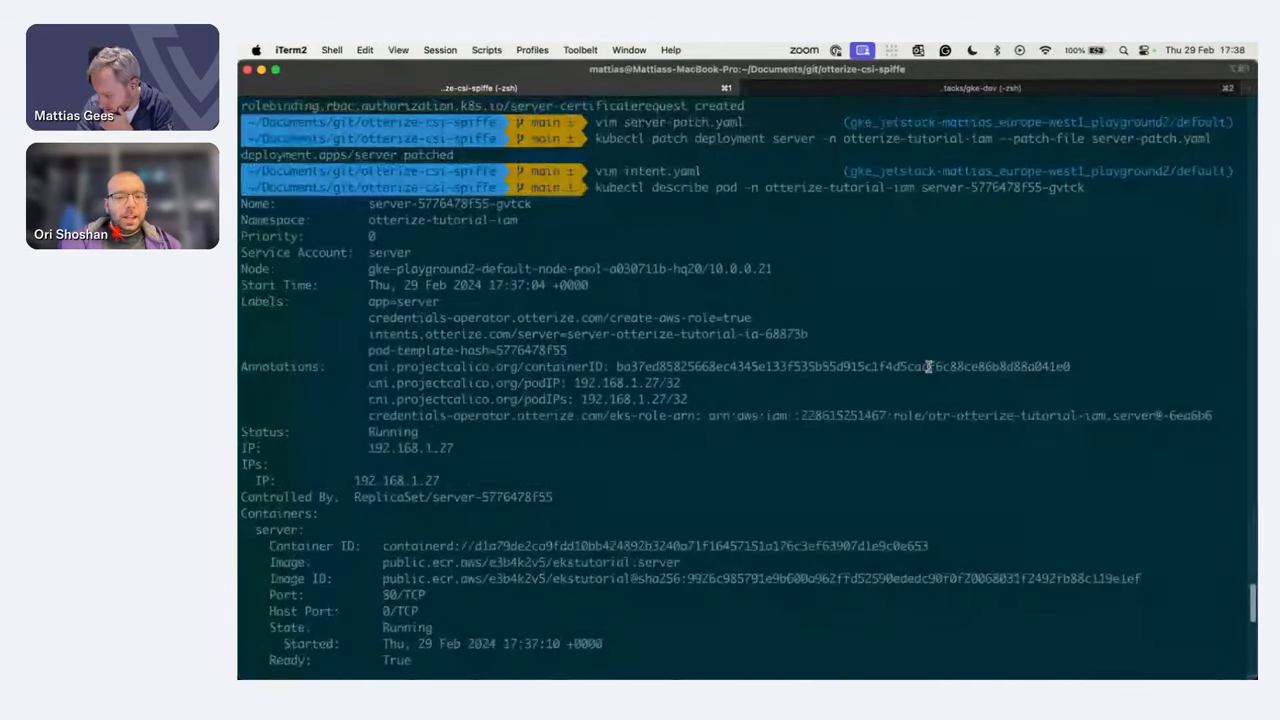
scroll("down", 3)
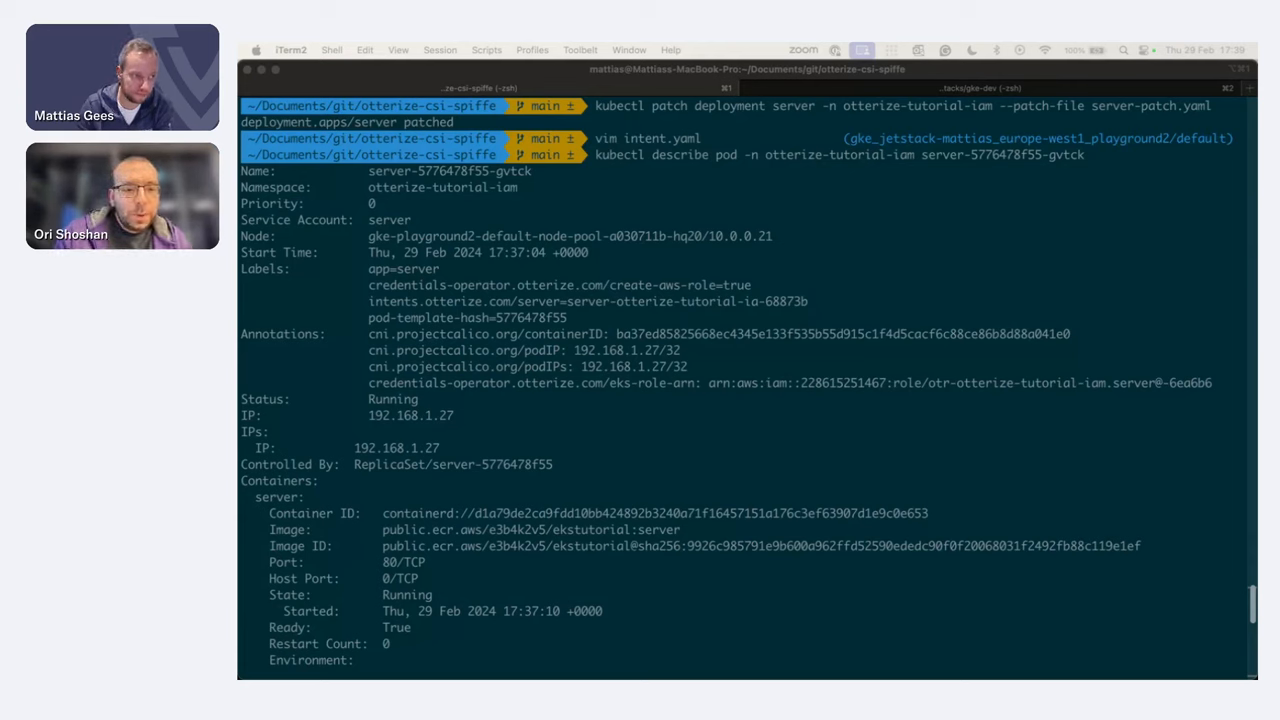
mouse_move(956, 472)
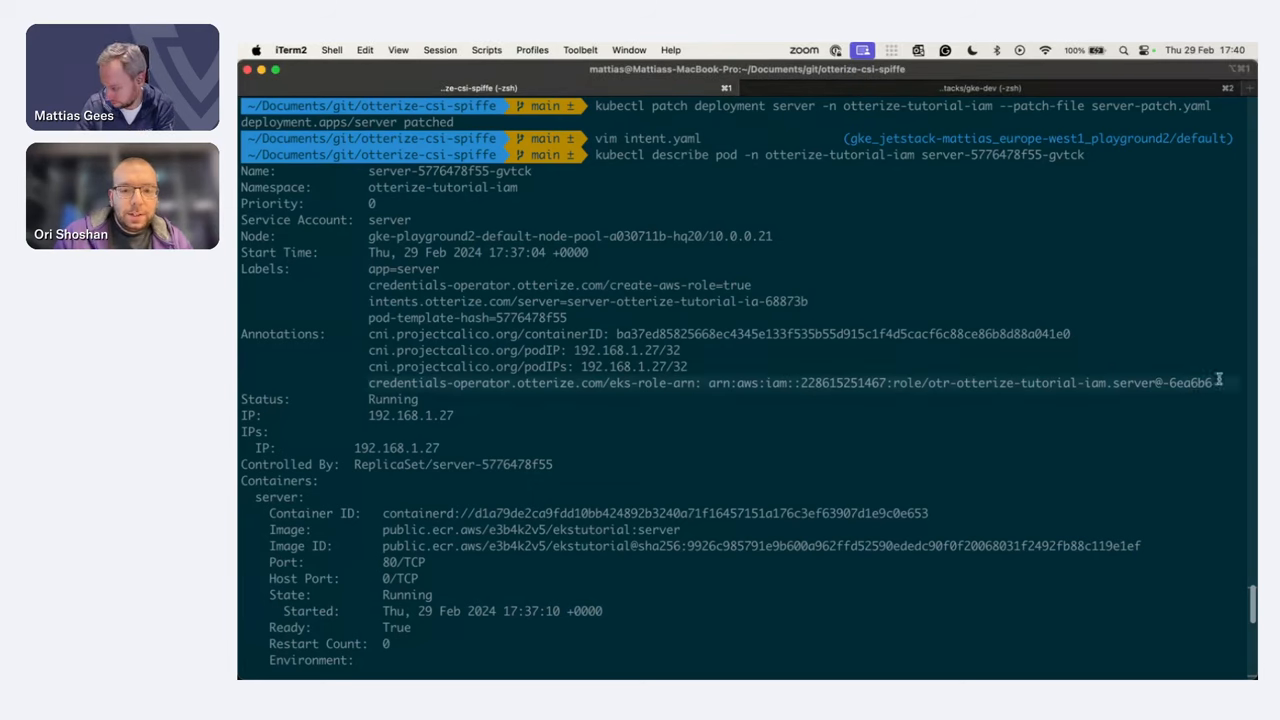
mouse_move(1032, 464)
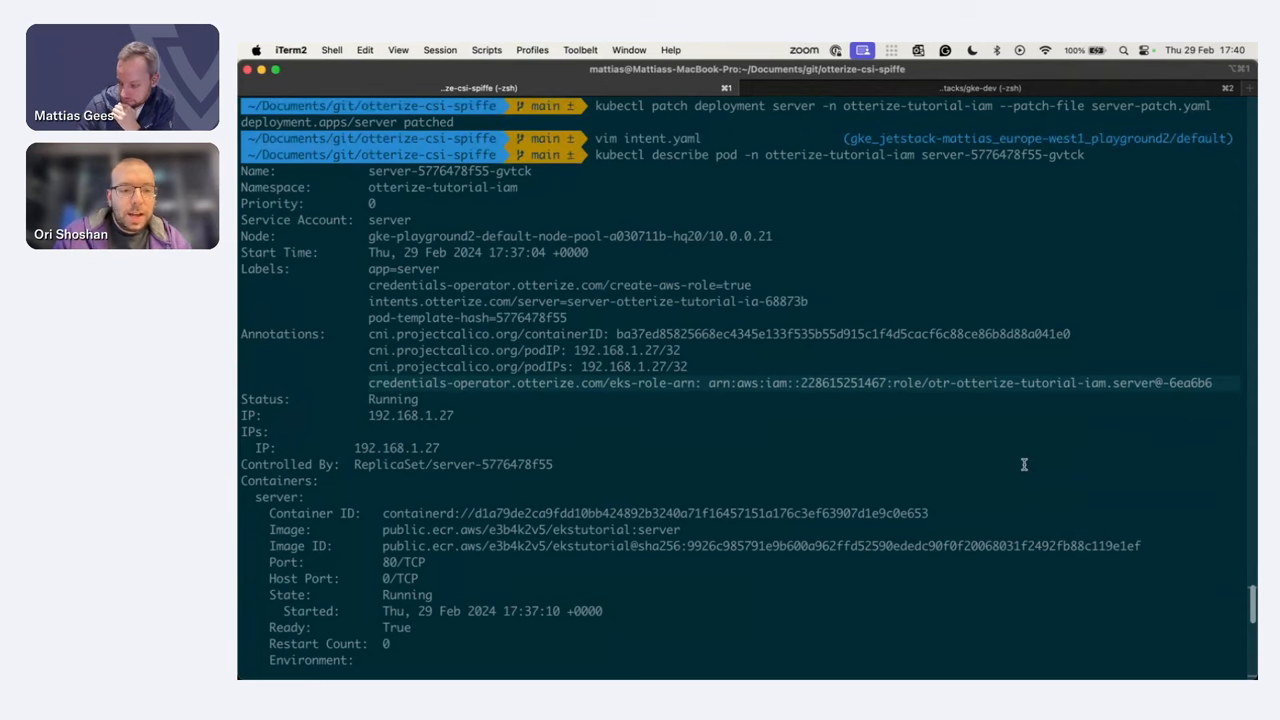
scroll("down", 3)
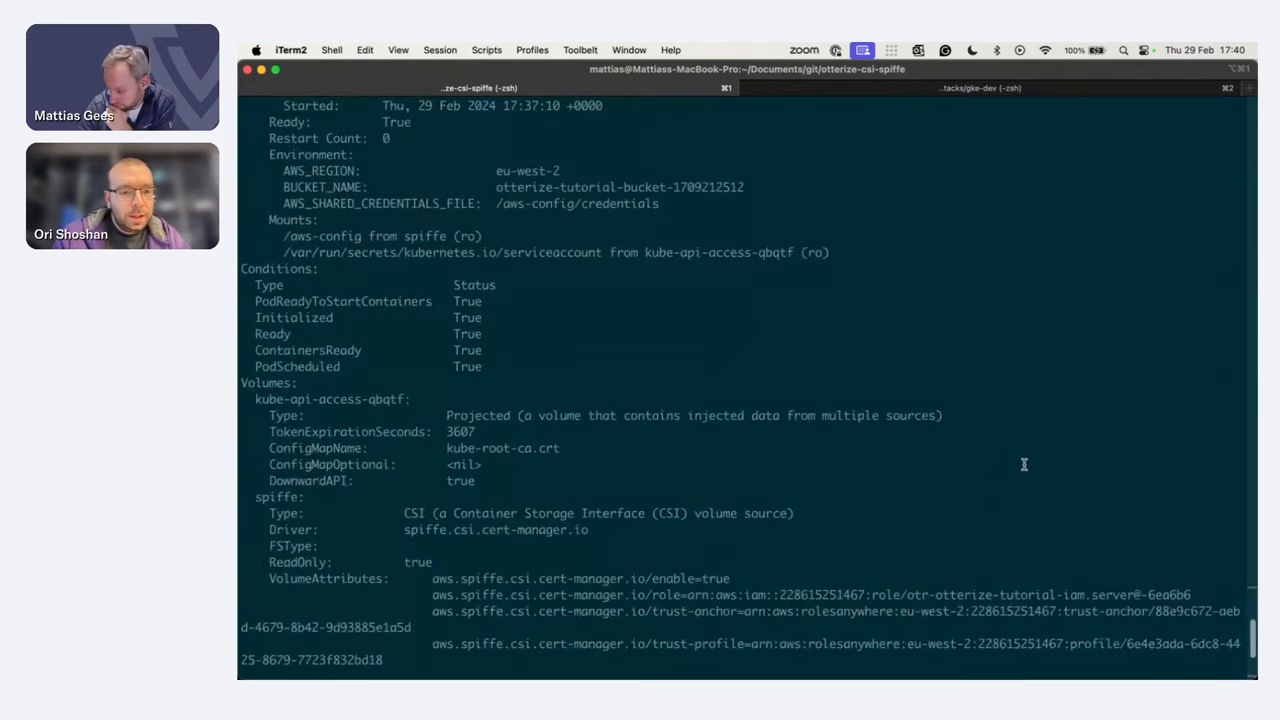
scroll("down", 3)
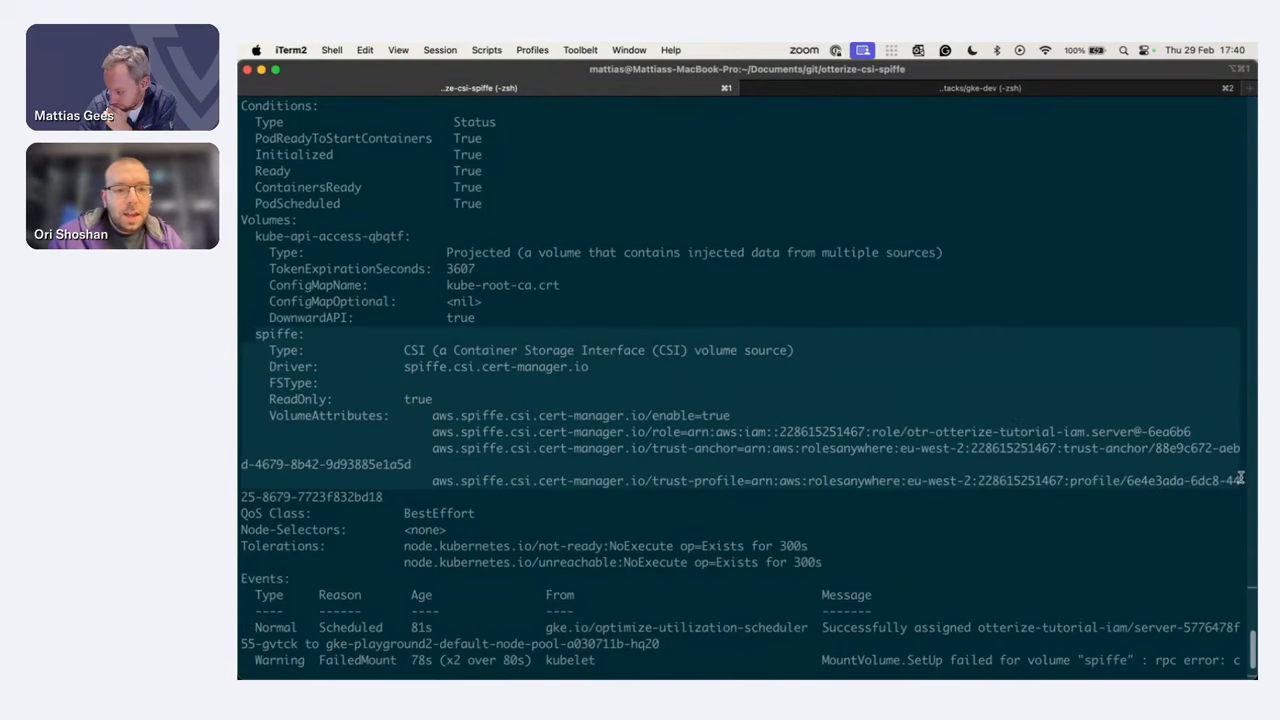
mouse_move(710, 360)
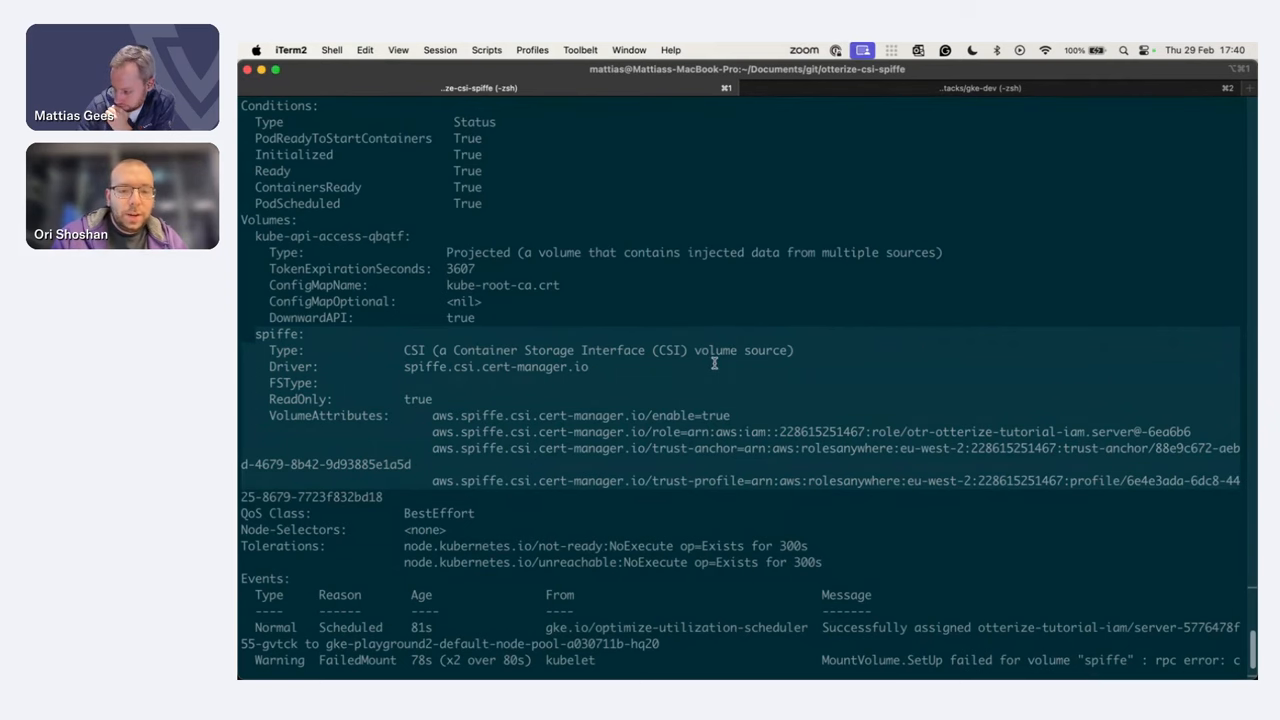
scroll("down", 3)
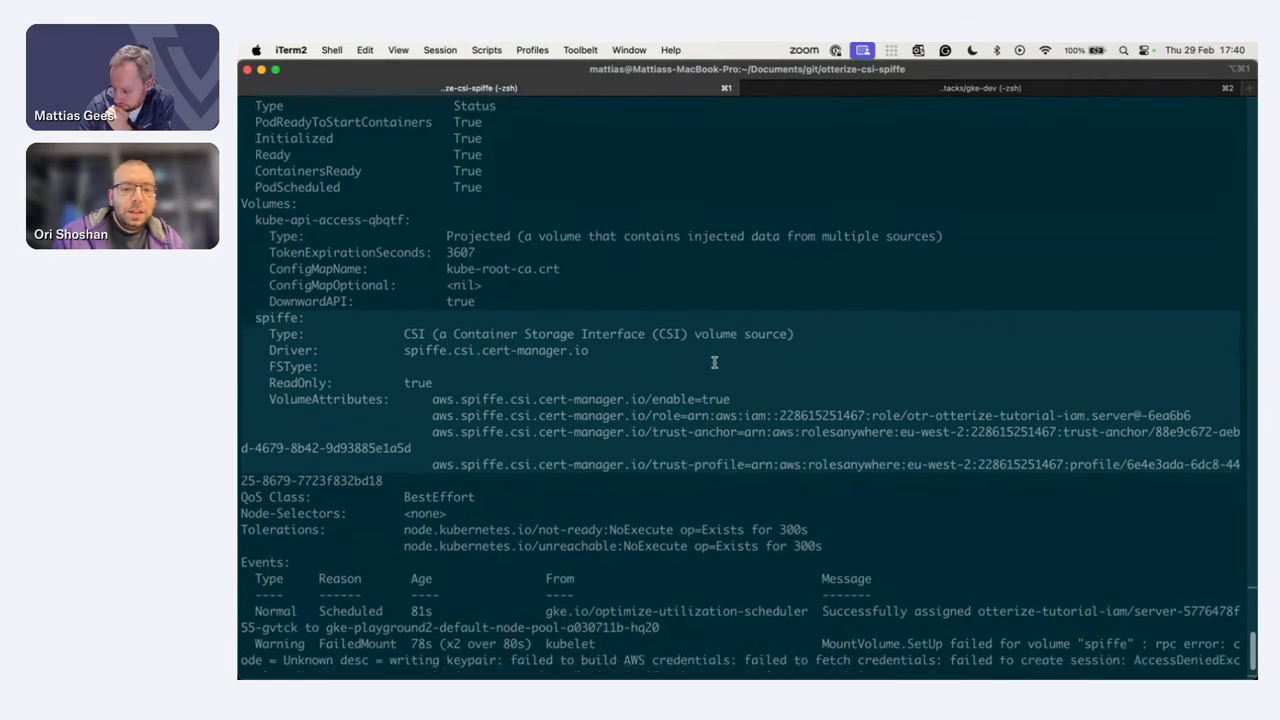
scroll("down", 3)
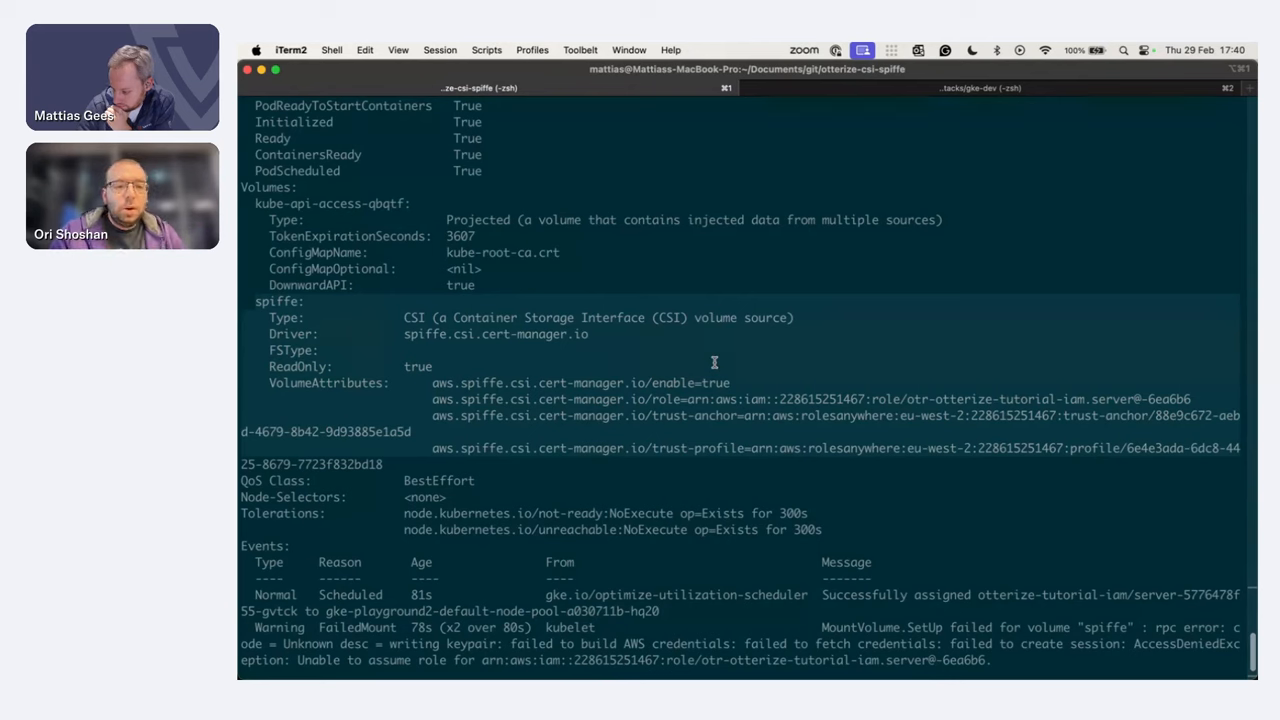
scroll("down", 3)
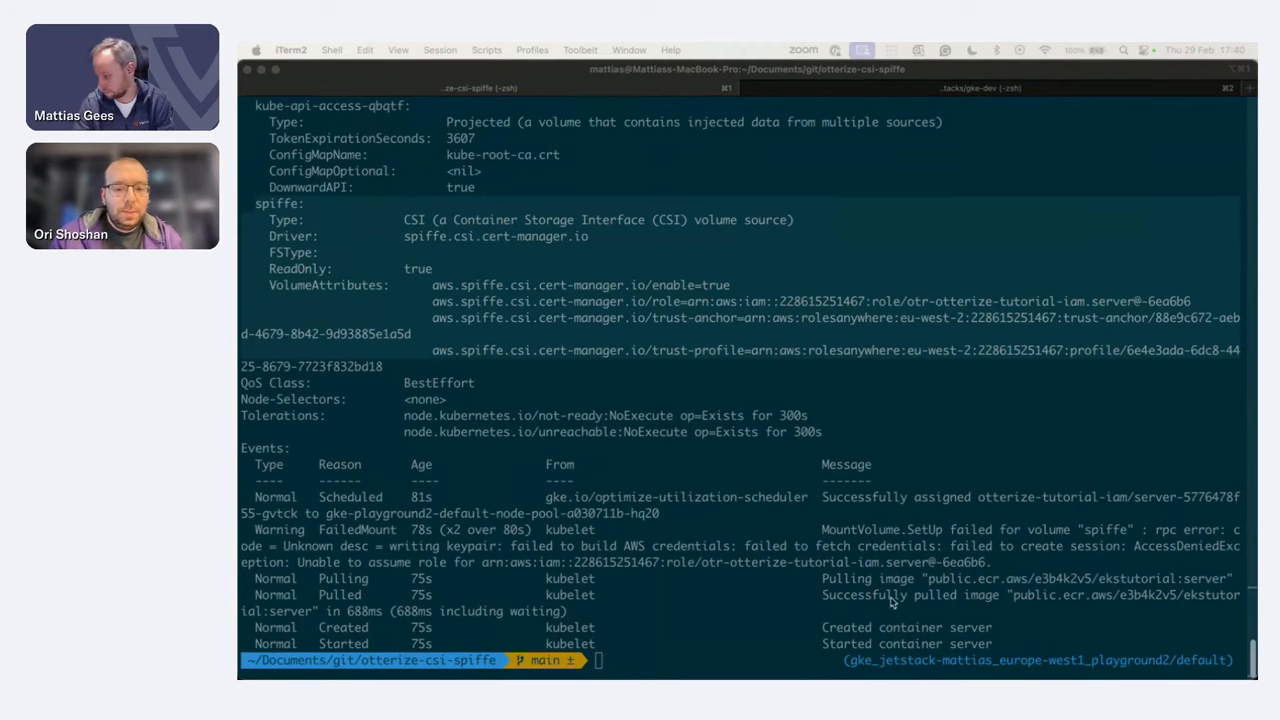
type("vim intent.yaml")
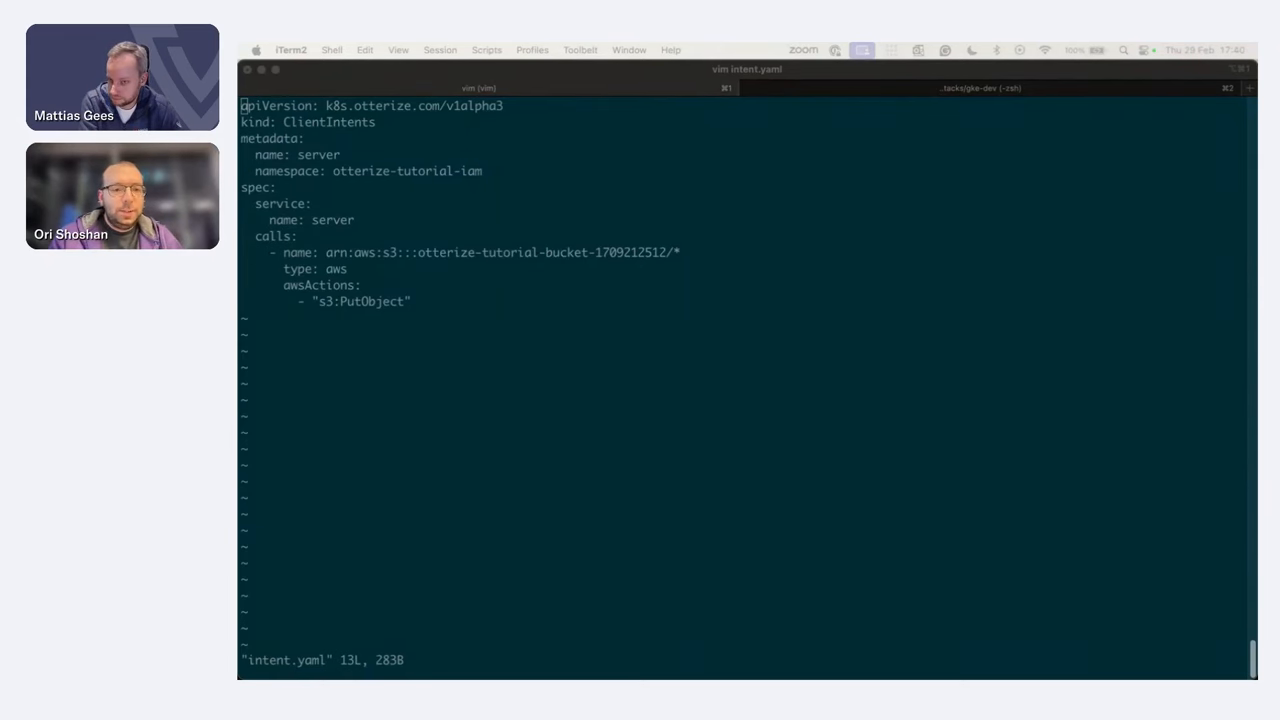
mouse_move(650, 370)
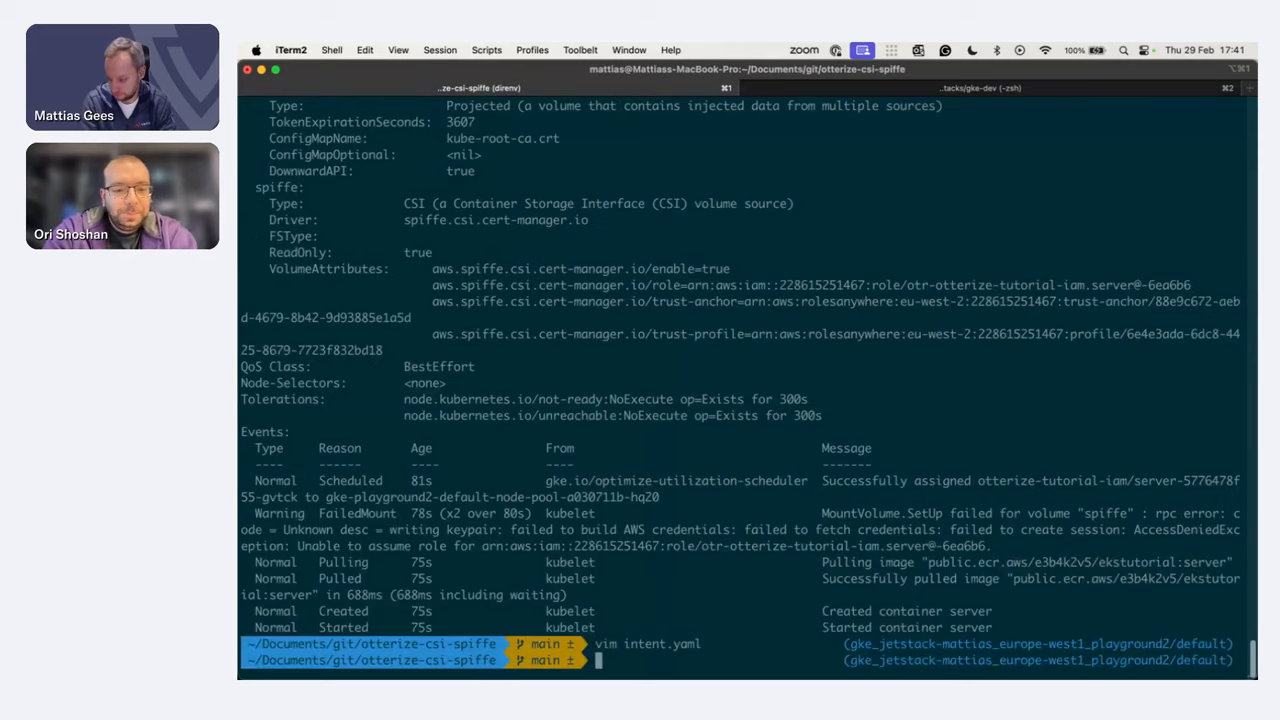
type("kubectl apply")
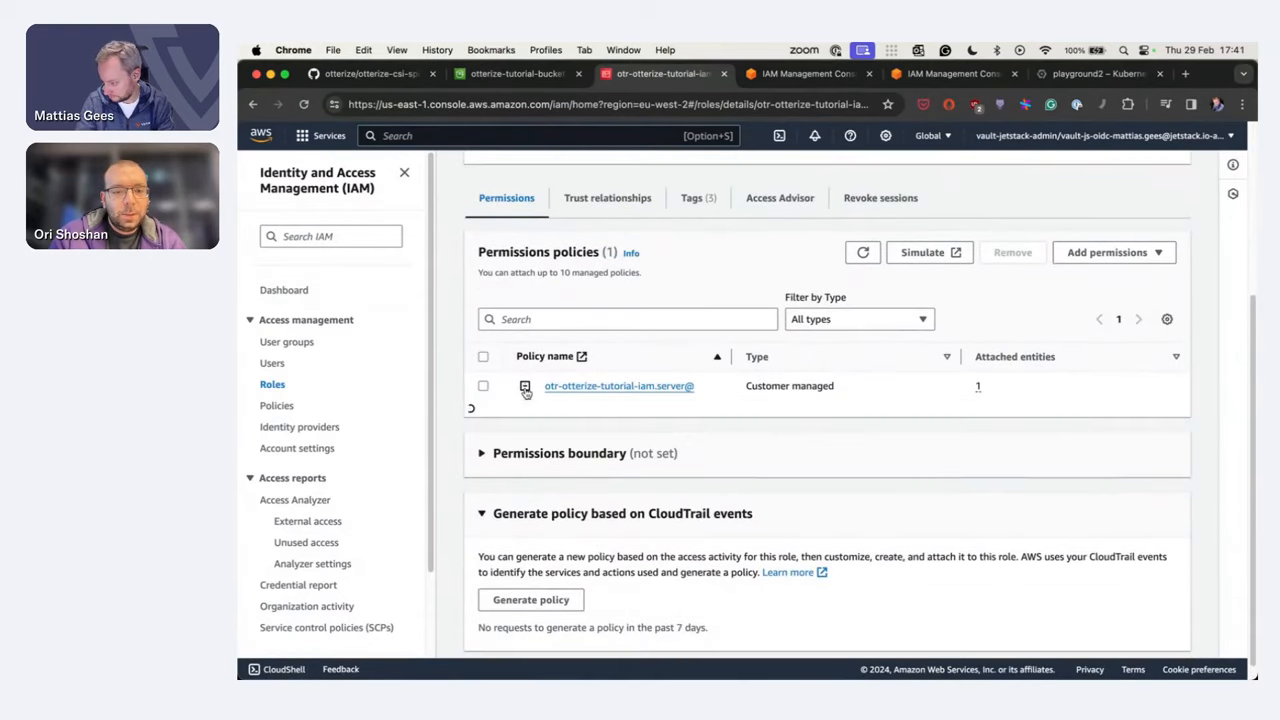
- Expand the role's customer-managed policy JSON granting s3:PutObject on the tutorial bucket, then go to Roles Anywhere
left_click(524, 386)
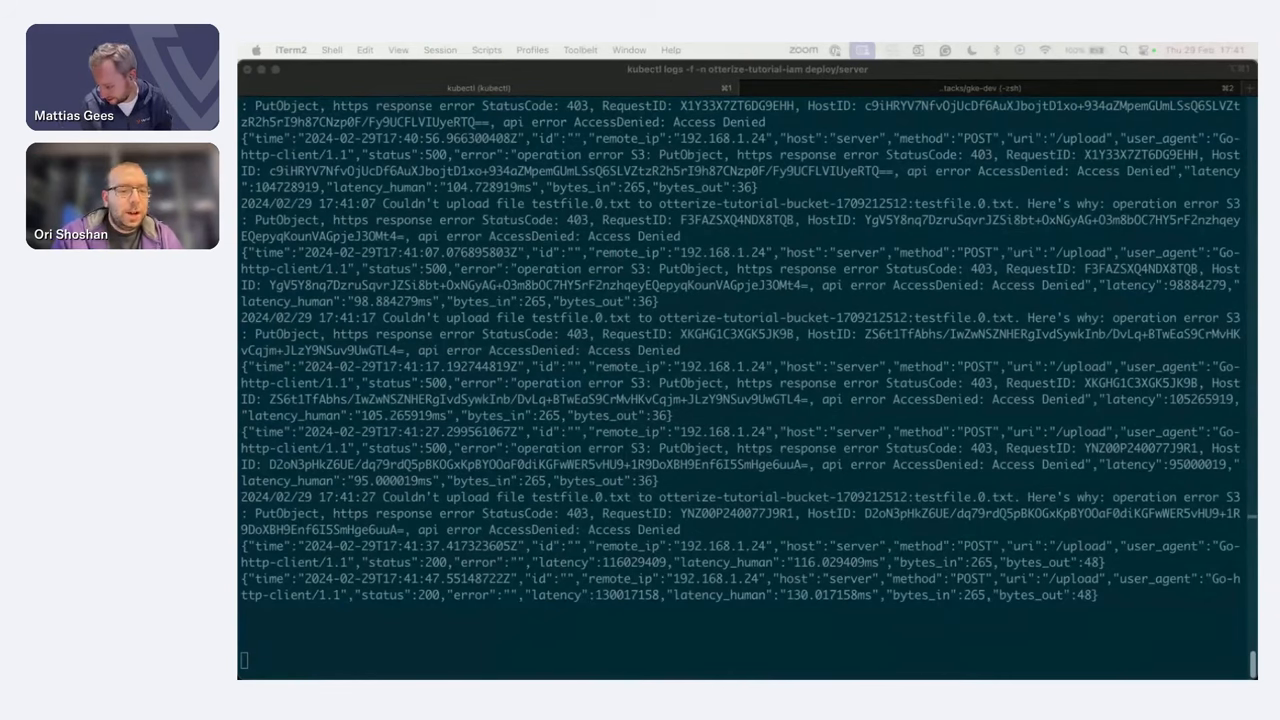
scroll("down", 3)
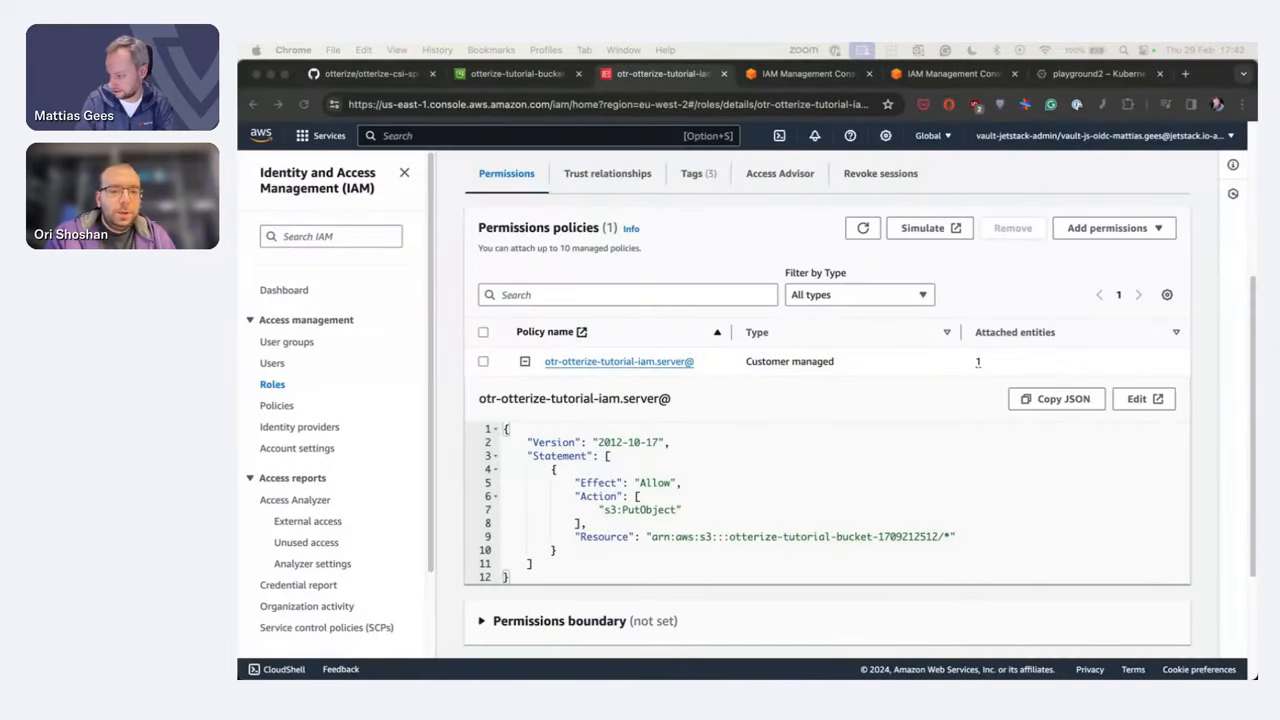
left_click(516, 72)
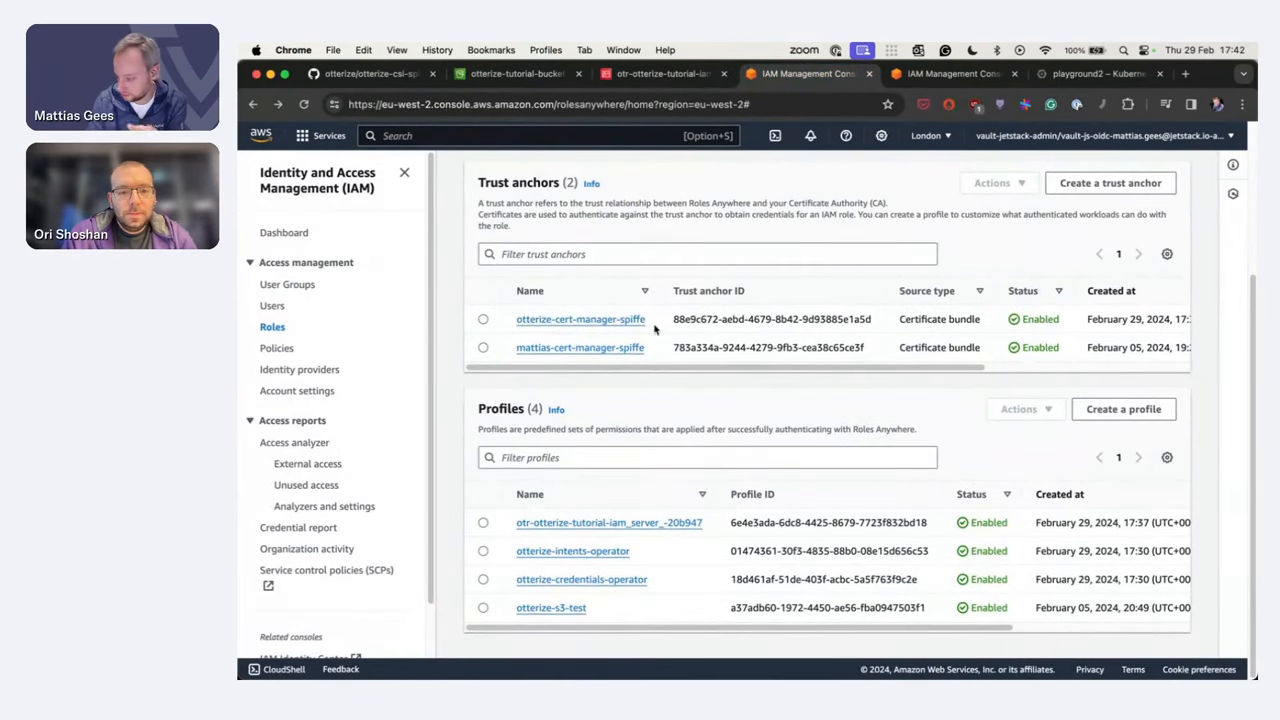
- View the otr-otterize-tutorial-iam_server_-20b947 profile's linked role and managed policies, then switch to the slides desktop
left_click(608, 522)
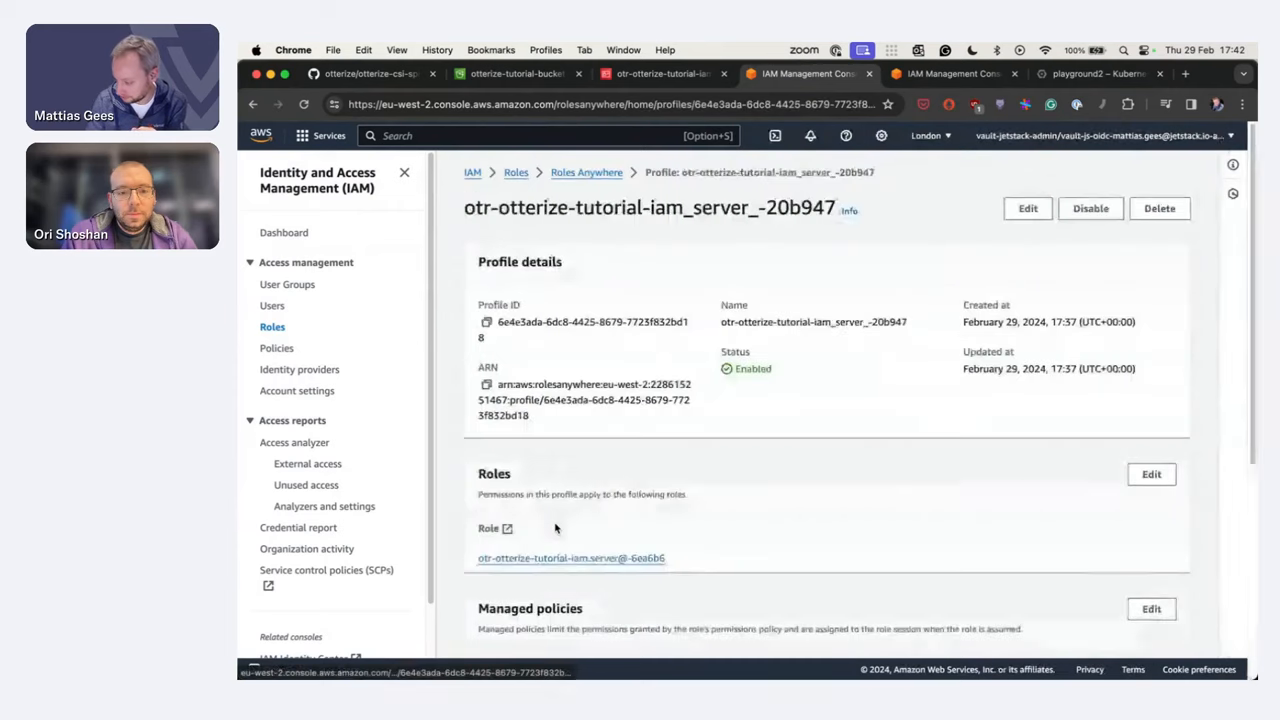
scroll("down", 3)
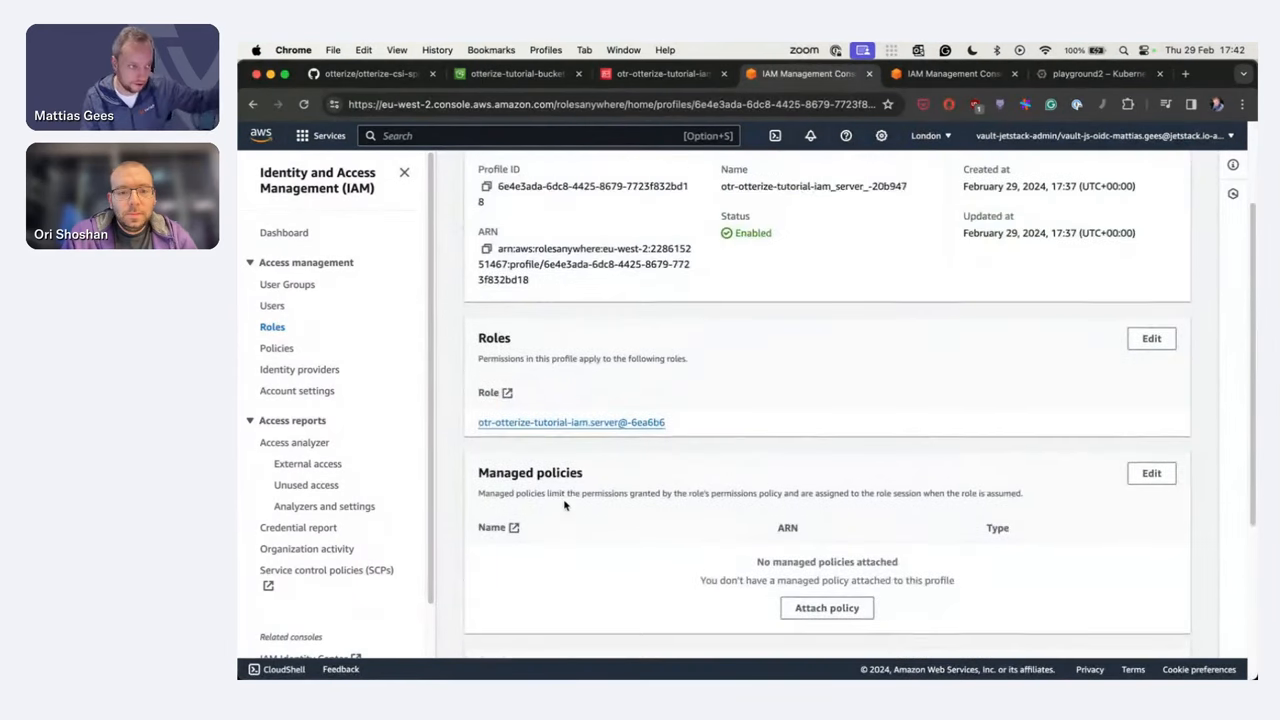
scroll("up", 3)
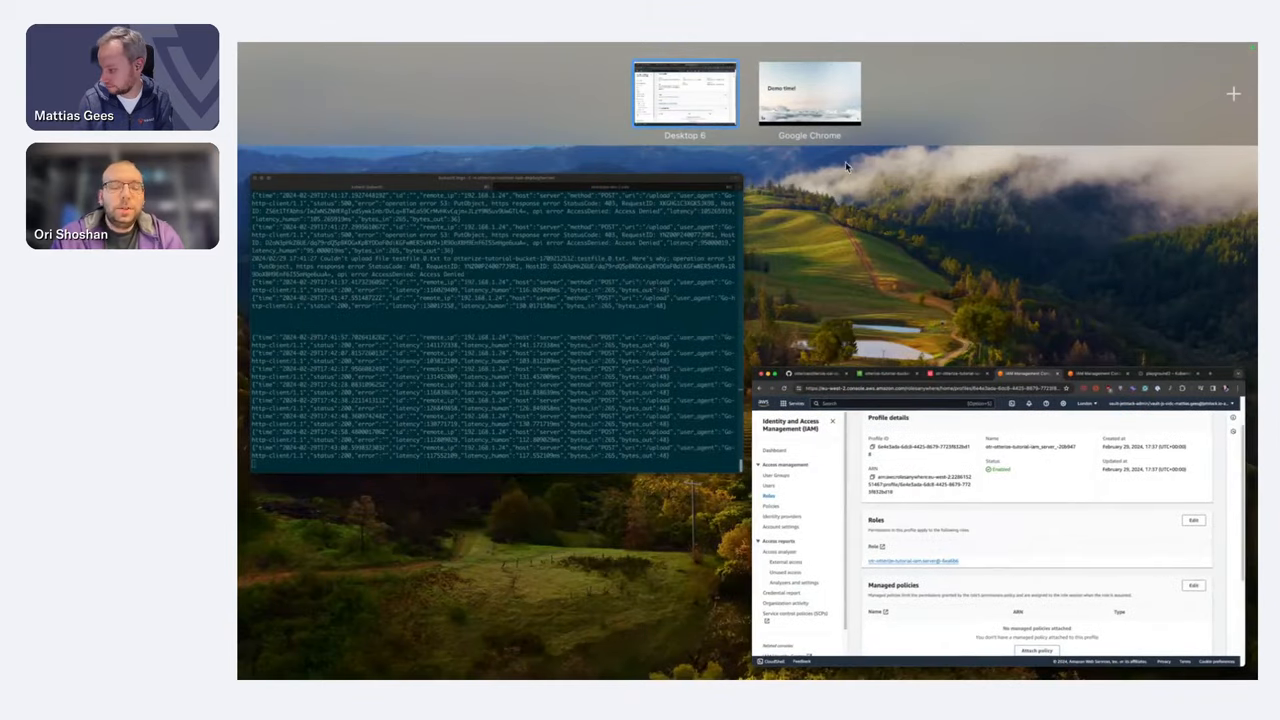
left_click(808, 94)
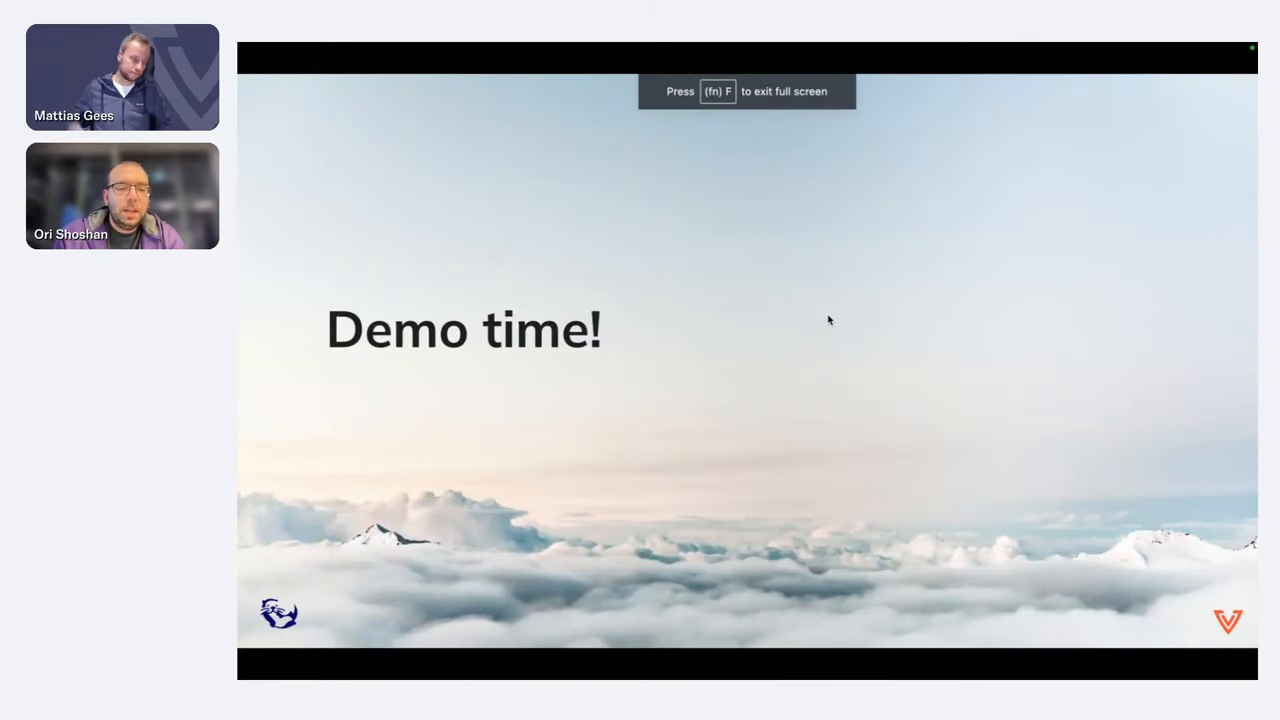